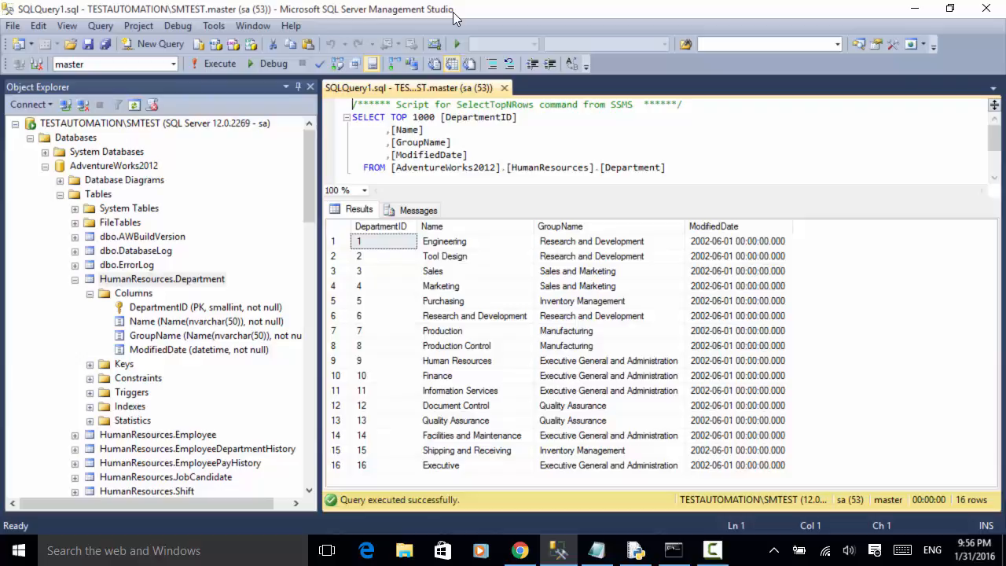
mouse_move(318, 17)
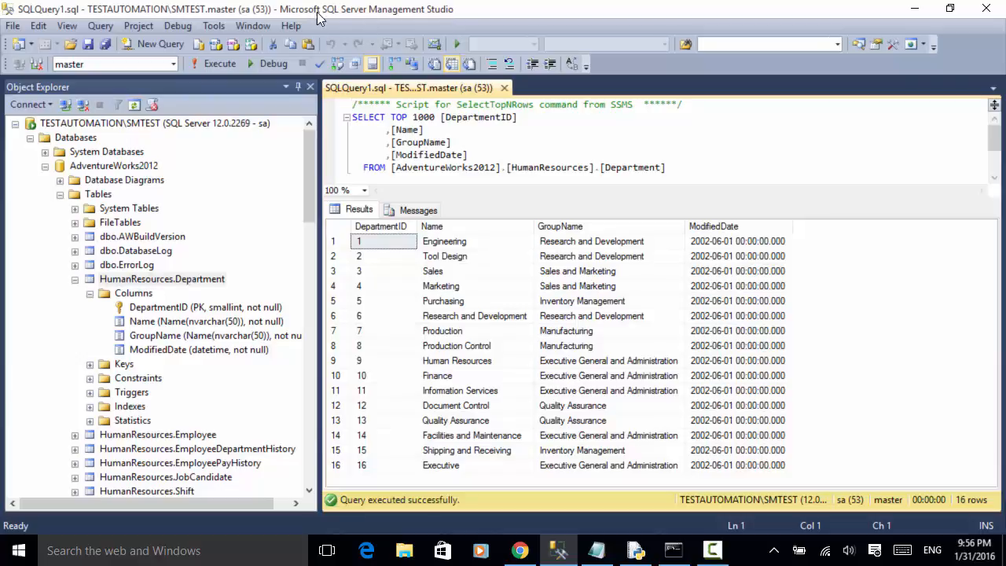
mouse_move(506, 24)
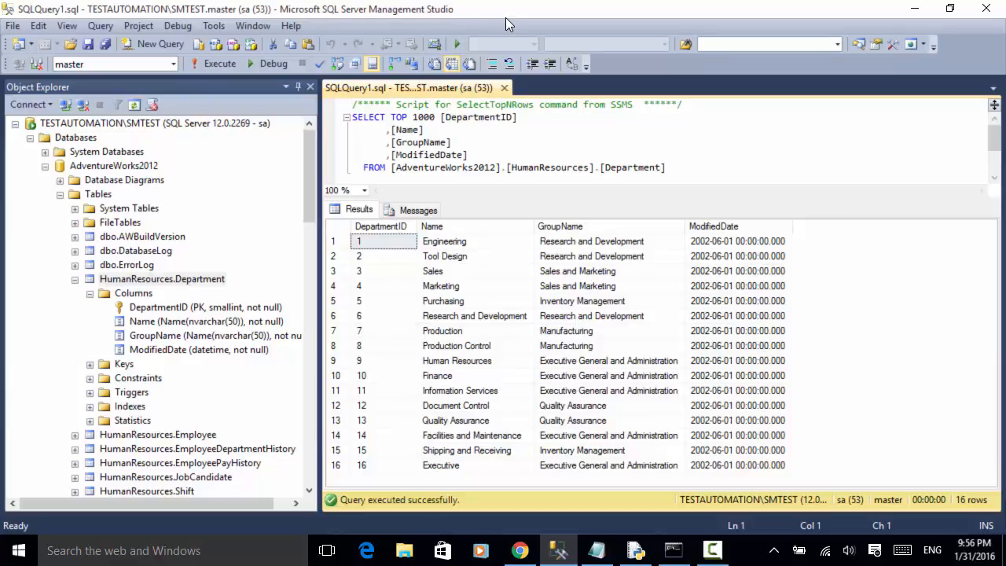
mouse_move(330, 138)
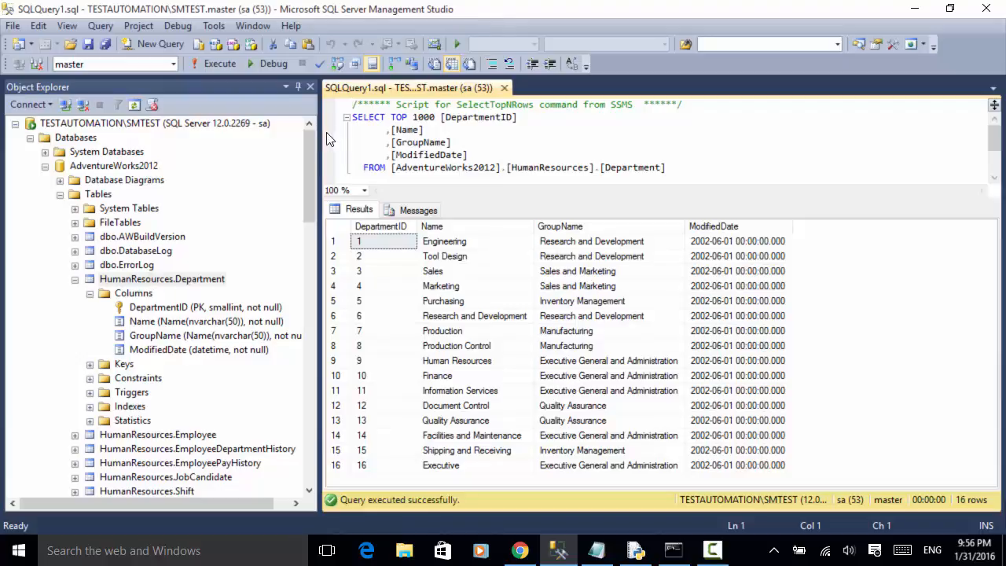
Step: Run Select Top 1000 Rows on HumanResources.Department, returning its 16 rows
click(162, 278)
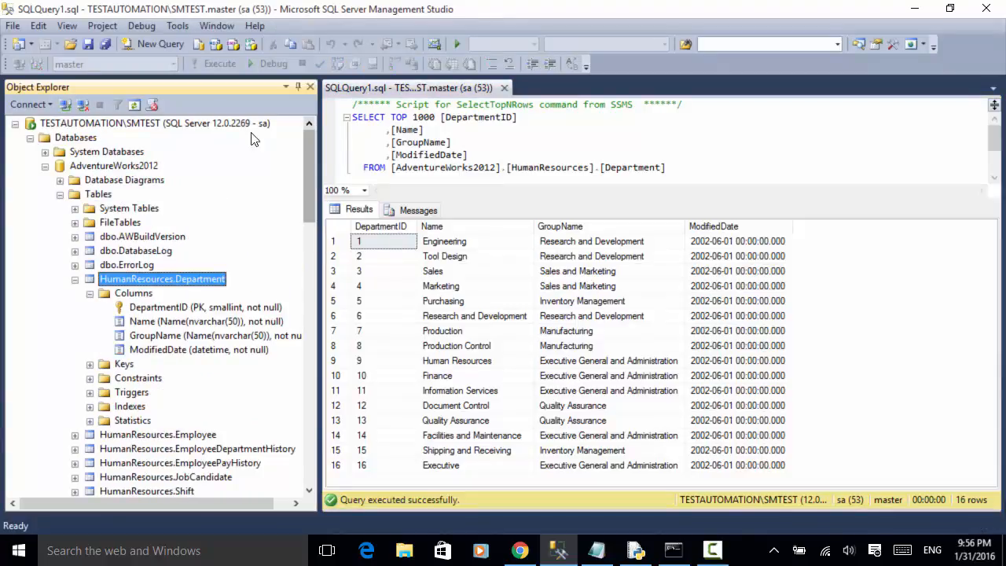
mouse_move(160, 132)
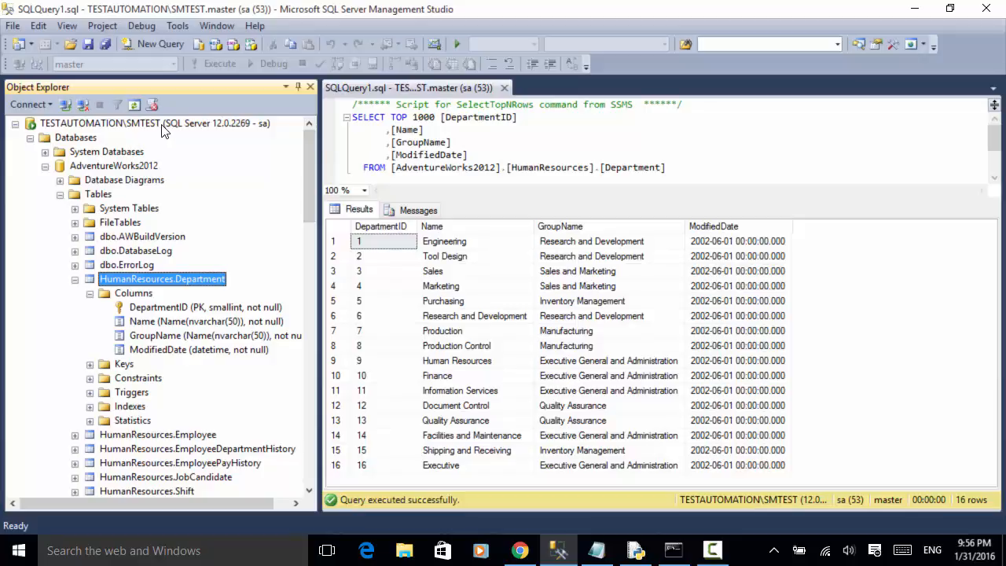
mouse_move(107, 174)
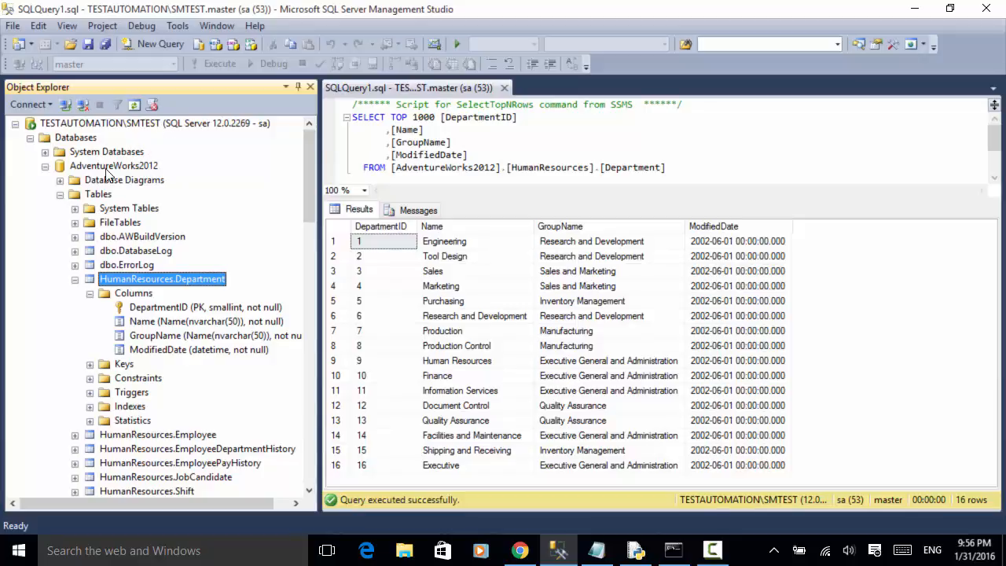
mouse_move(119, 167)
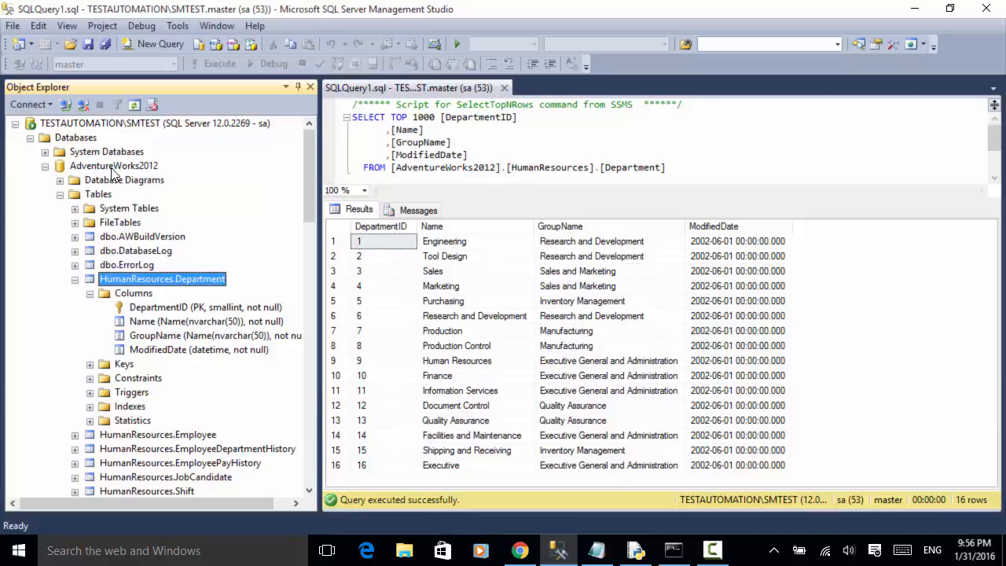
mouse_move(145, 174)
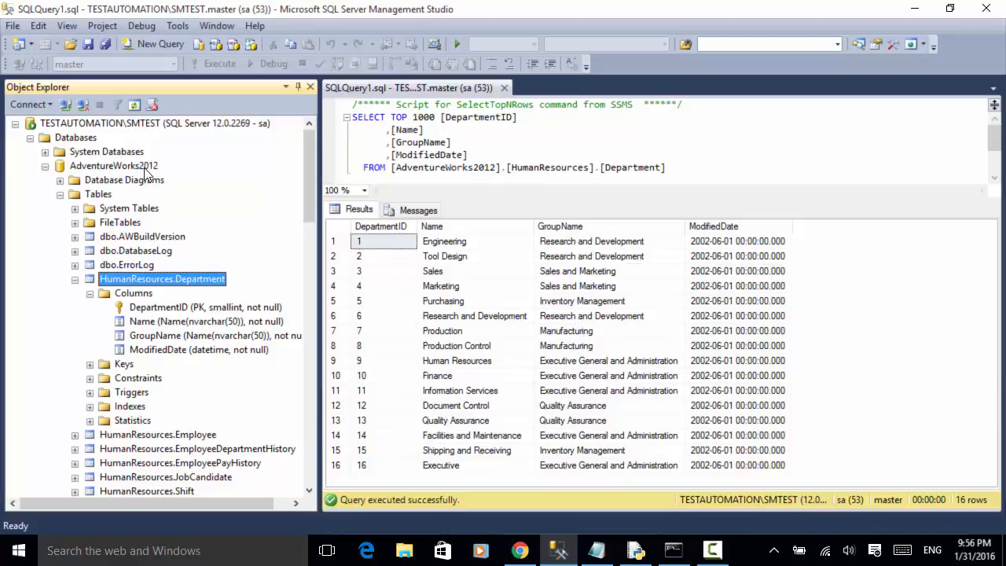
mouse_move(154, 170)
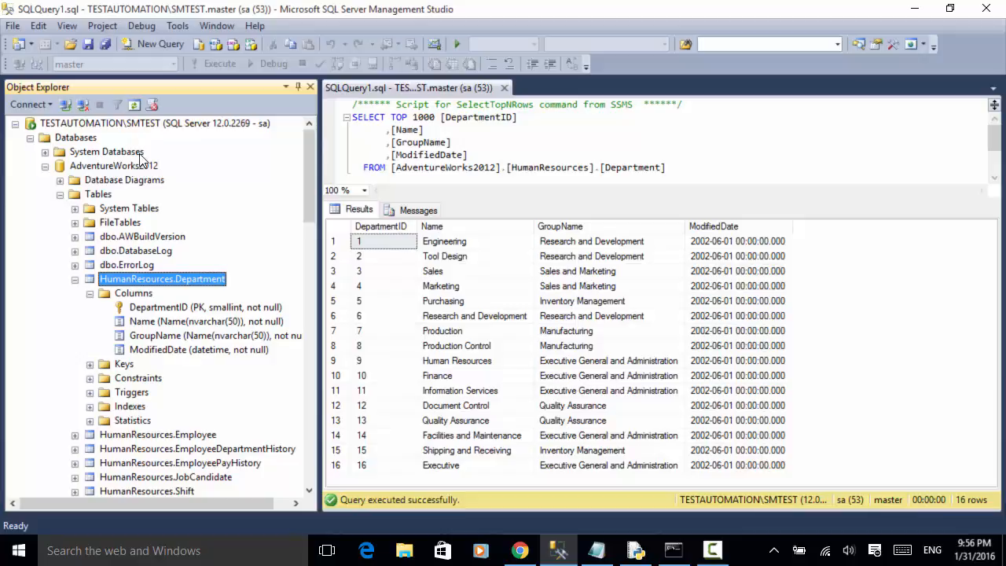
mouse_move(331, 14)
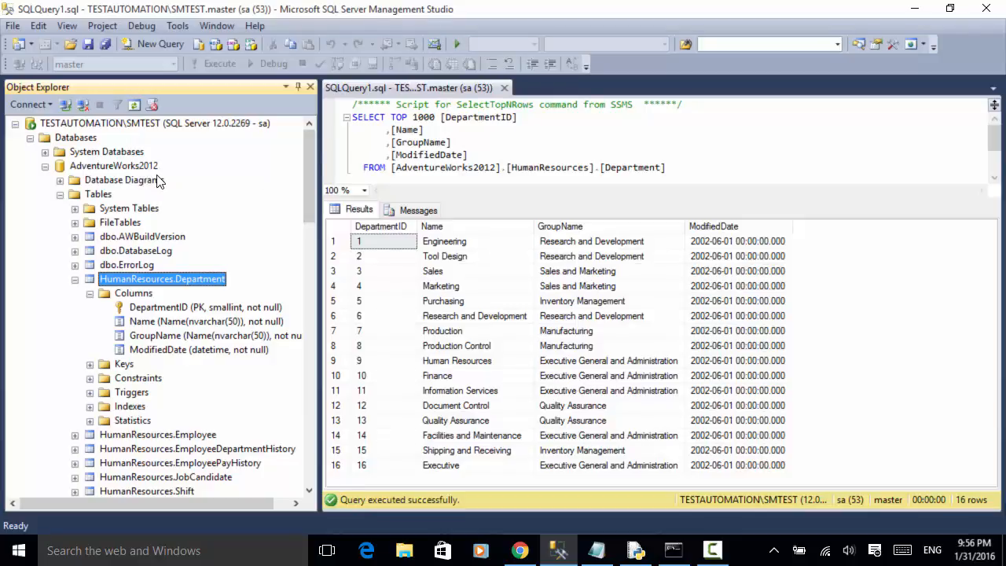
mouse_move(151, 176)
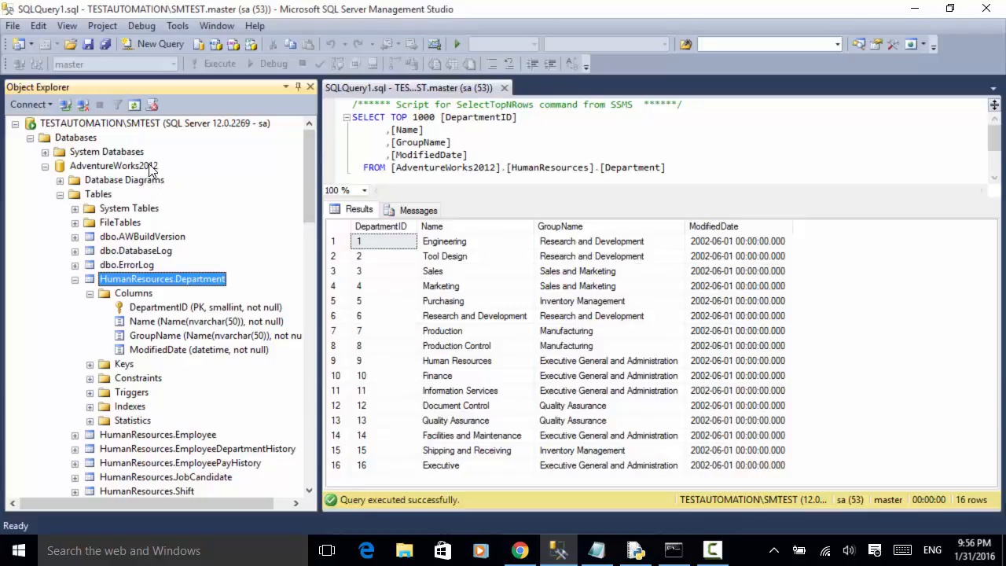
mouse_move(151, 228)
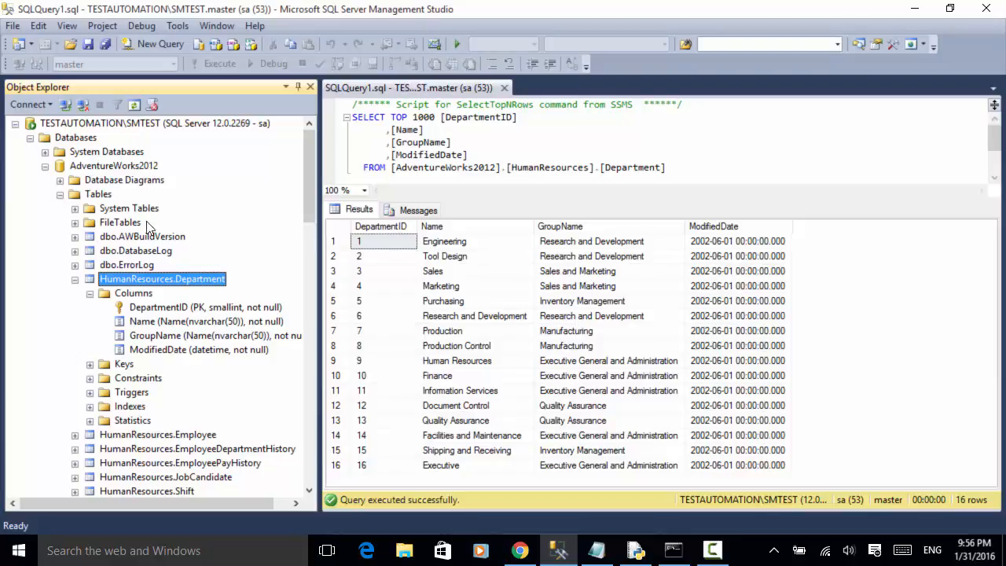
mouse_move(209, 283)
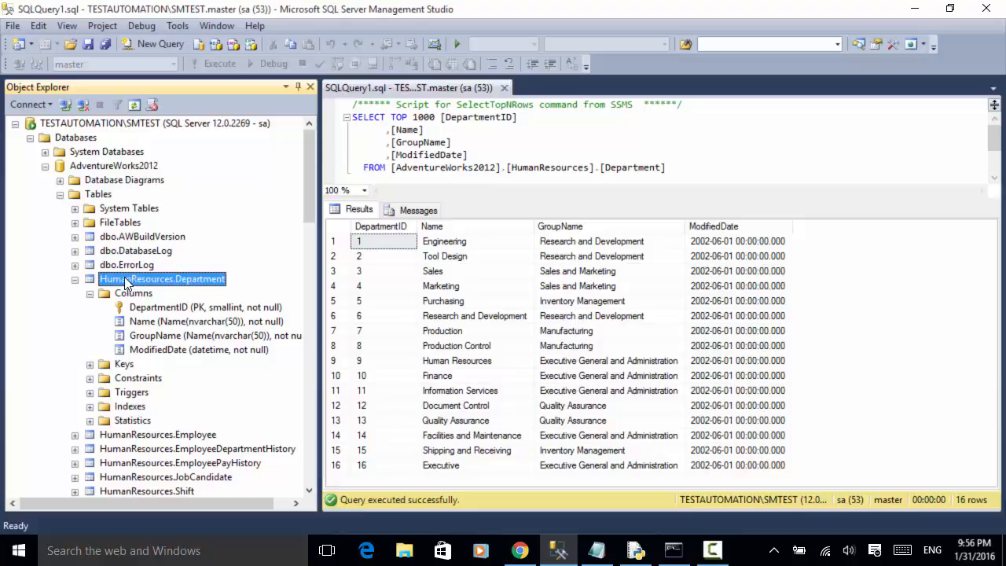
mouse_move(174, 289)
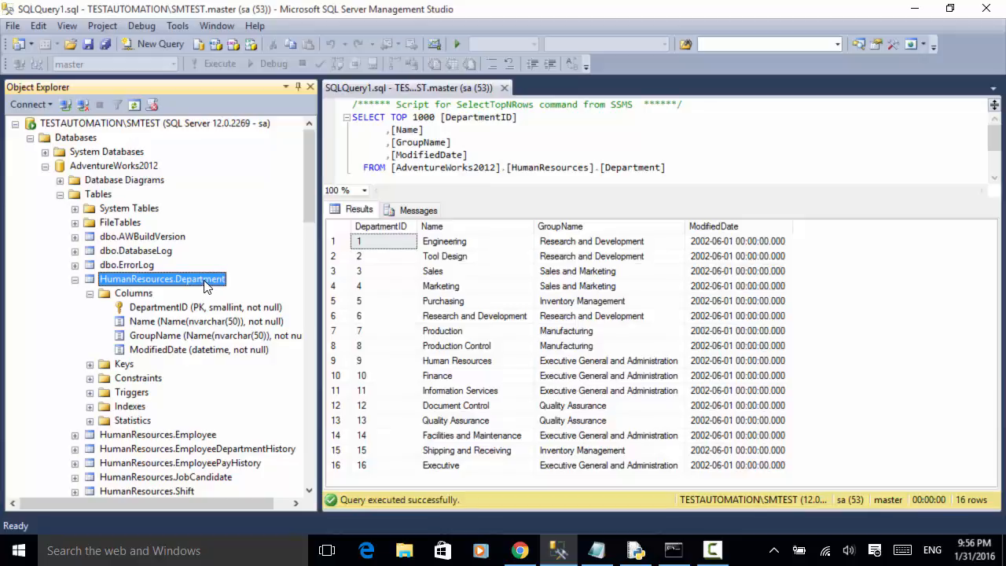
right_click(162, 278)
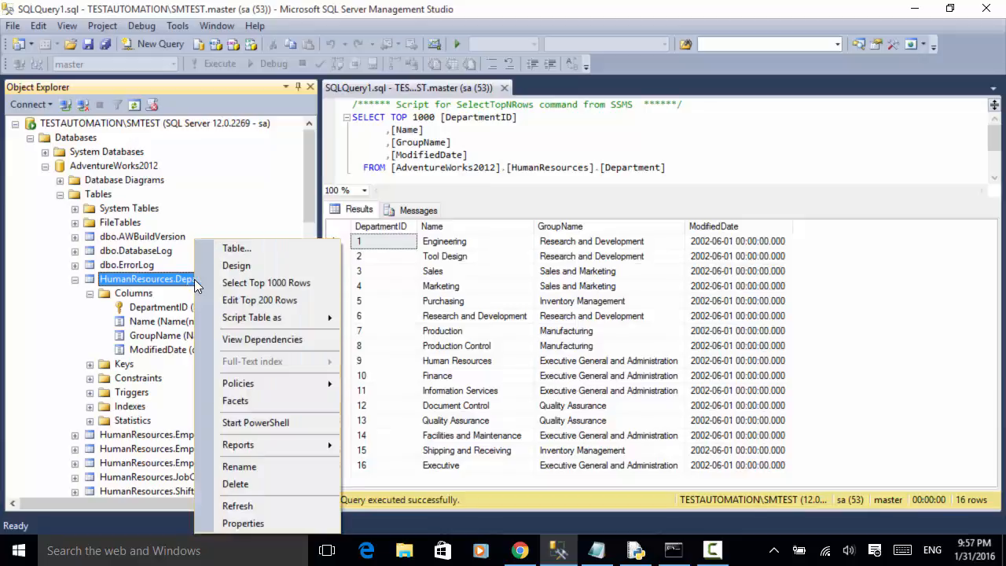
mouse_move(266, 283)
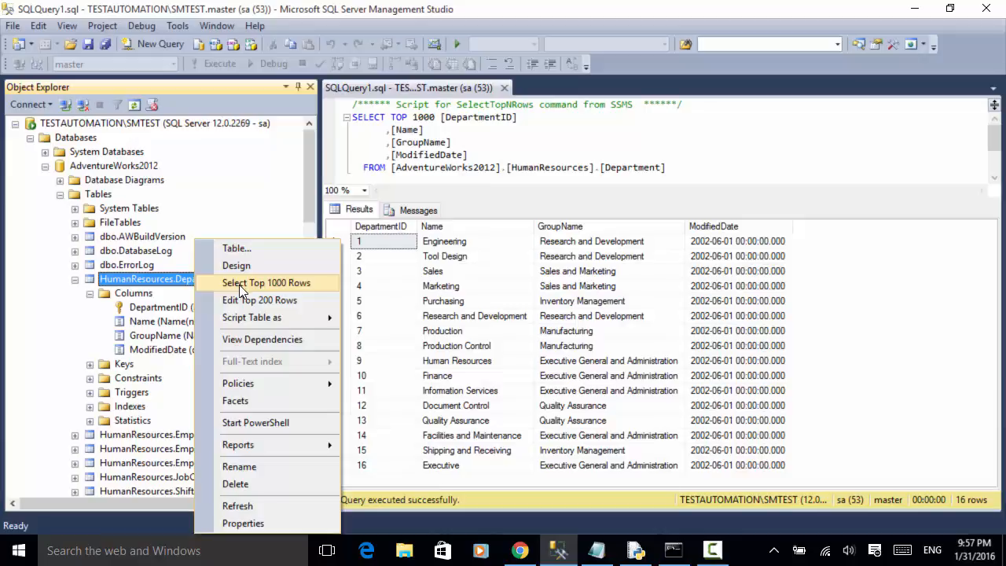
mouse_move(270, 291)
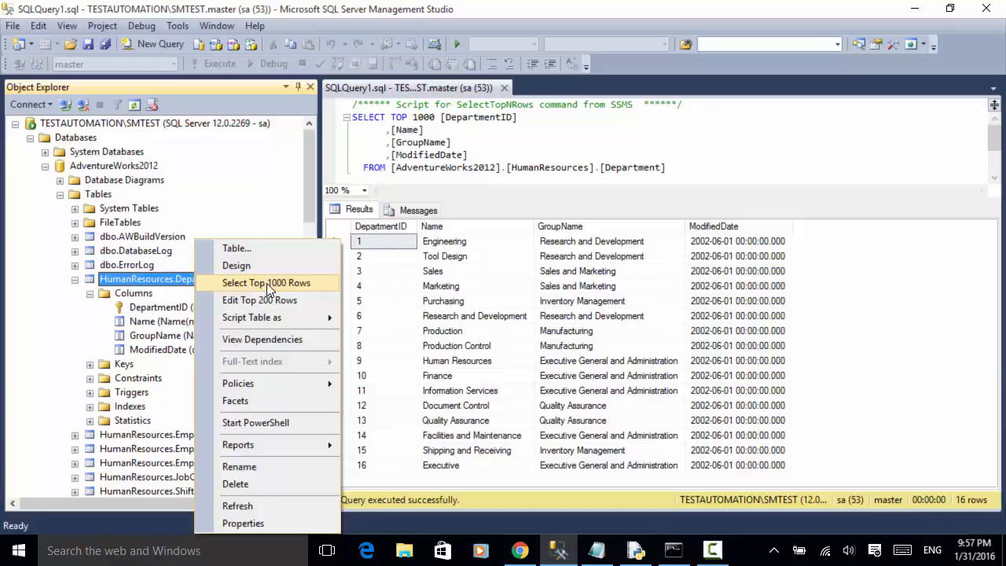
click(267, 283)
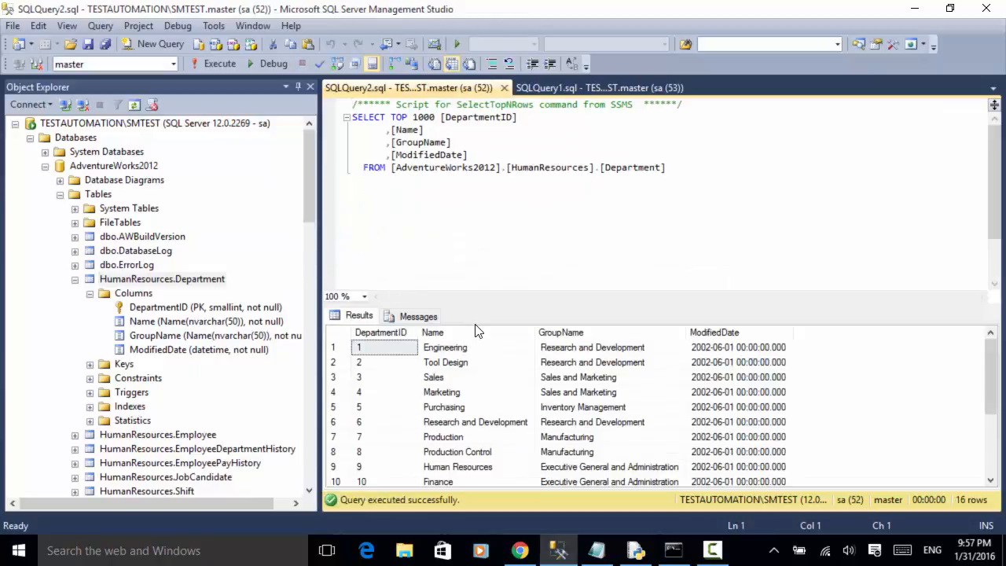
mouse_move(485, 308)
text(SELECT *)
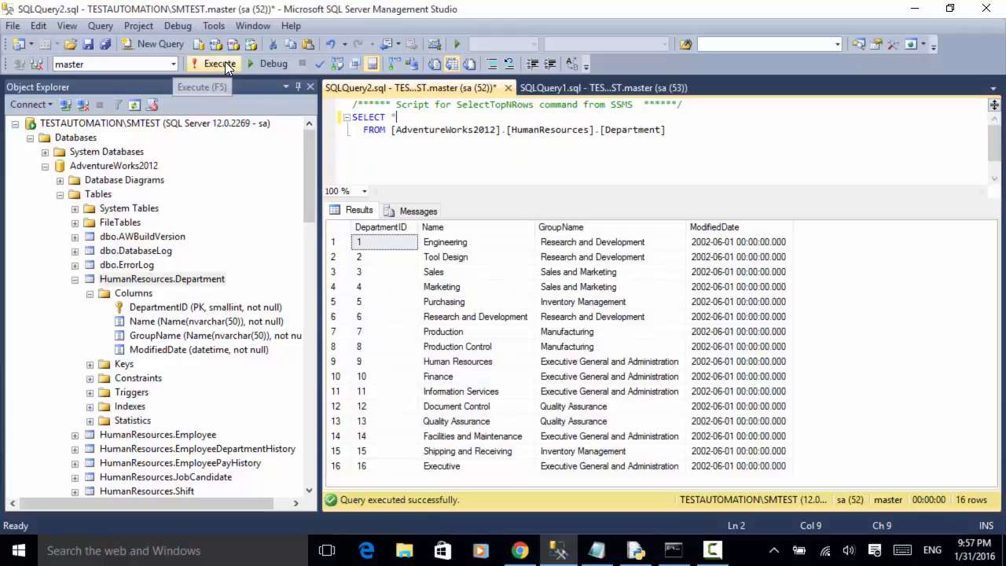
mouse_move(464, 233)
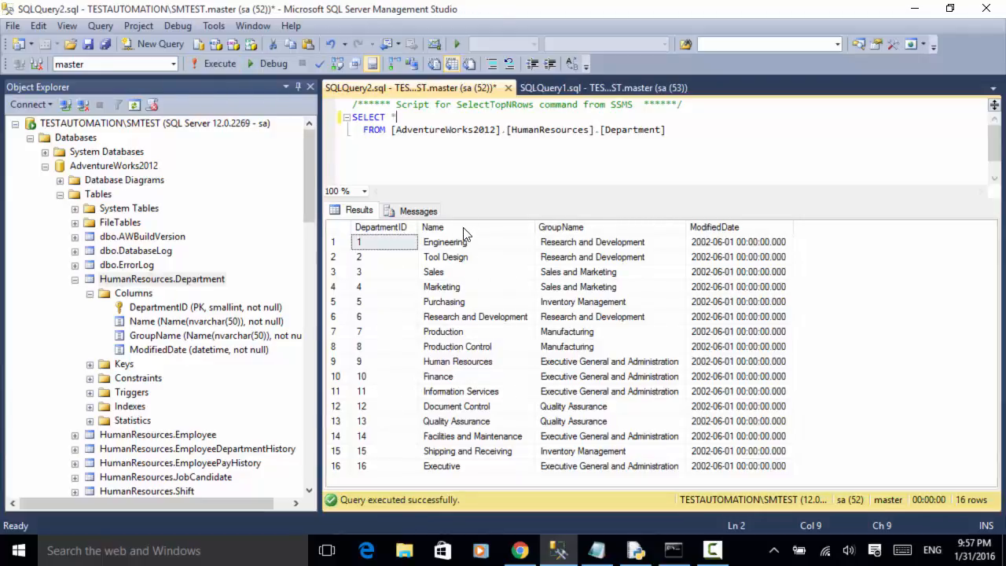
mouse_move(475, 245)
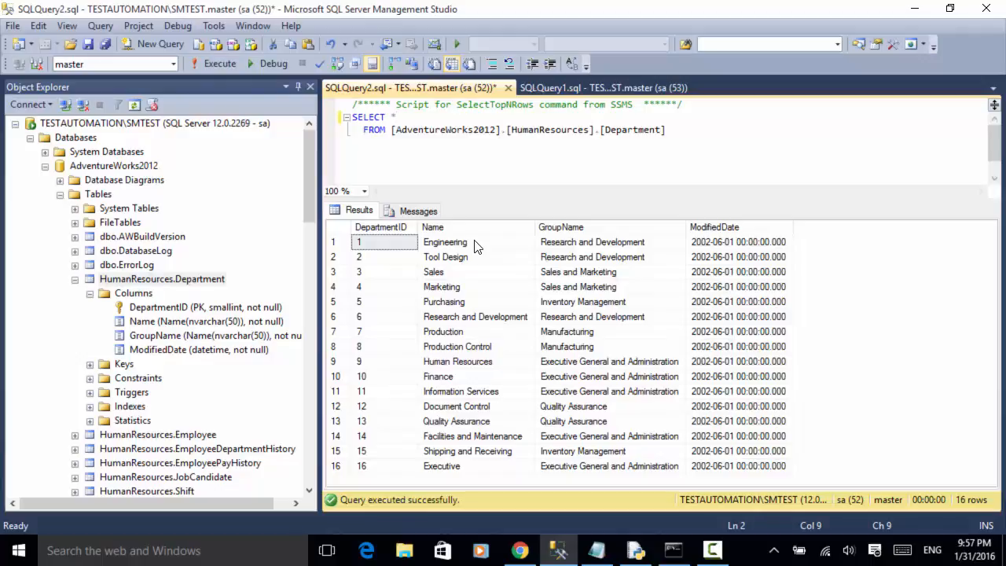
mouse_move(870, 260)
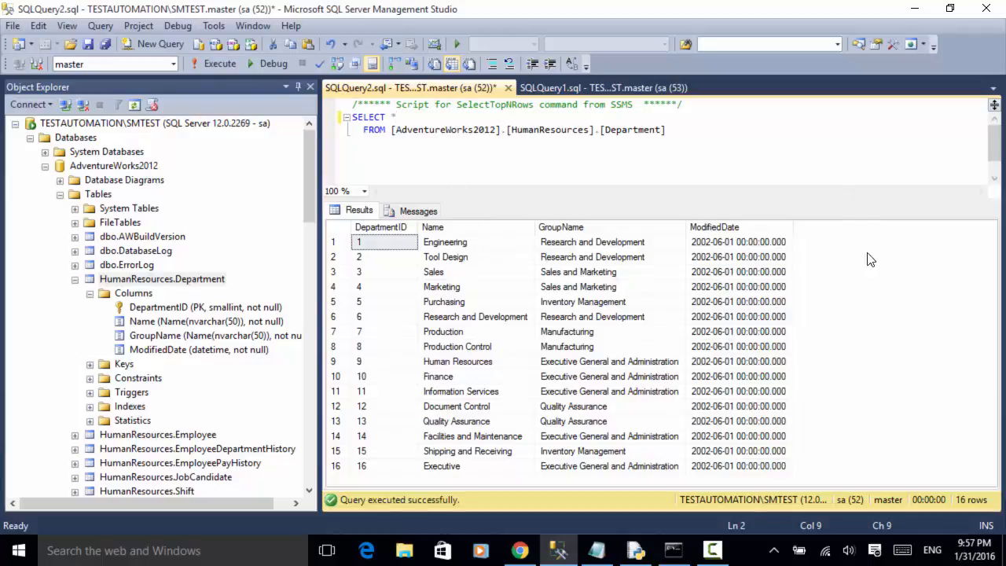
mouse_move(403, 239)
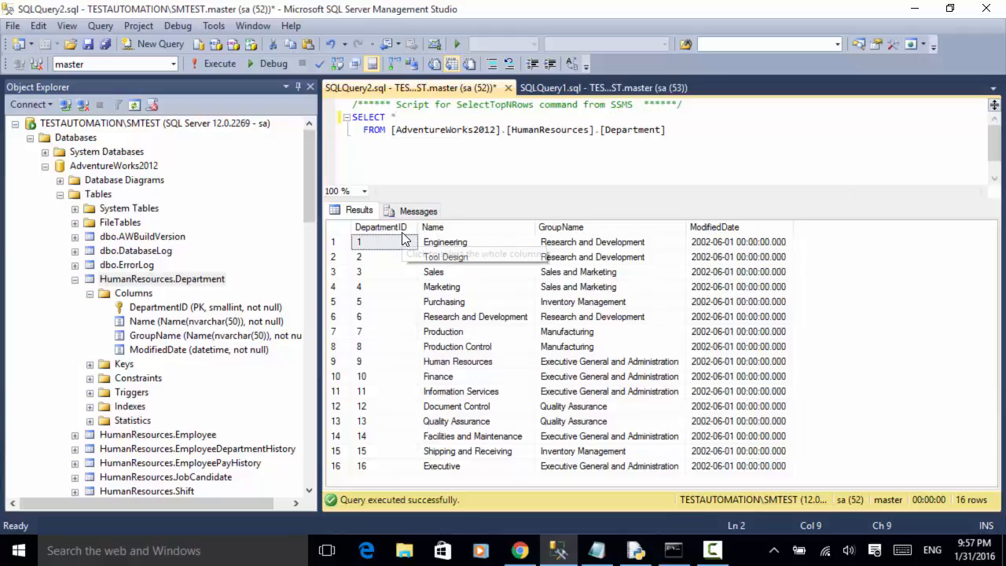
mouse_move(558, 232)
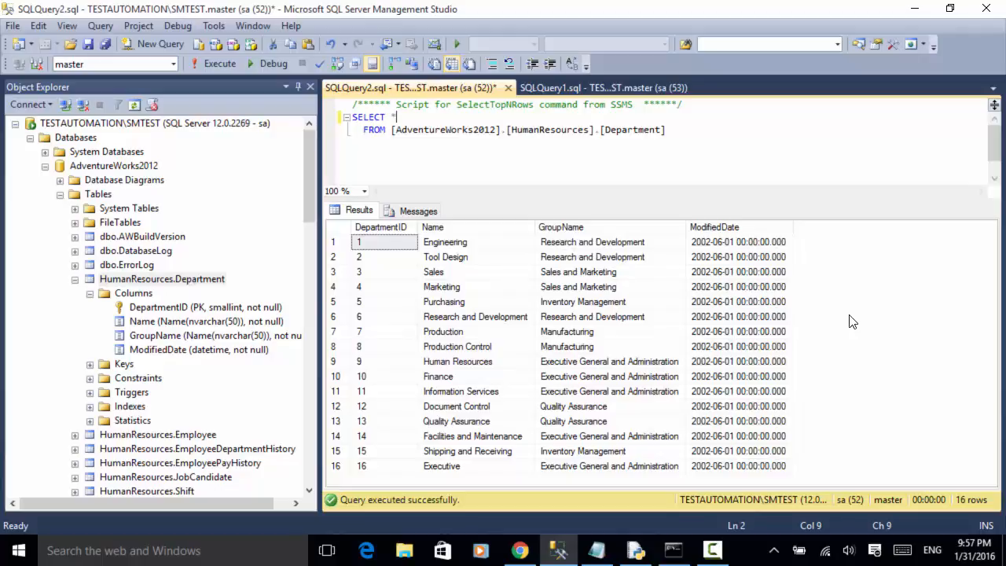
mouse_move(439, 197)
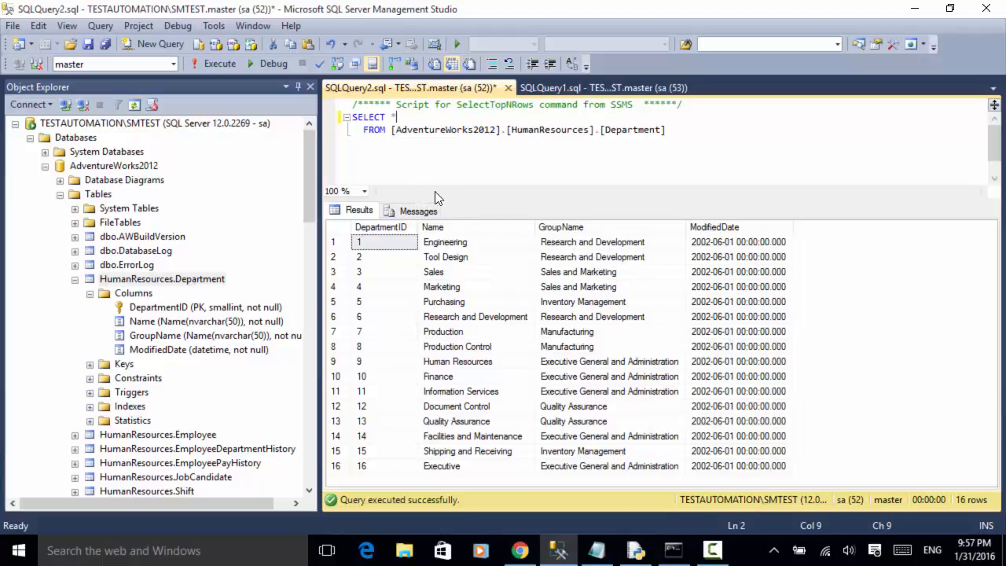
mouse_move(463, 197)
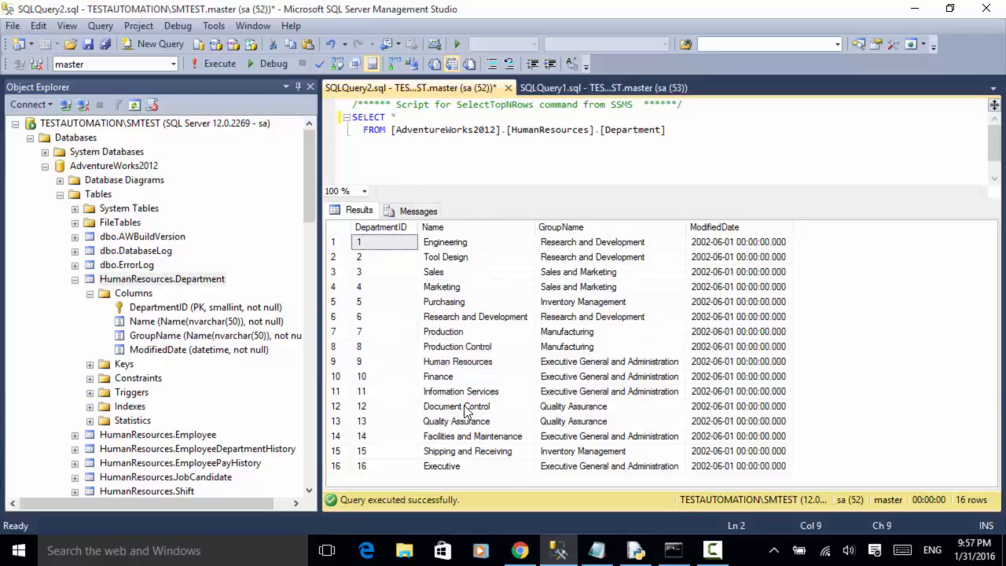
mouse_move(465, 476)
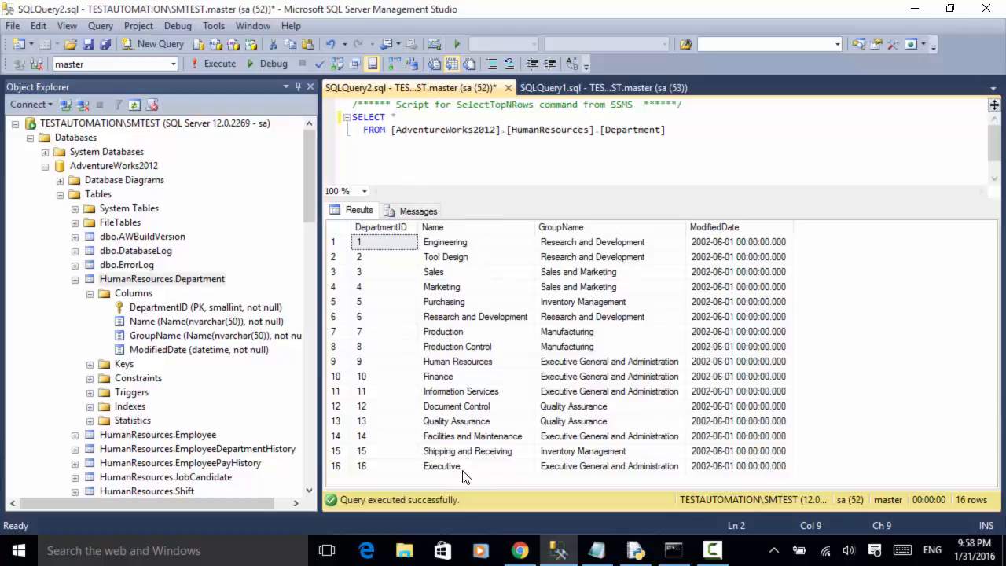
mouse_move(550, 450)
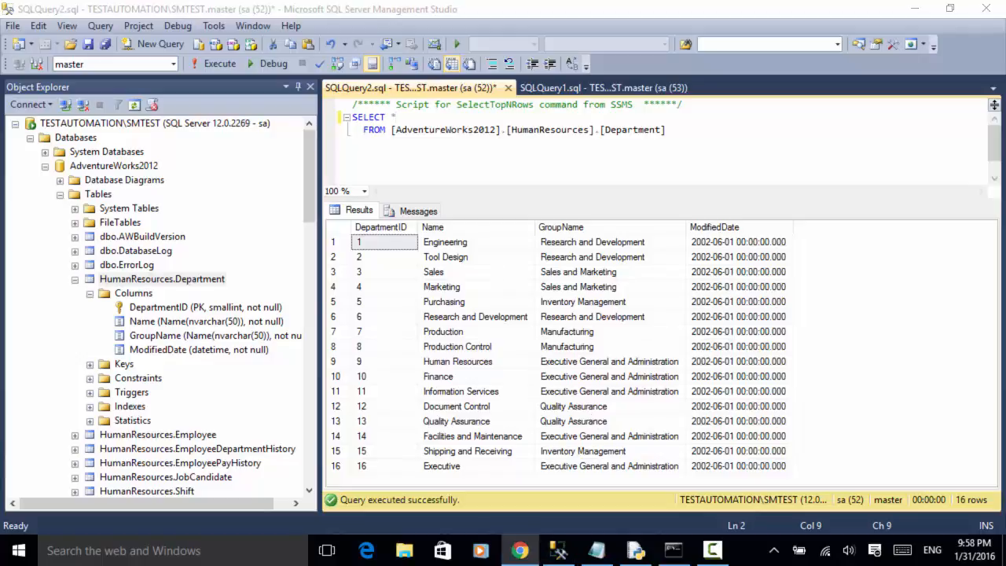
Step: Show the pymssql.org documentation home page describing the DB-API interface
click(520, 550)
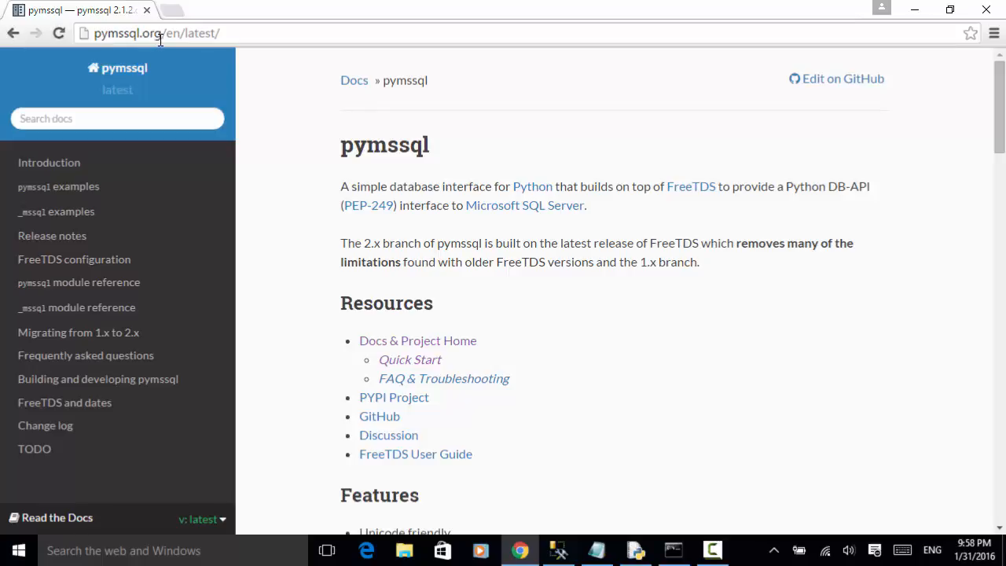
mouse_move(387, 182)
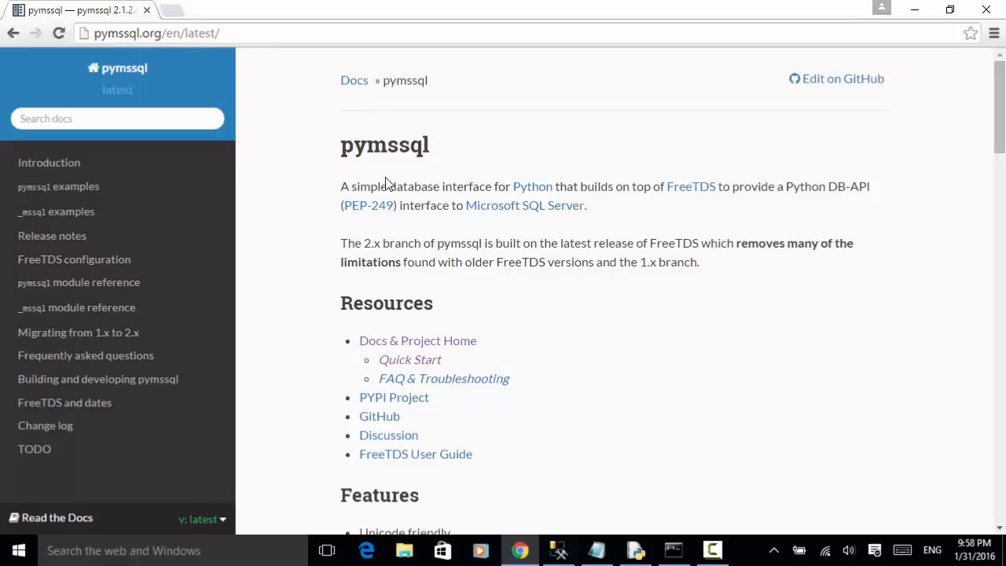
mouse_move(380, 173)
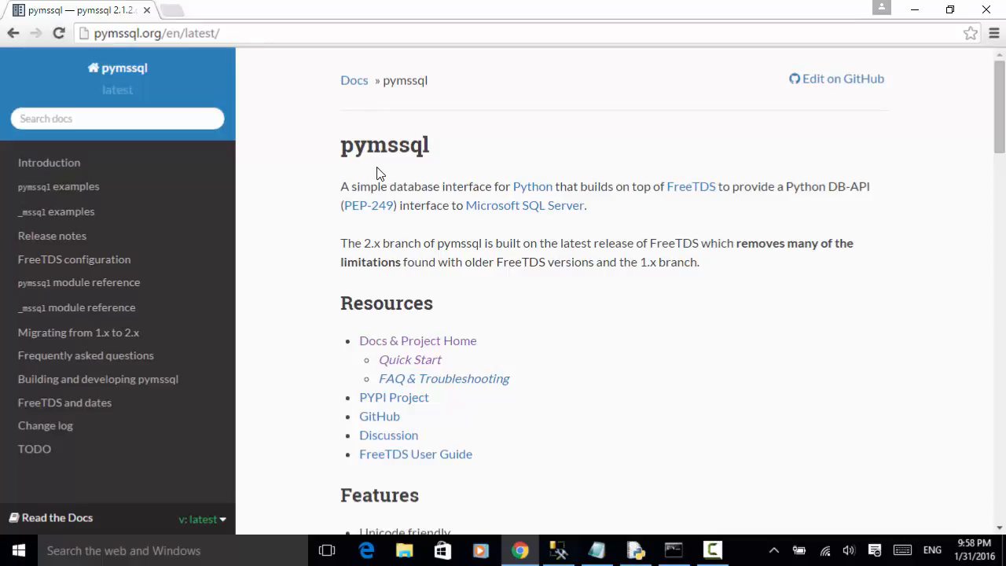
mouse_move(388, 154)
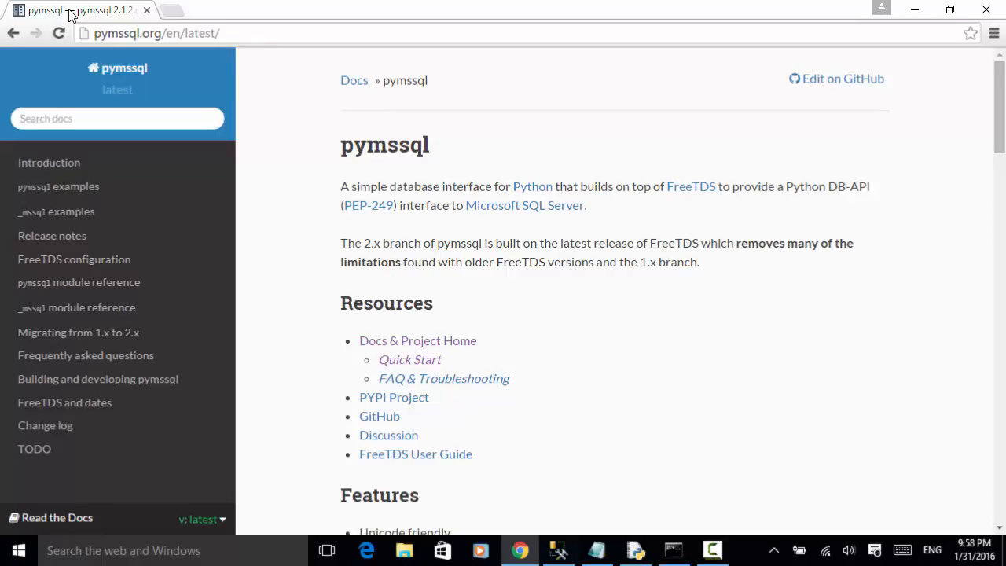
mouse_move(86, 9)
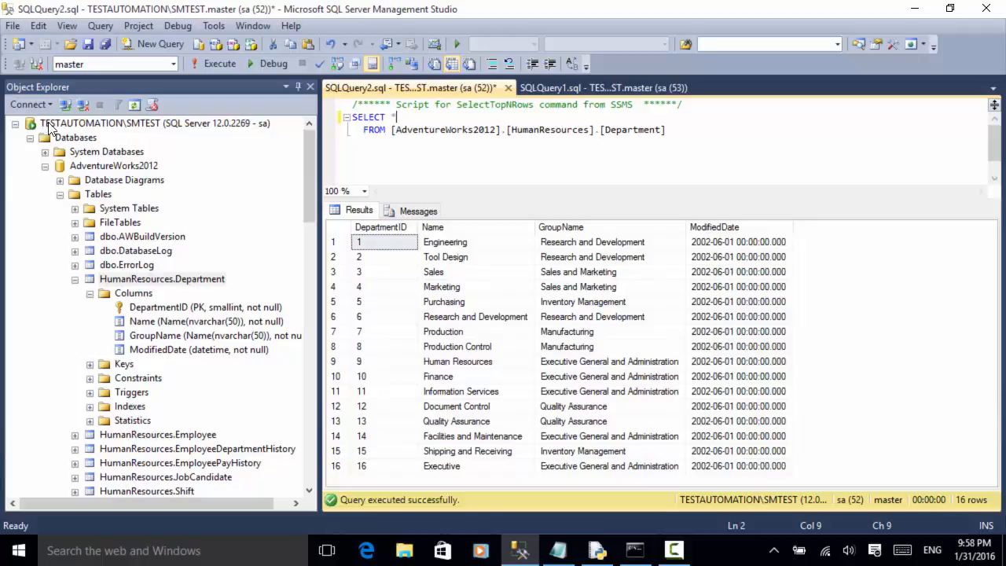
mouse_move(134, 129)
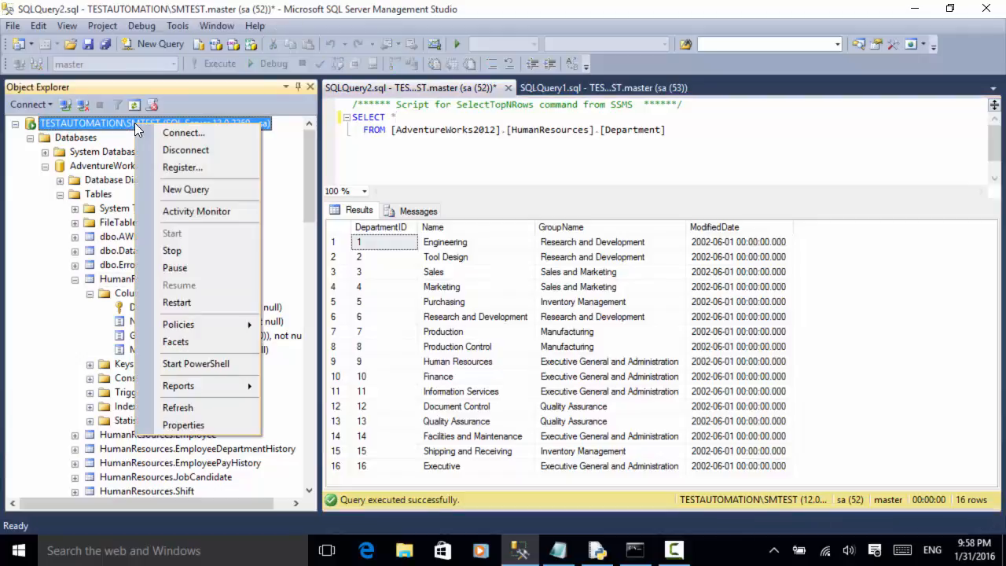
mouse_move(182, 424)
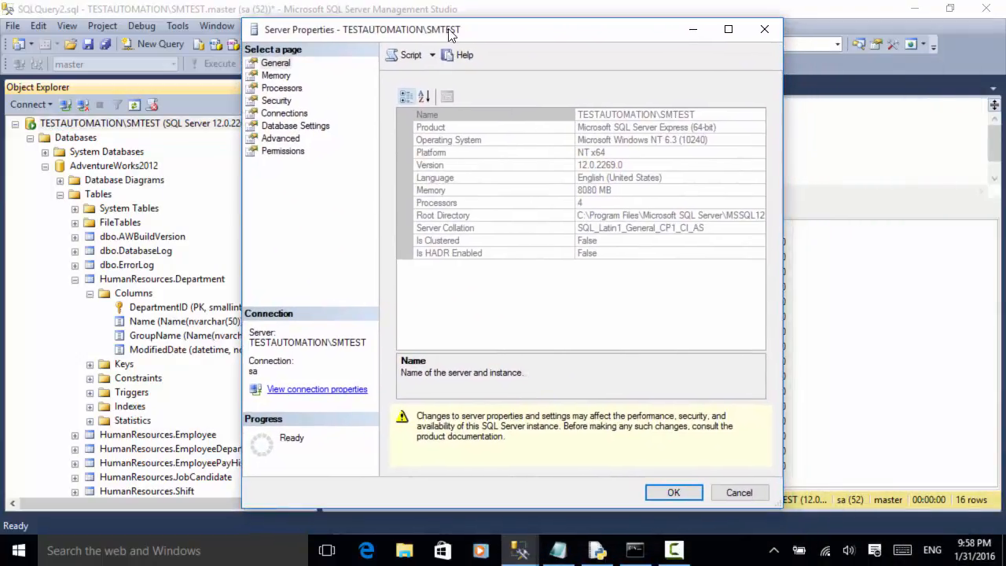
mouse_move(292, 390)
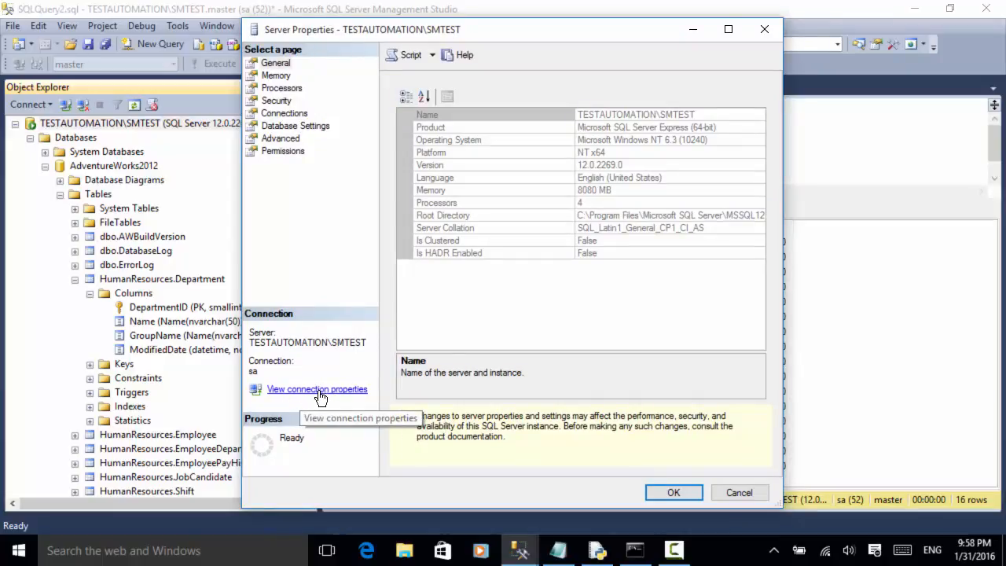
Step: View connection properties for the SMTEST instance with SQL Server Authentication
click(316, 390)
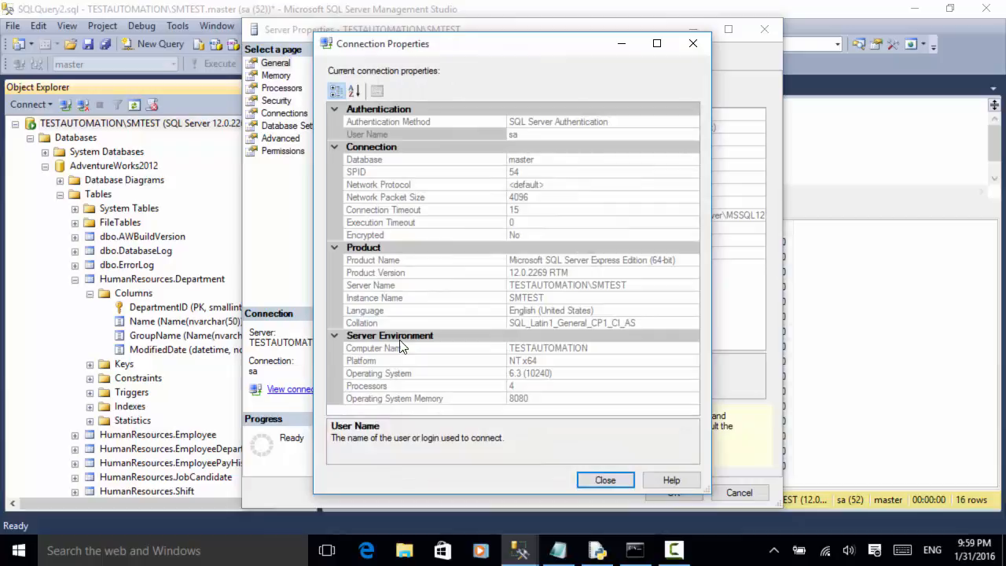
mouse_move(369, 141)
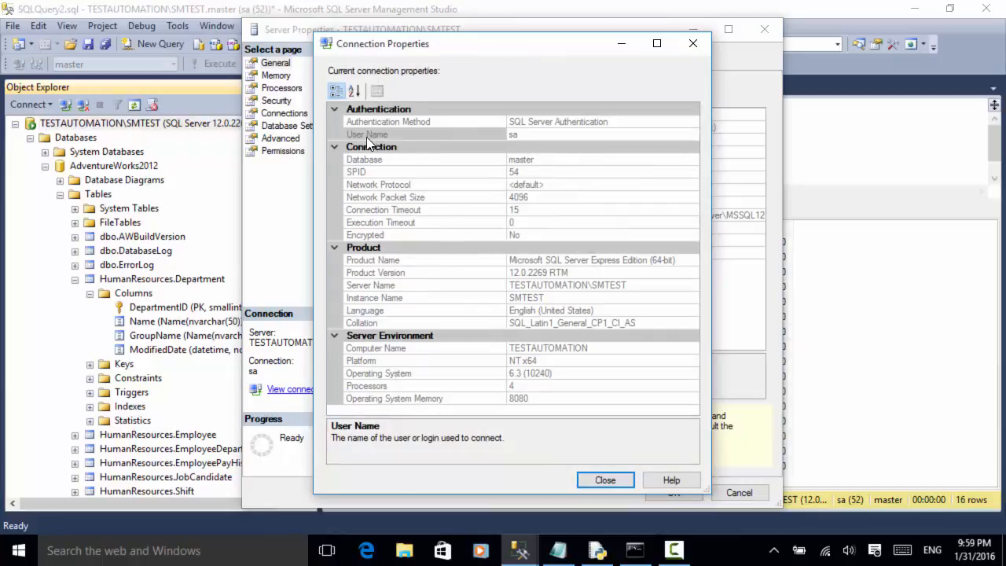
mouse_move(529, 142)
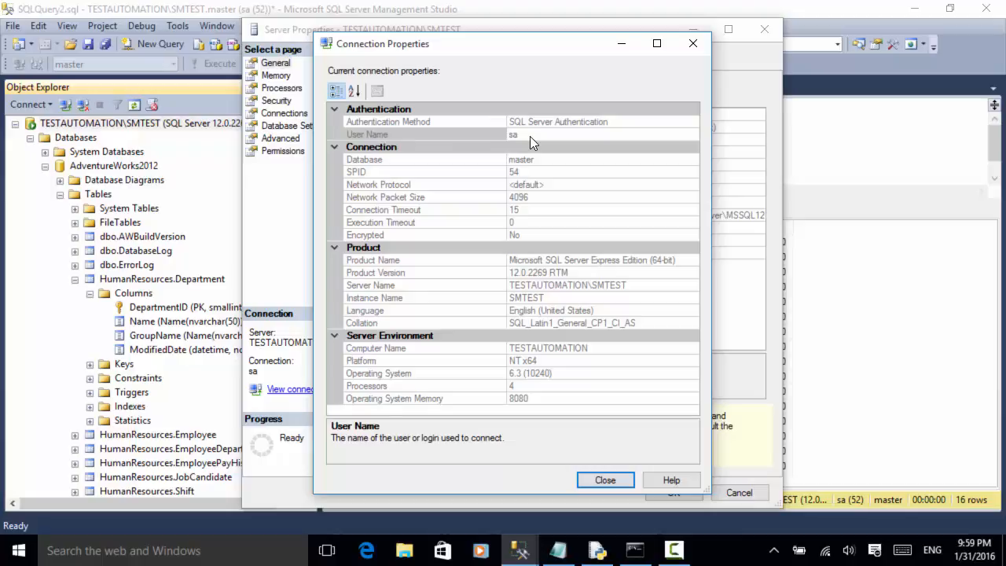
mouse_move(389, 306)
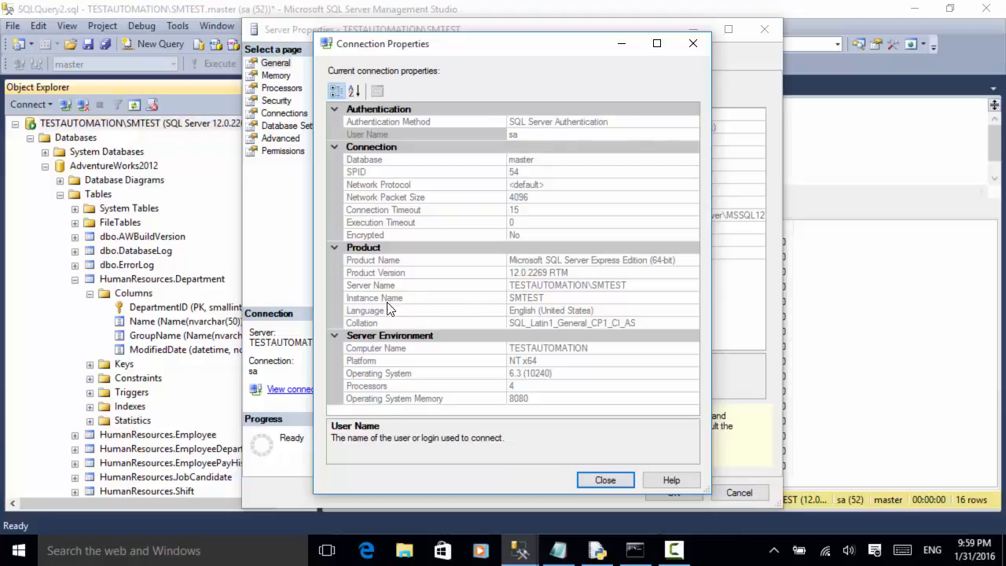
mouse_move(511, 295)
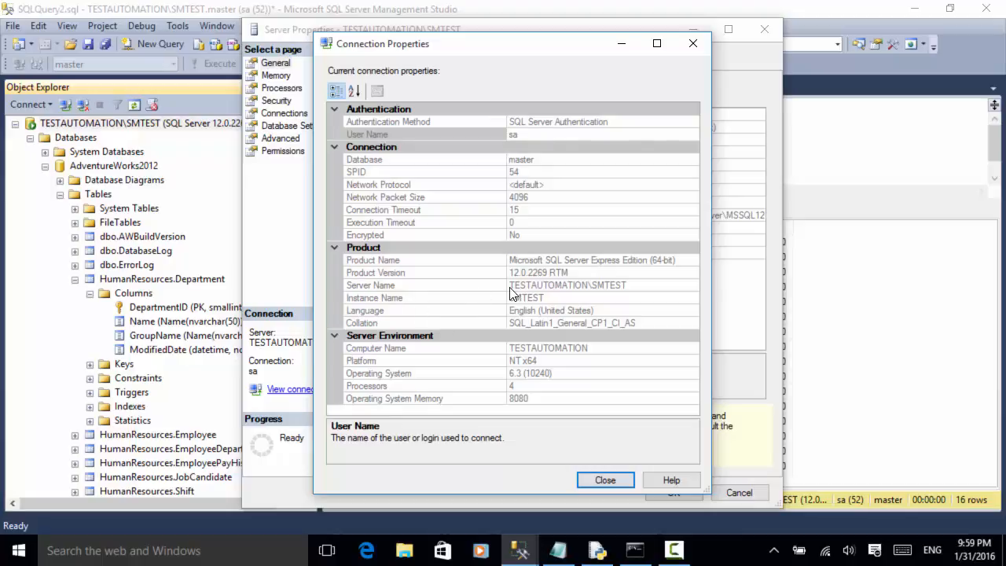
mouse_move(635, 294)
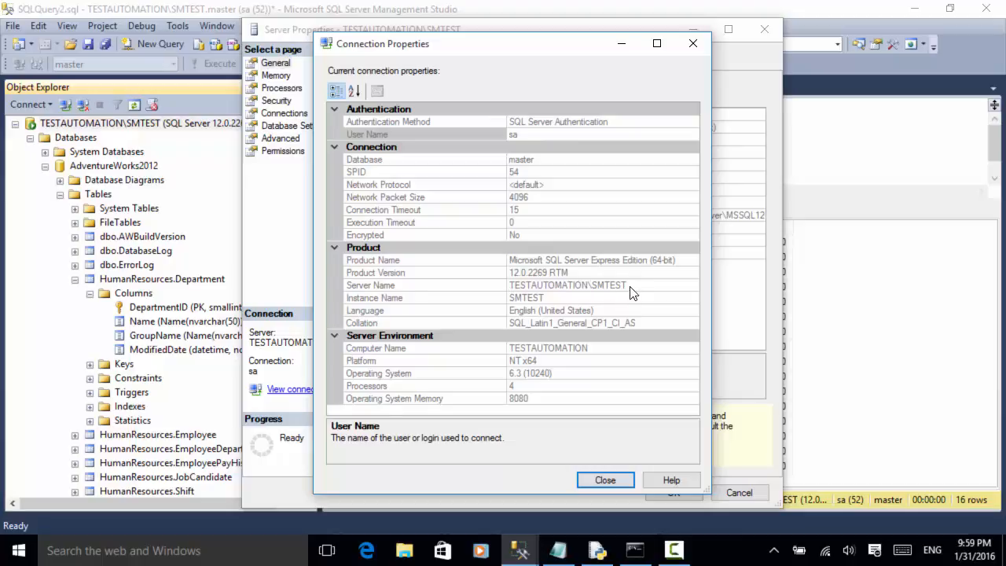
mouse_move(360, 308)
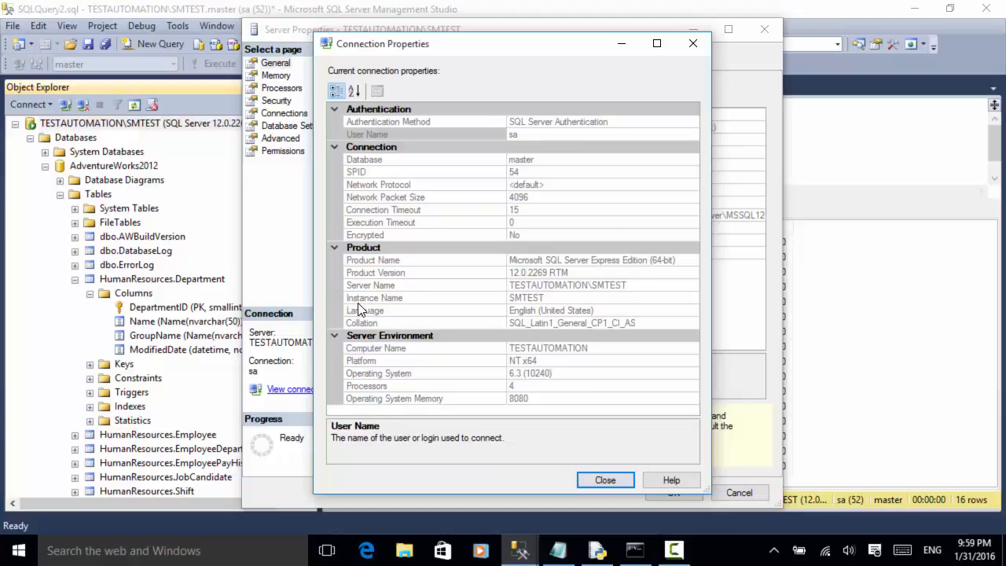
mouse_move(599, 303)
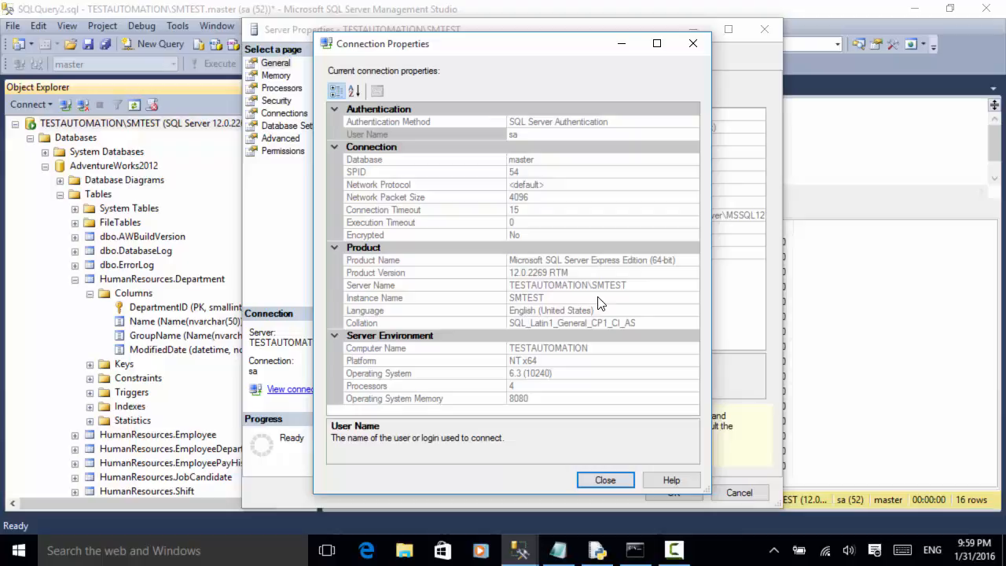
mouse_move(588, 258)
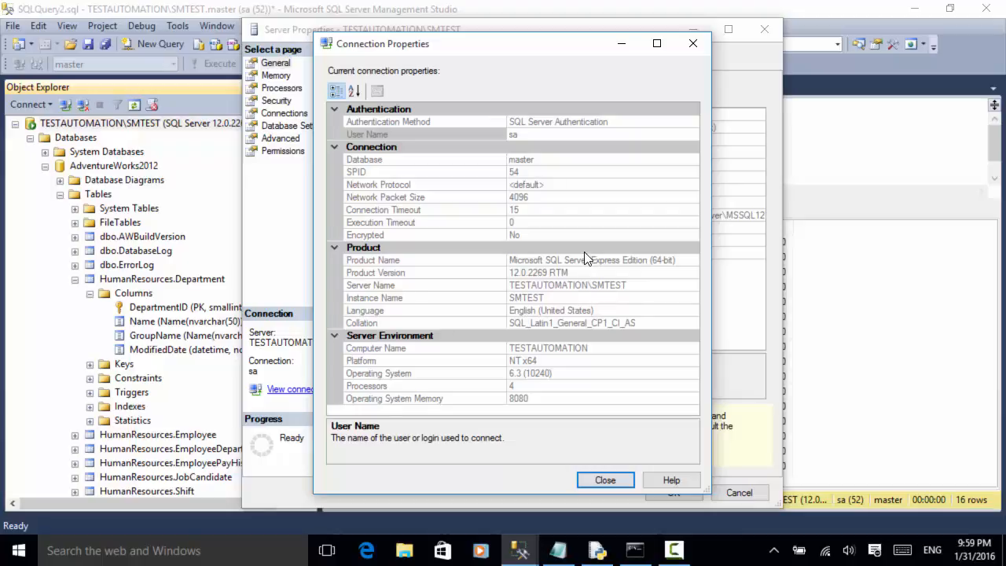
mouse_move(517, 128)
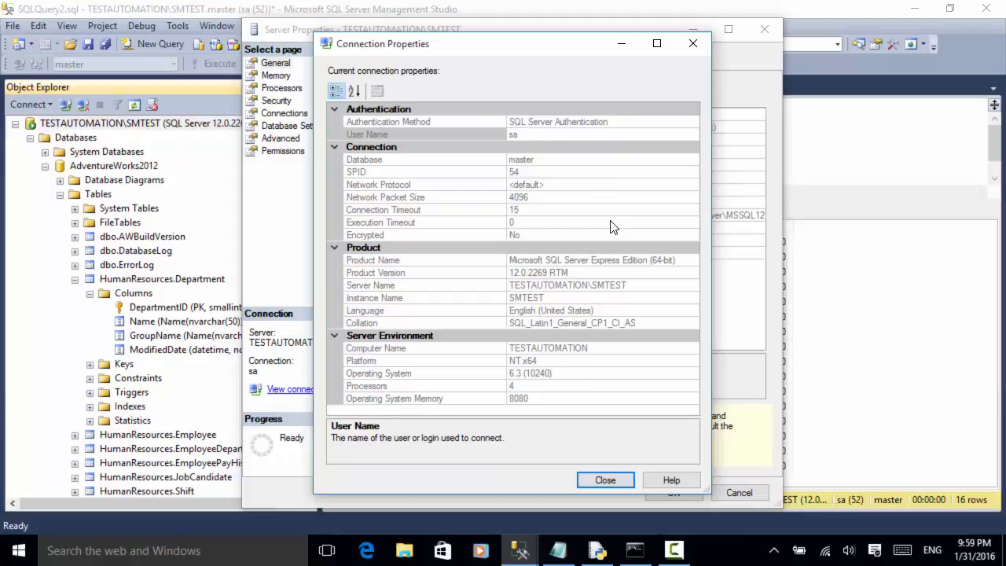
mouse_move(692, 44)
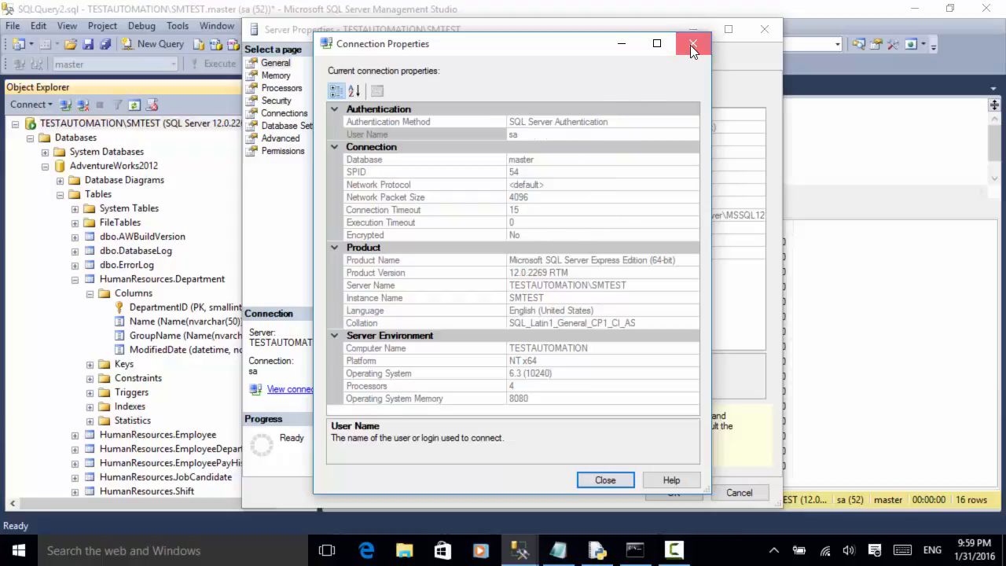
Step: Close Connection Properties and view the Database Settings page for SMTEST
click(692, 44)
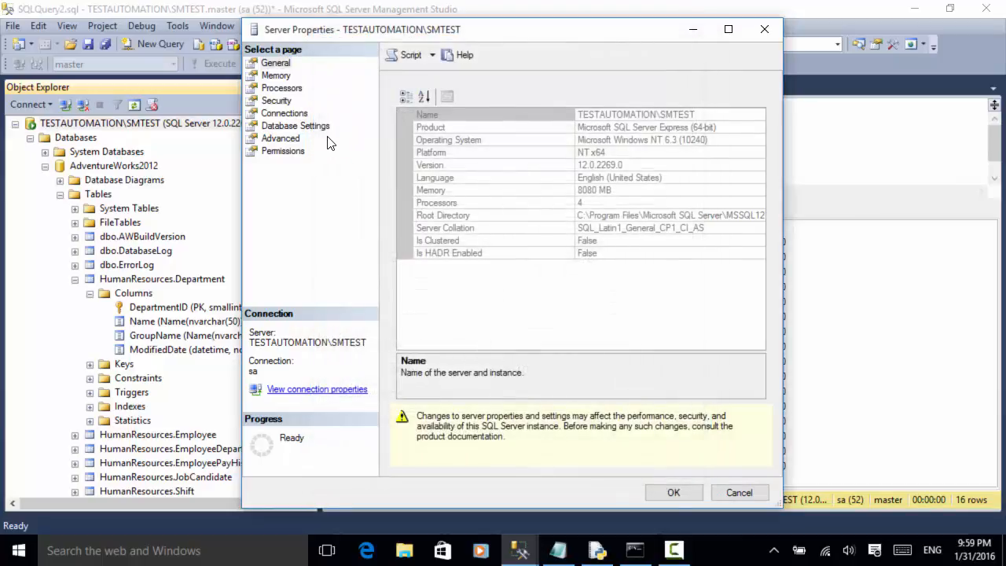
click(295, 125)
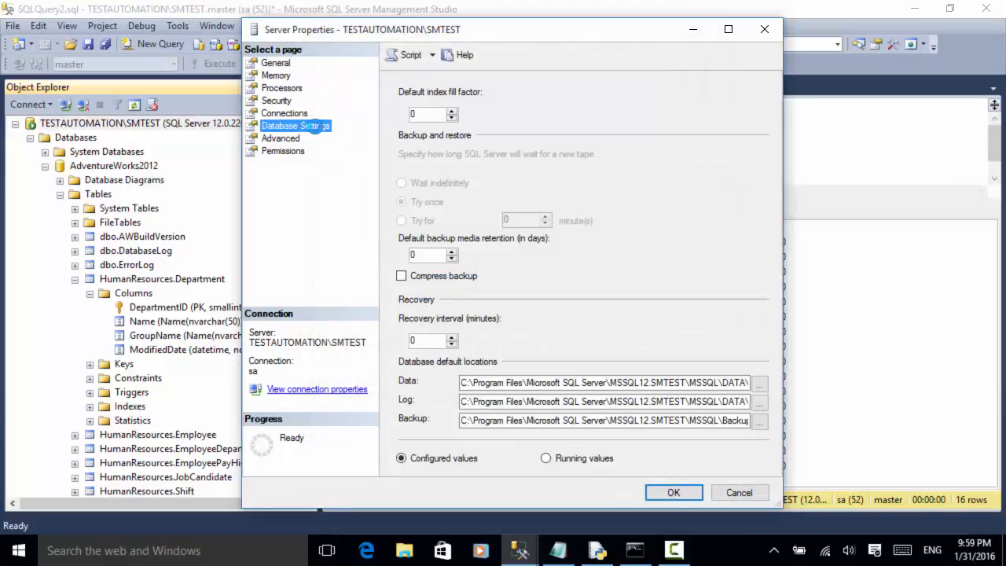
mouse_move(130, 185)
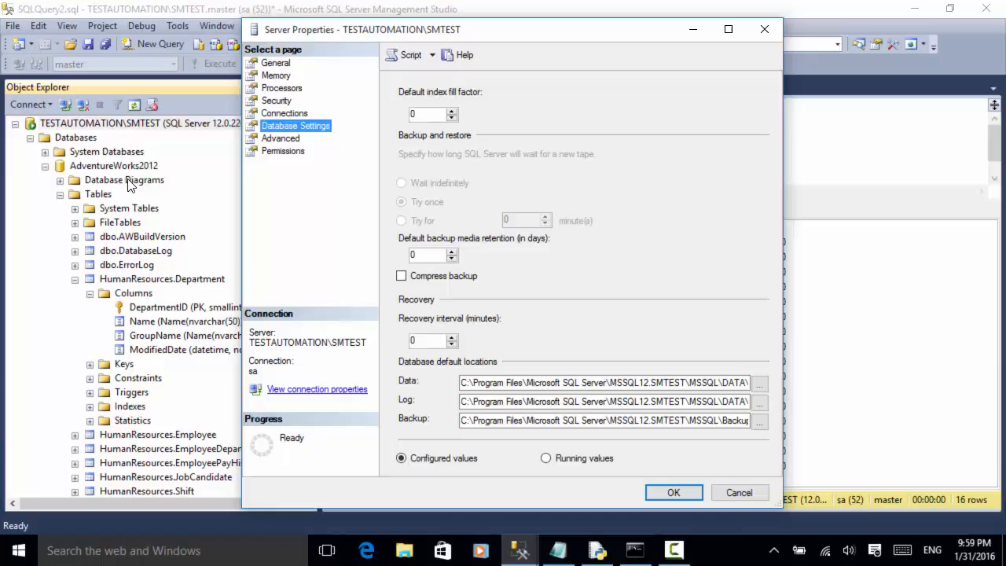
mouse_move(151, 173)
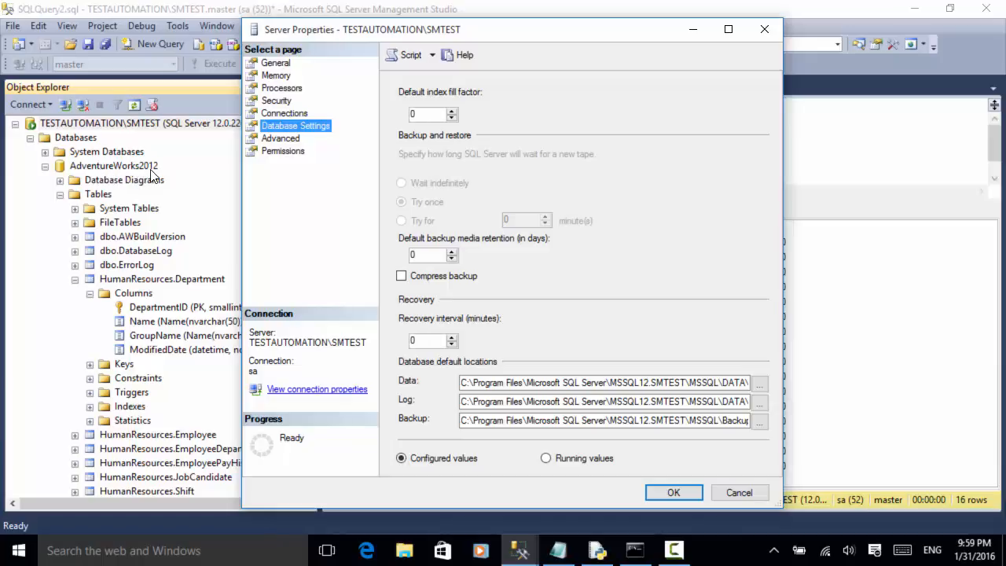
mouse_move(763, 47)
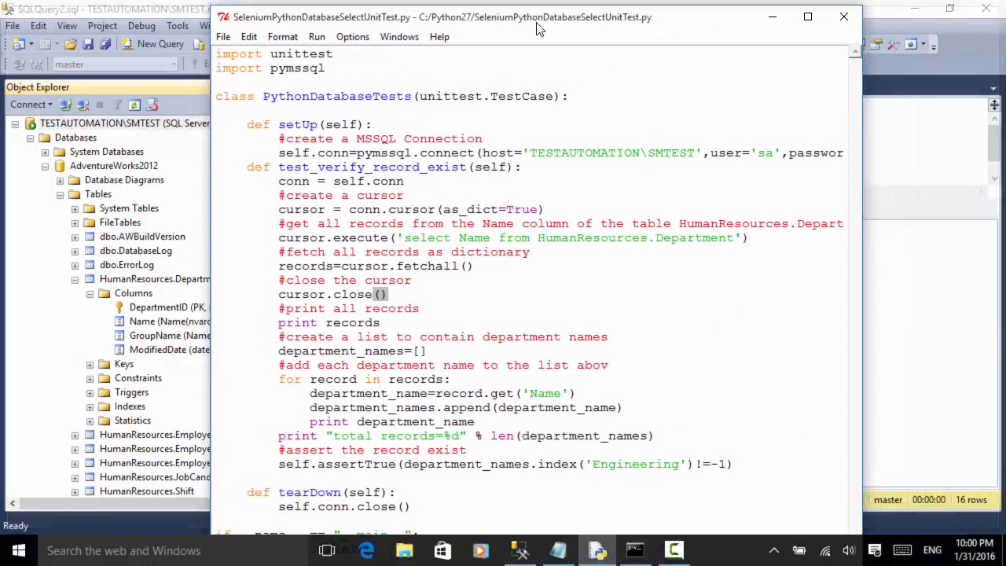
Step: Maximize the SeleniumPythonDatabaseSelectUnitTest.py editor window for reading
click(808, 16)
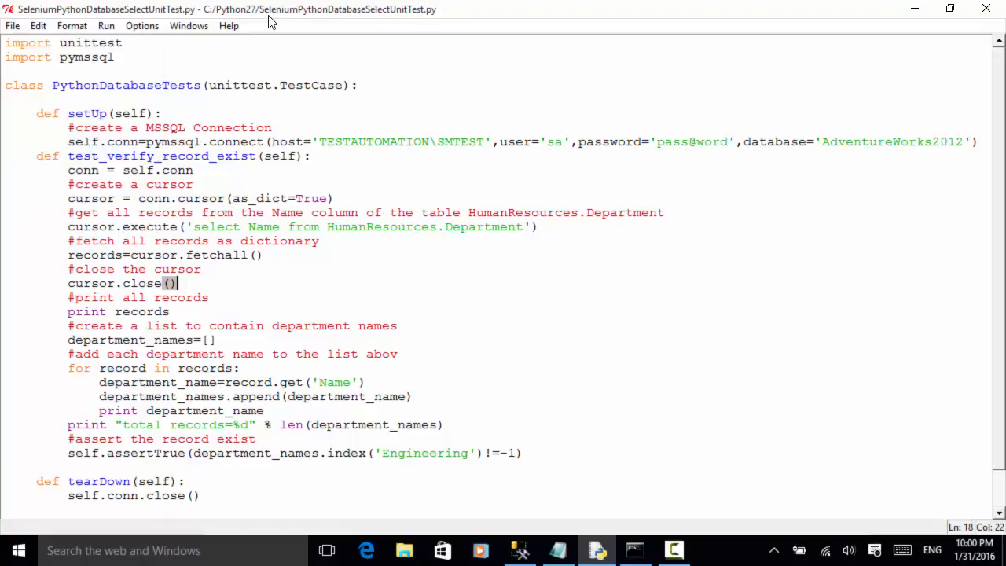
mouse_move(336, 19)
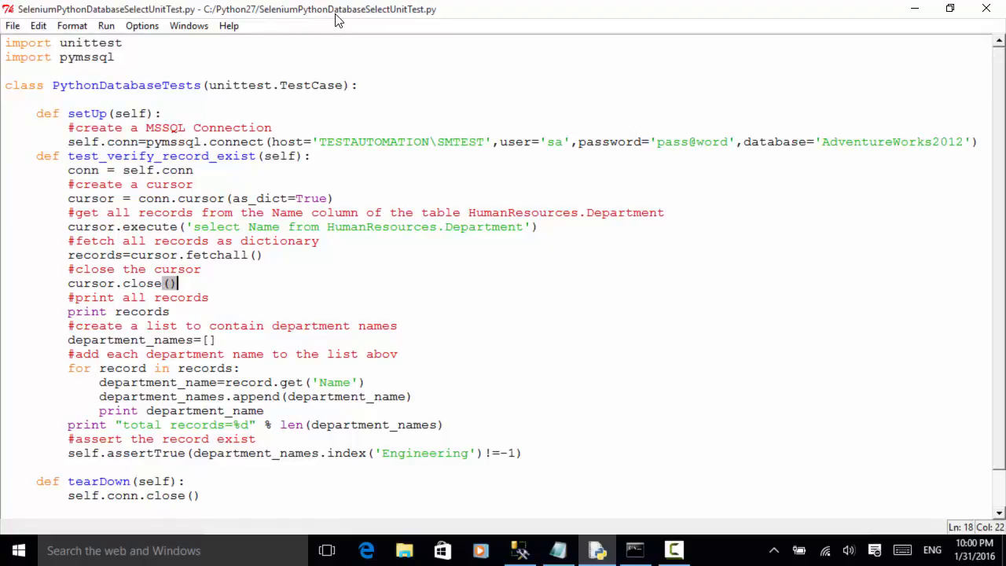
mouse_move(437, 18)
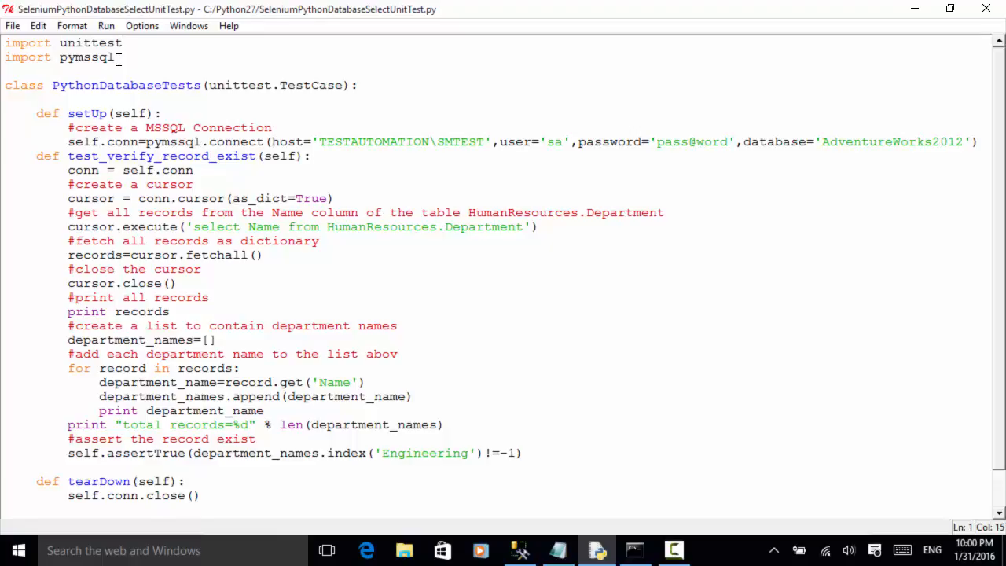
mouse_move(360, 88)
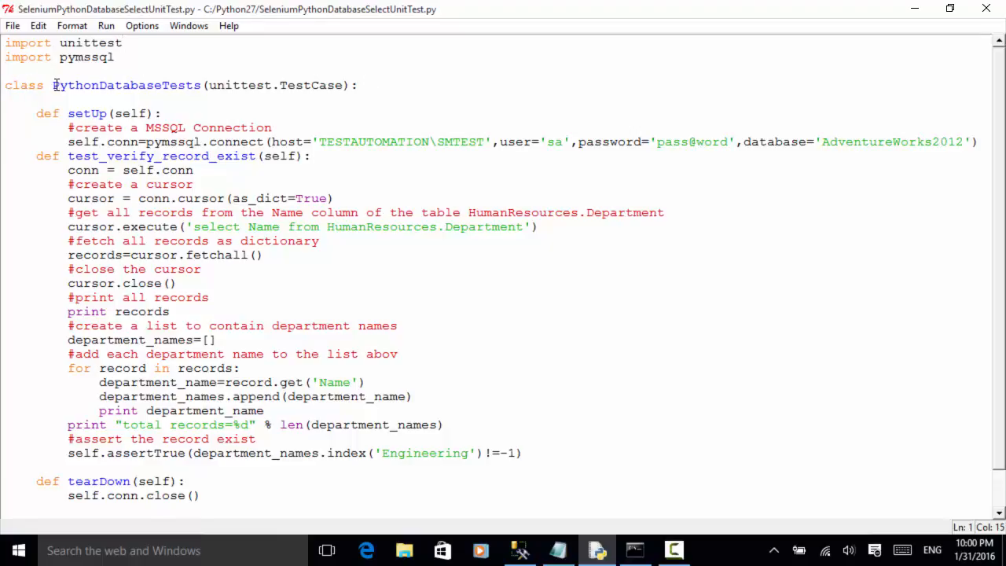
click(123, 43)
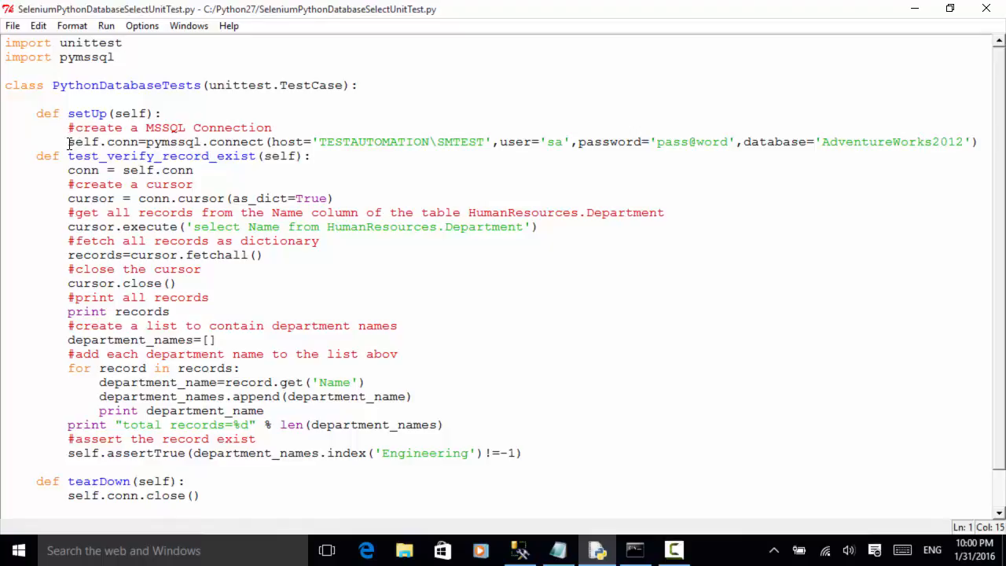
double_click(102, 142)
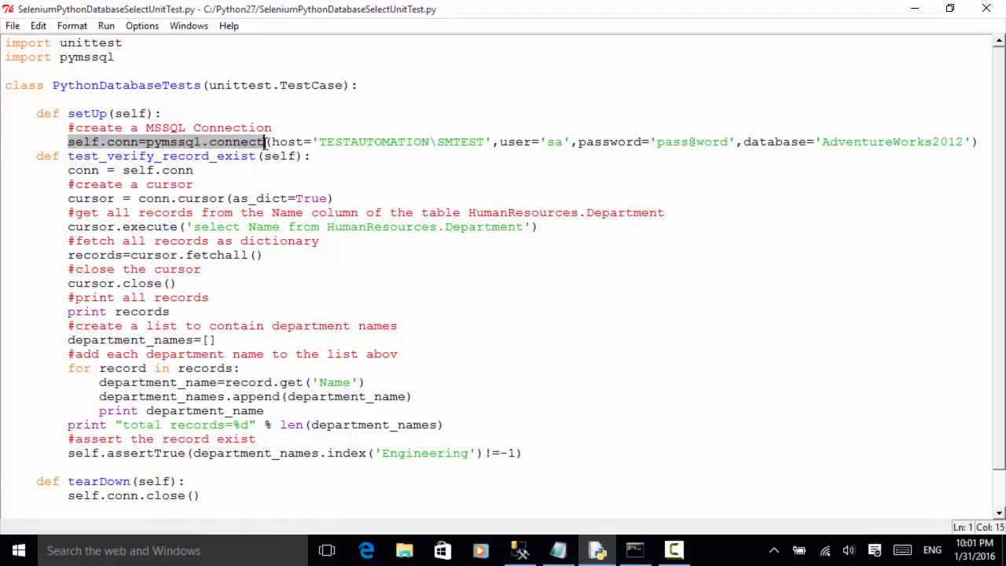
click(270, 142)
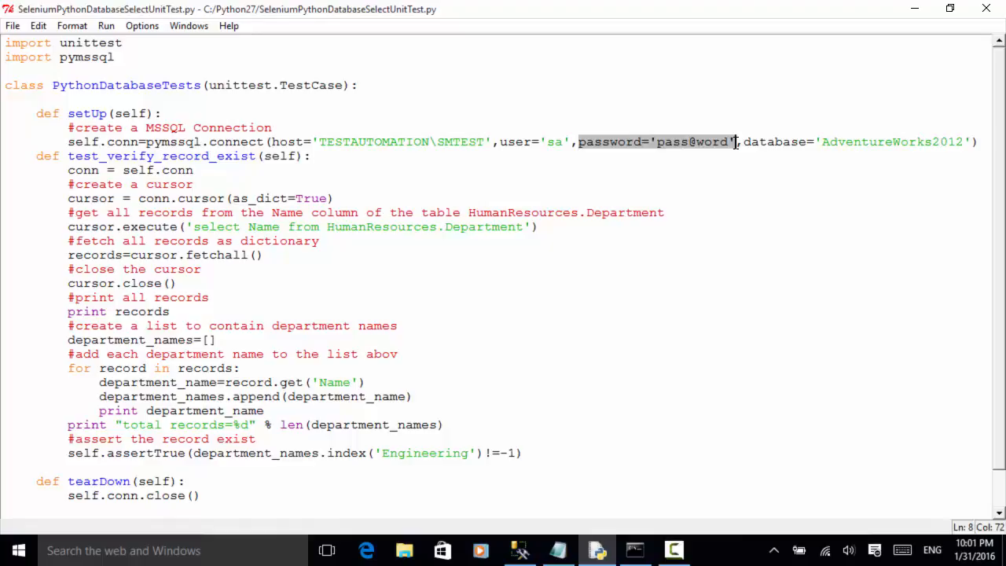
click(737, 141)
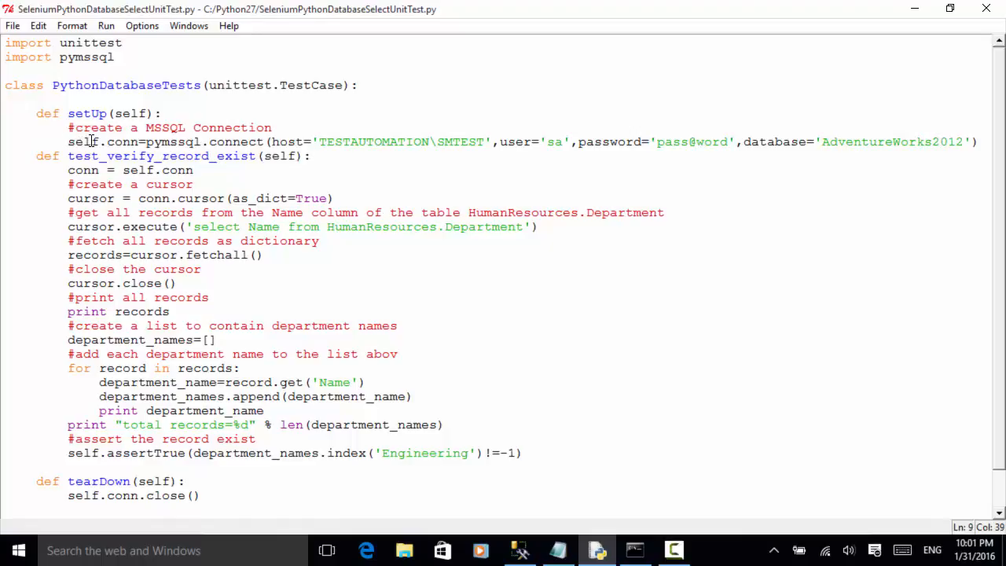
click(311, 156)
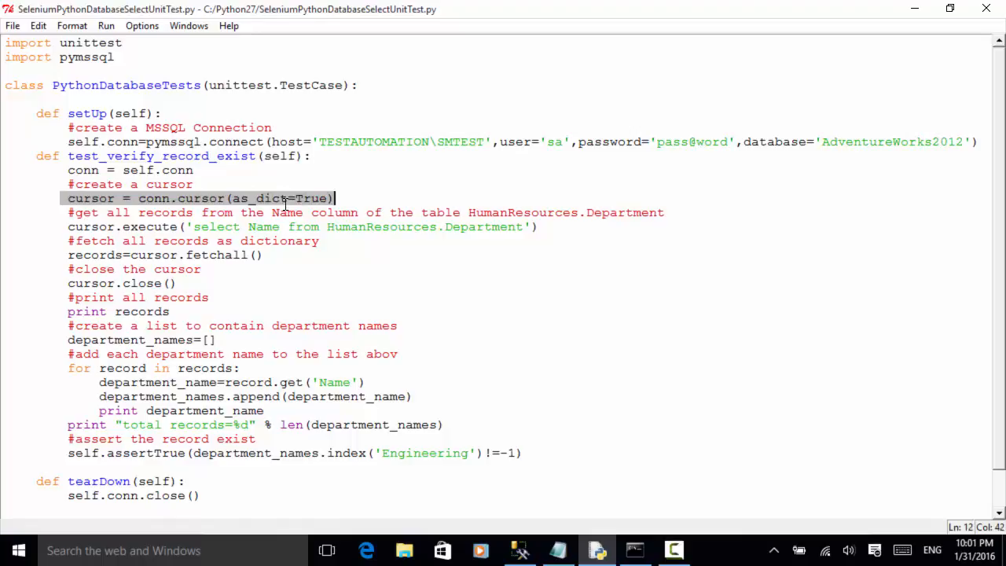
mouse_move(244, 195)
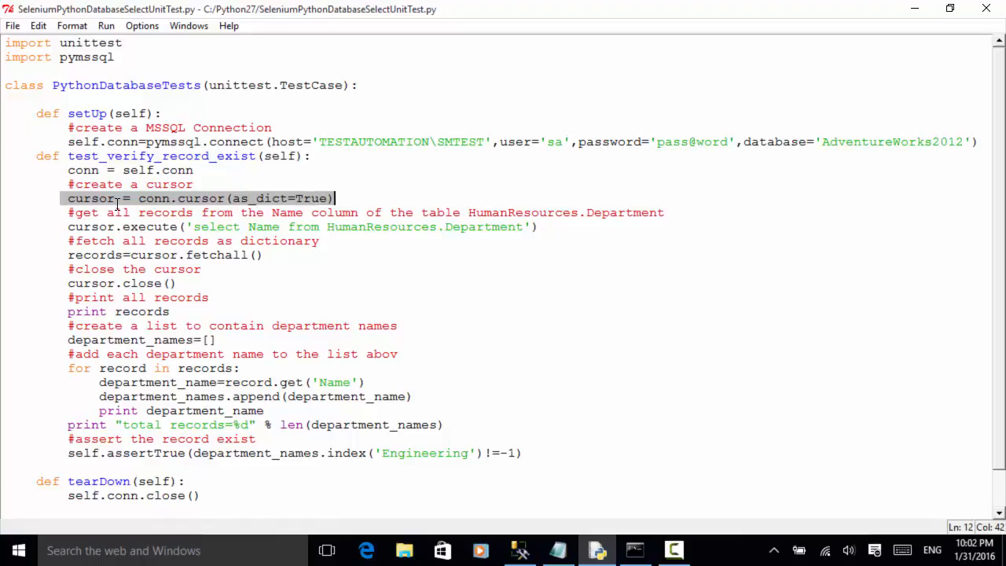
mouse_move(141, 198)
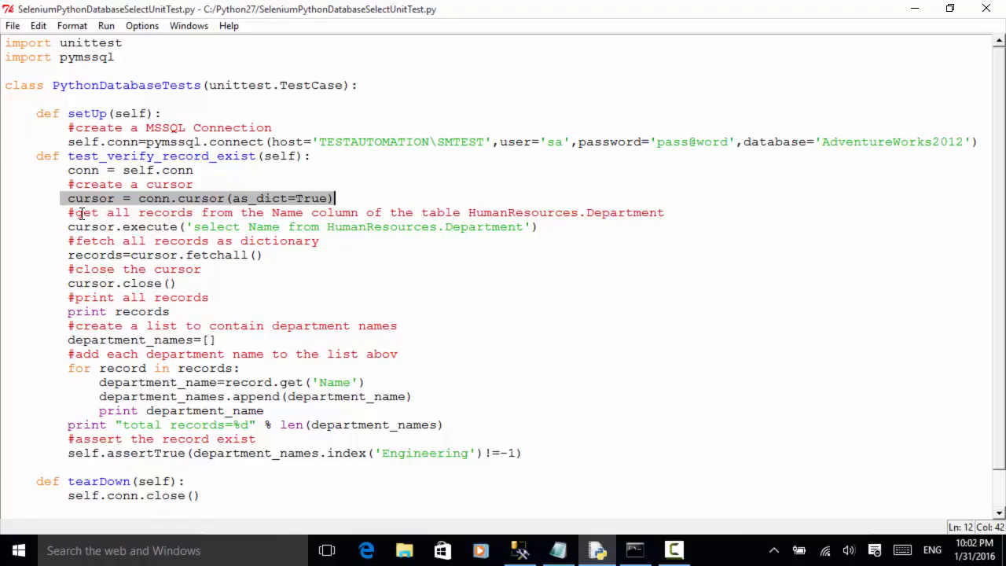
mouse_move(338, 212)
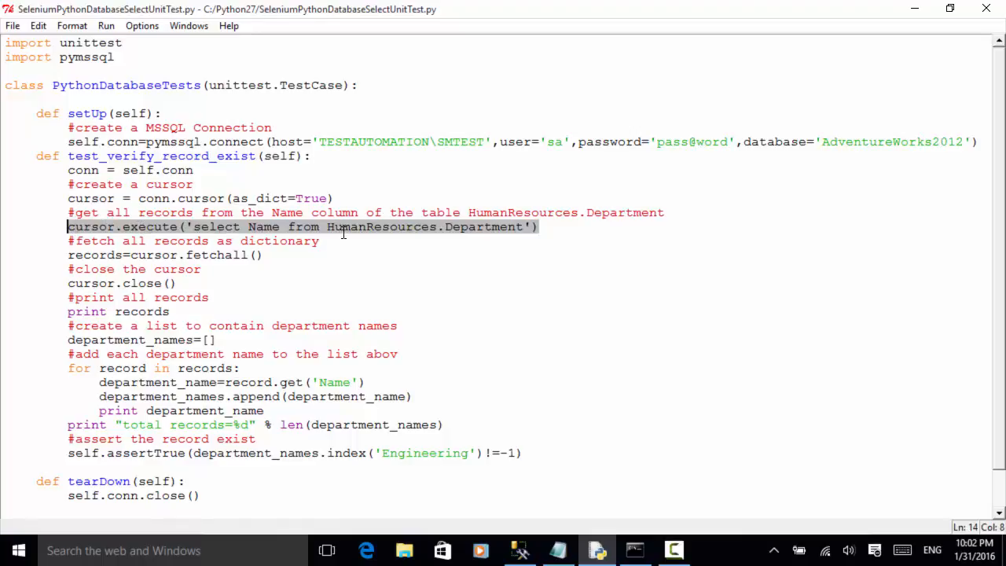
mouse_move(487, 227)
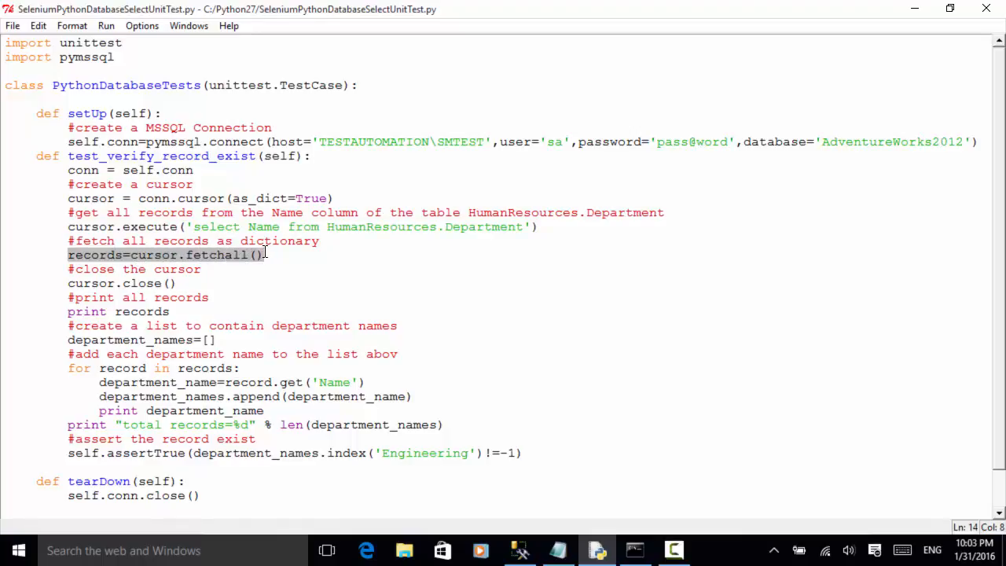
click(185, 283)
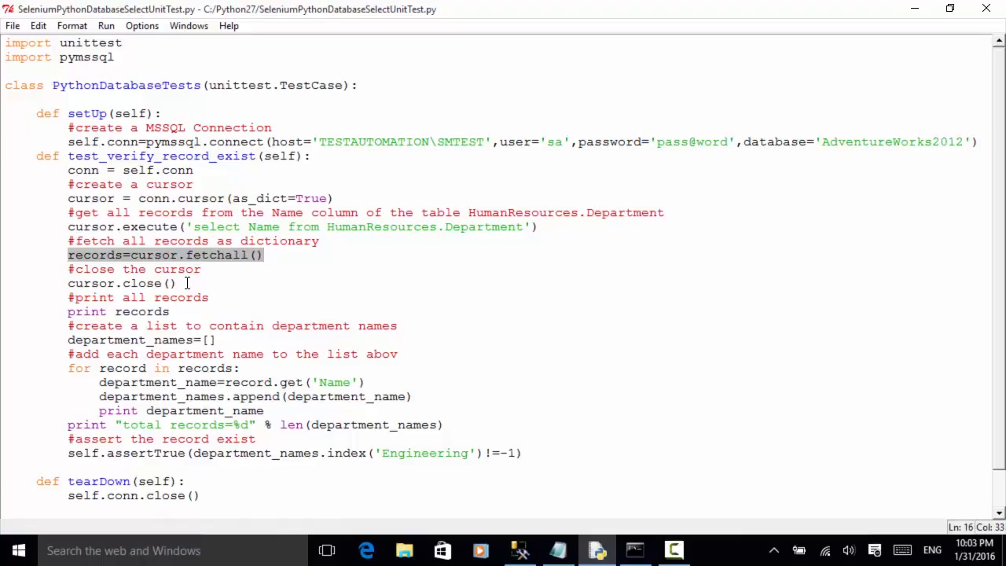
click(122, 283)
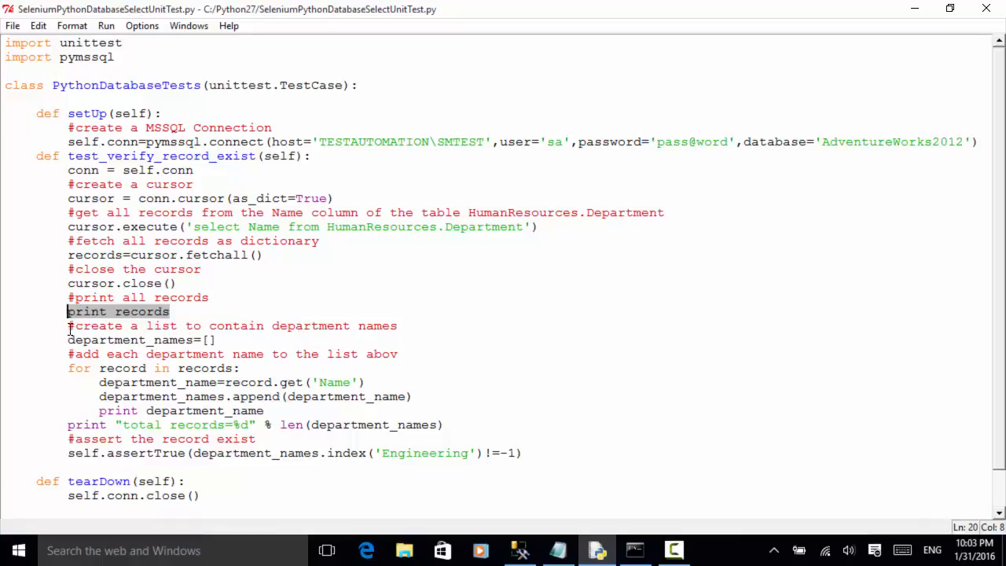
mouse_move(394, 330)
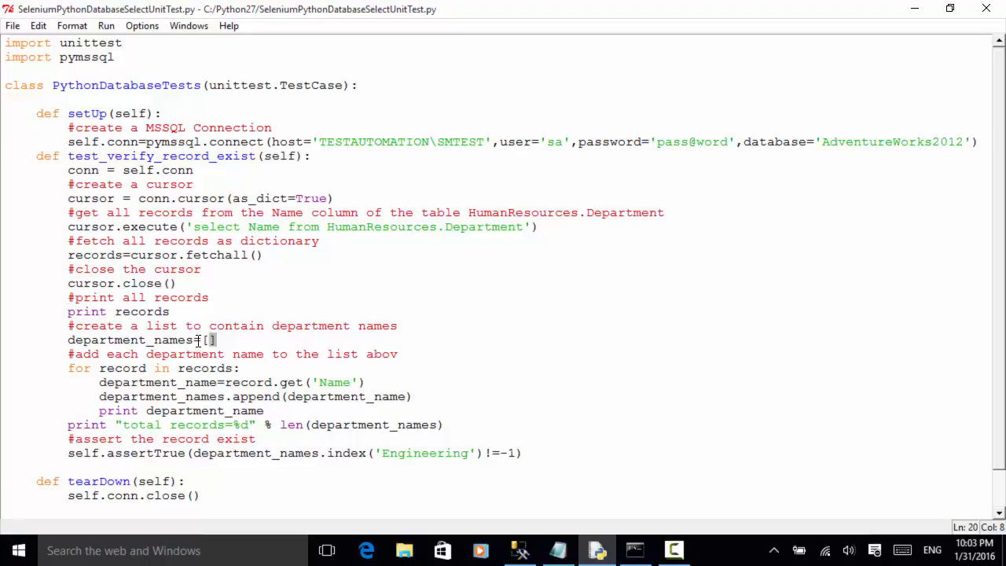
Step: Fix the comment typo so 'abov' becomes 'above' the department names list
double_click(129, 340)
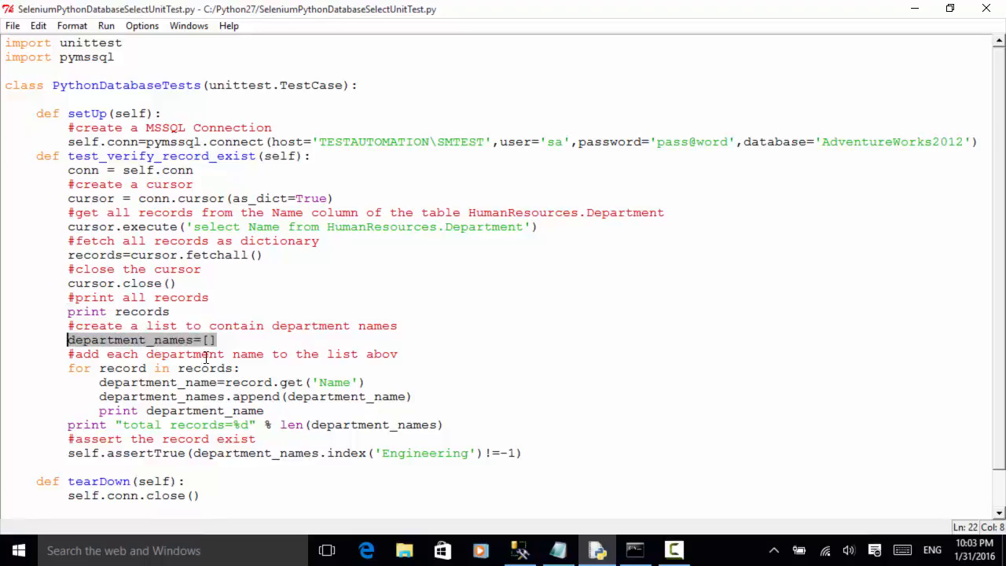
click(217, 339)
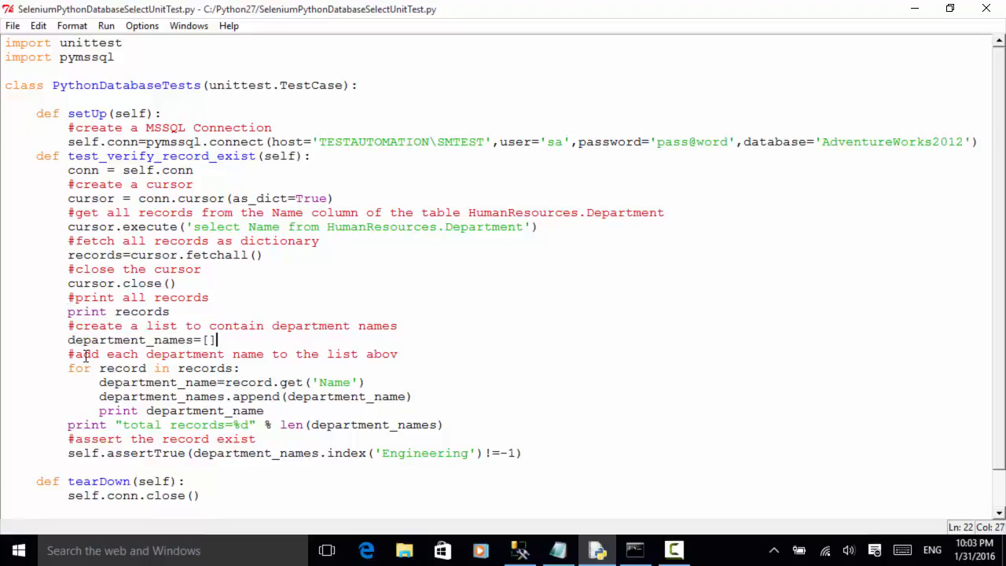
mouse_move(368, 353)
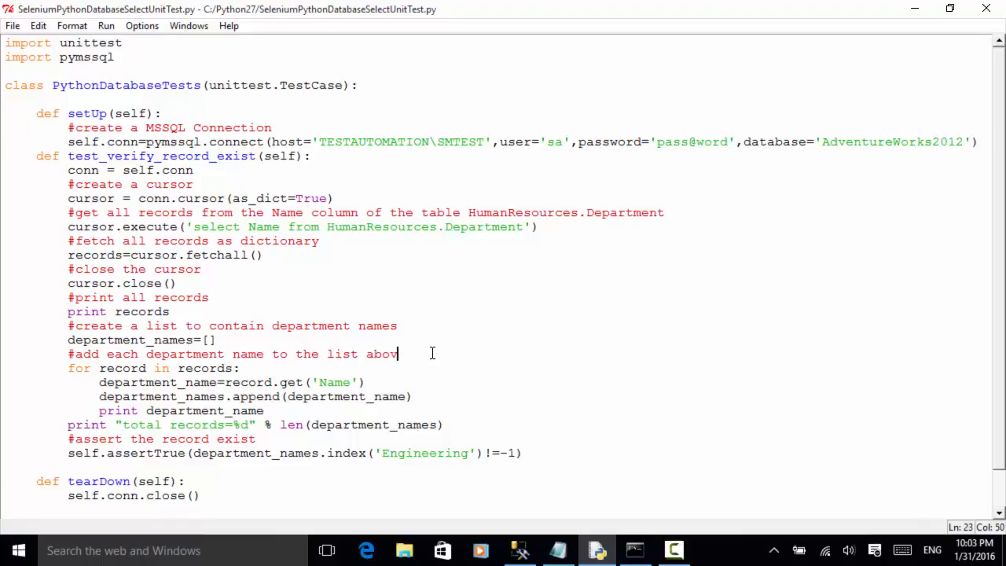
text(e)
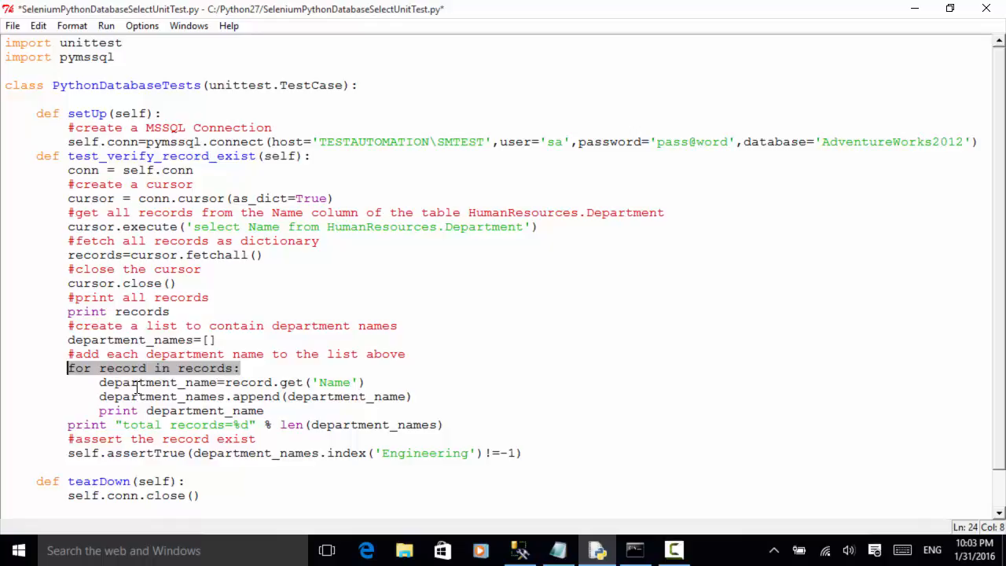
mouse_move(220, 386)
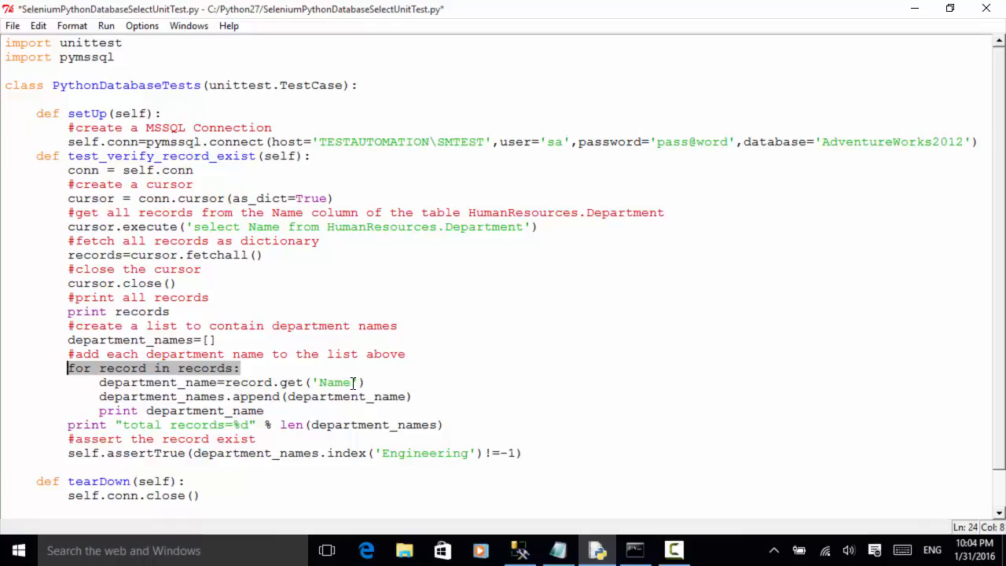
mouse_move(262, 305)
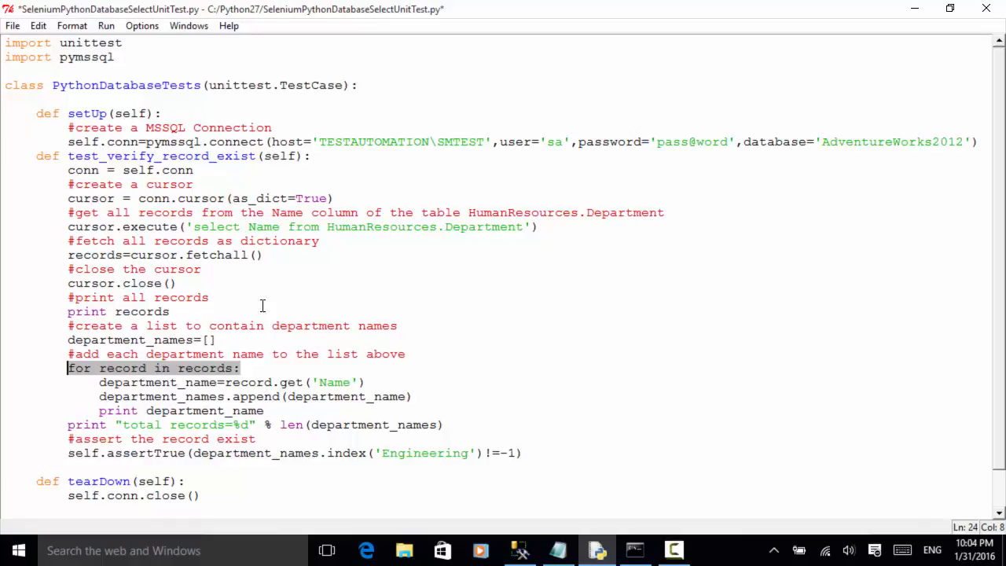
mouse_move(368, 386)
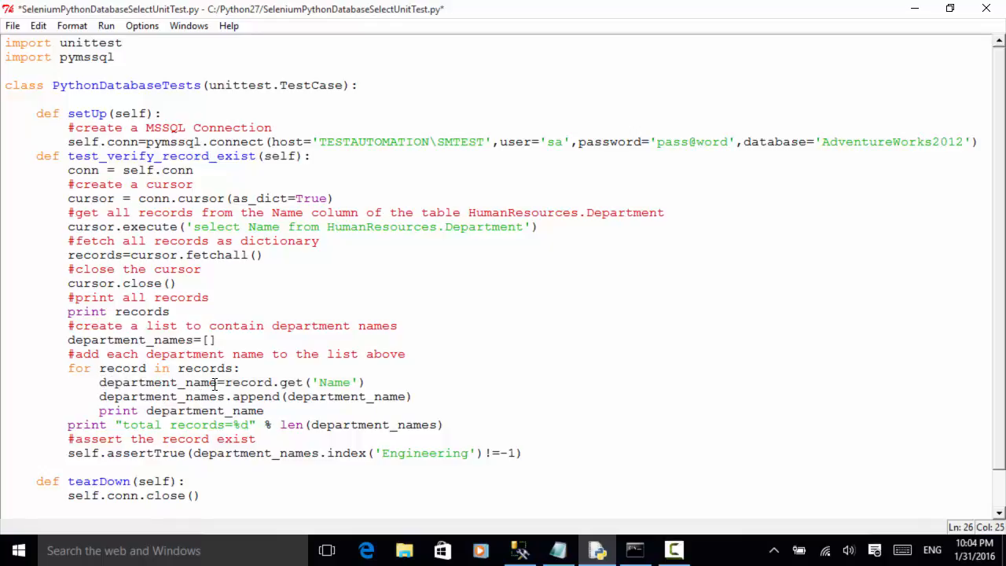
mouse_move(220, 396)
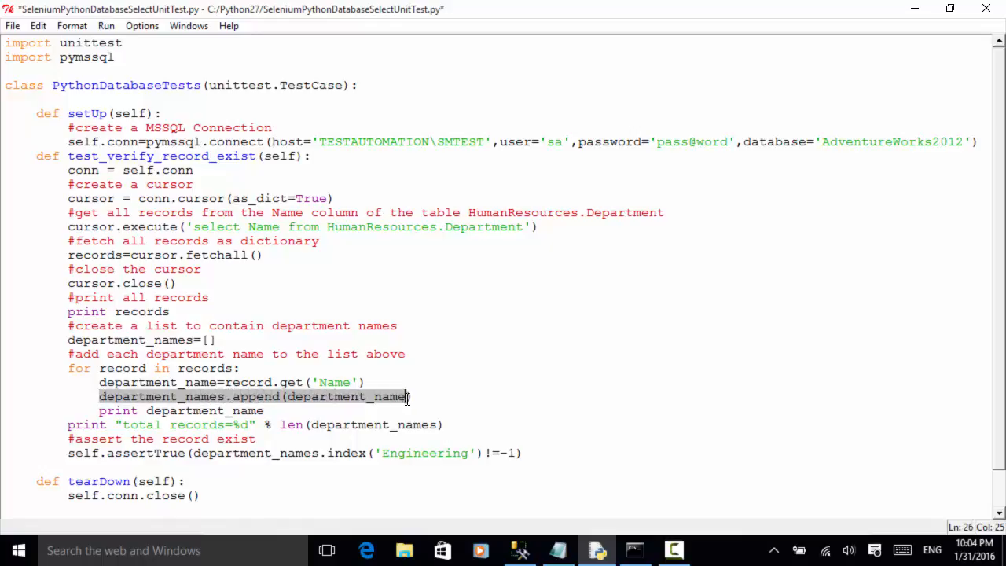
click(265, 410)
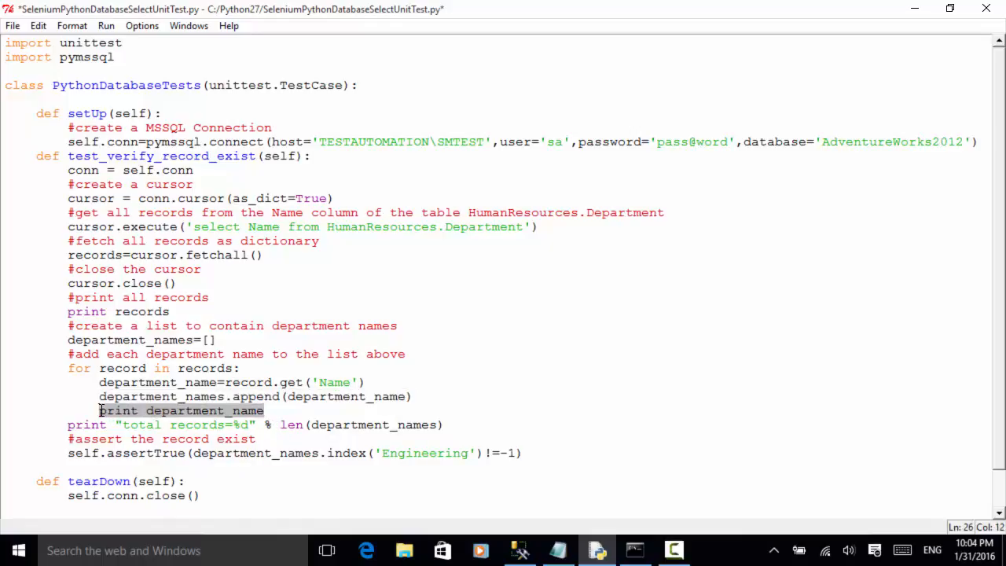
click(66, 425)
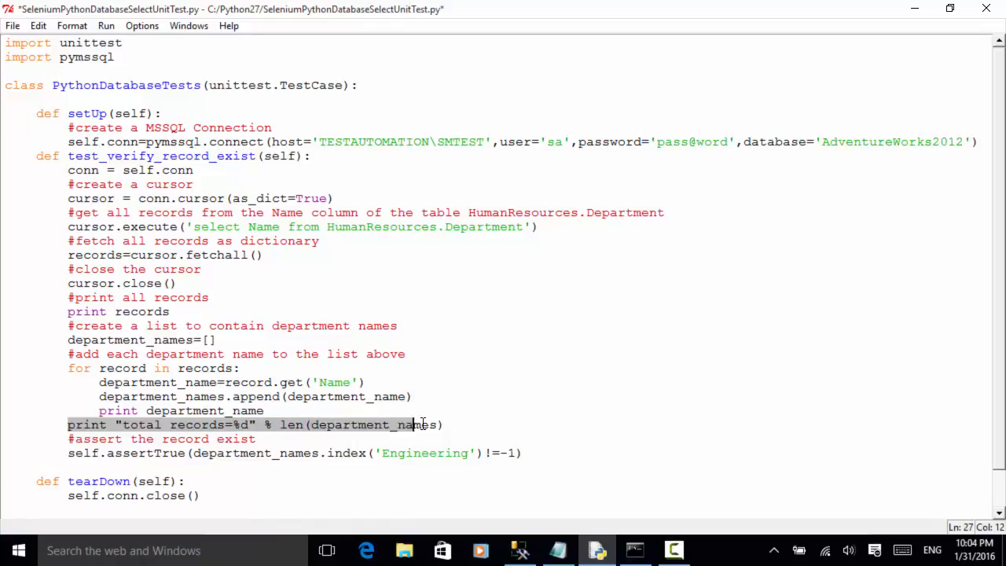
click(443, 424)
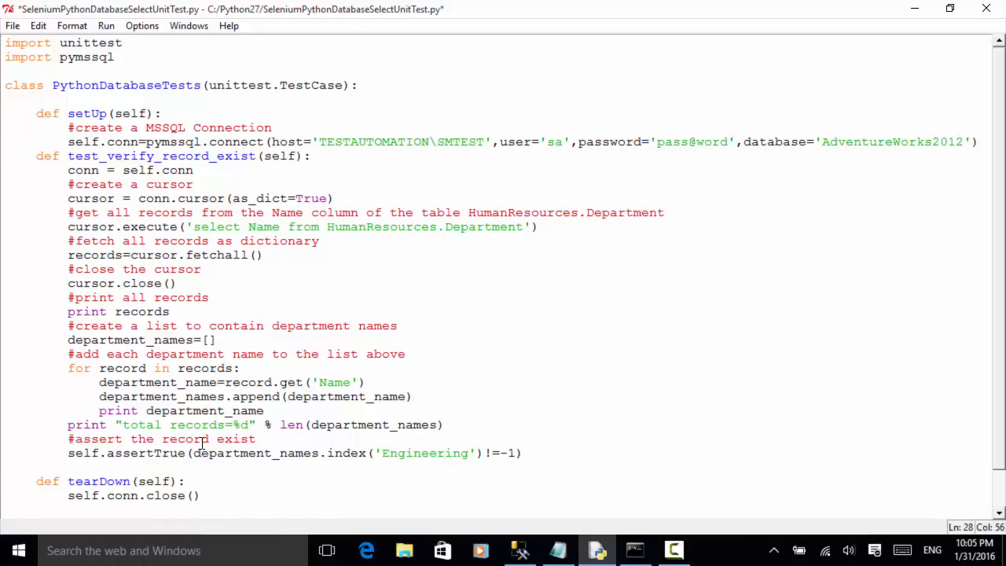
mouse_move(160, 381)
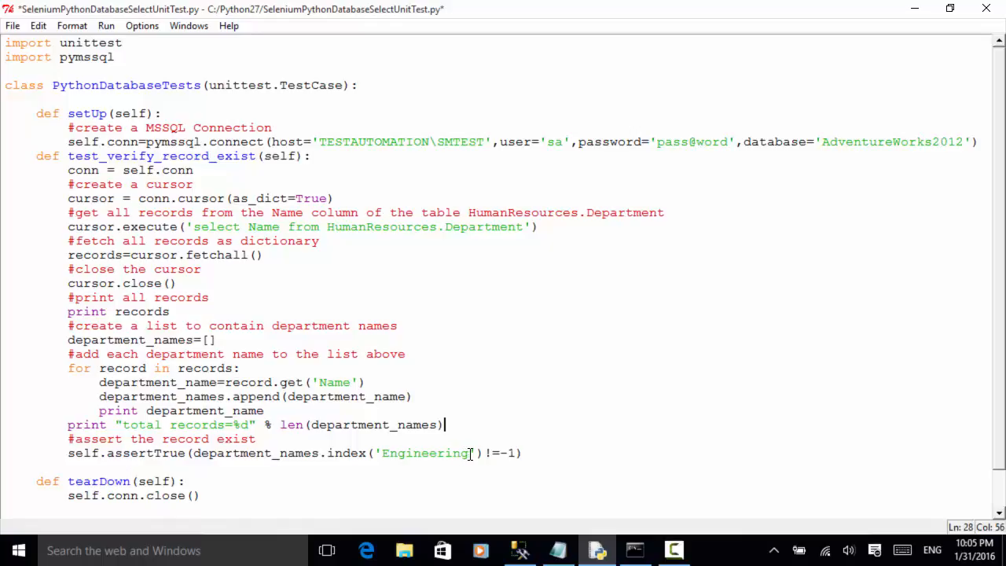
mouse_move(409, 495)
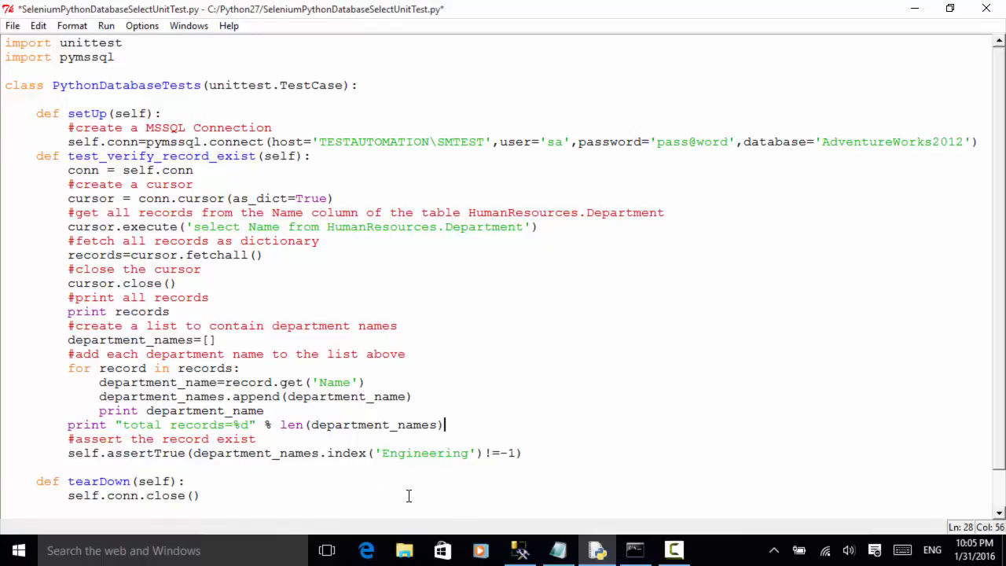
click(518, 551)
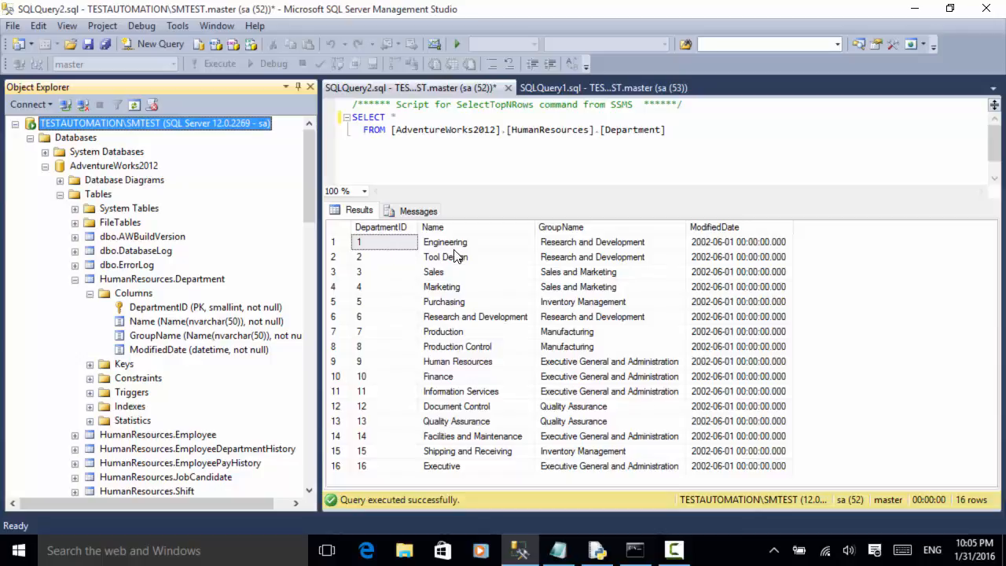
mouse_move(446, 236)
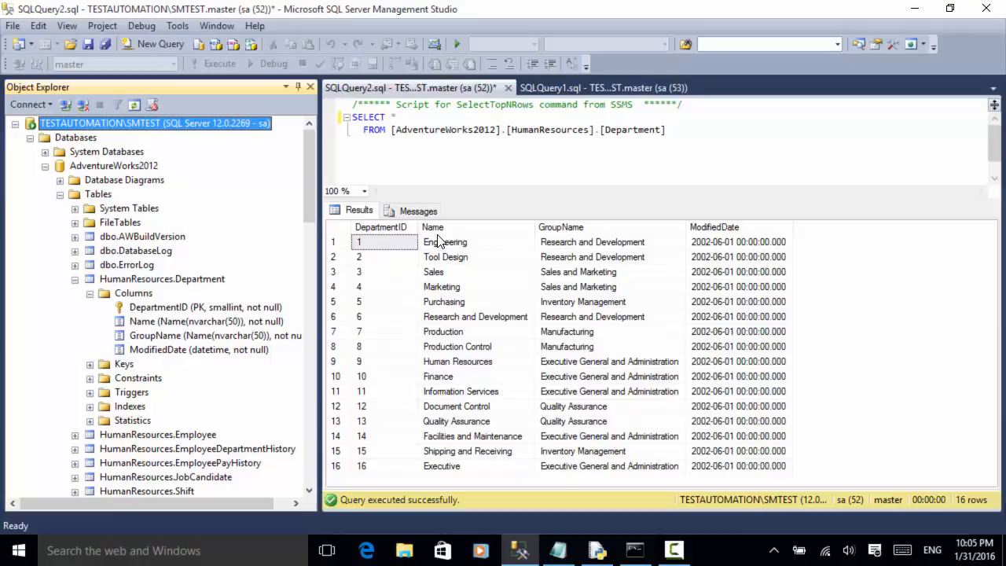
mouse_move(472, 353)
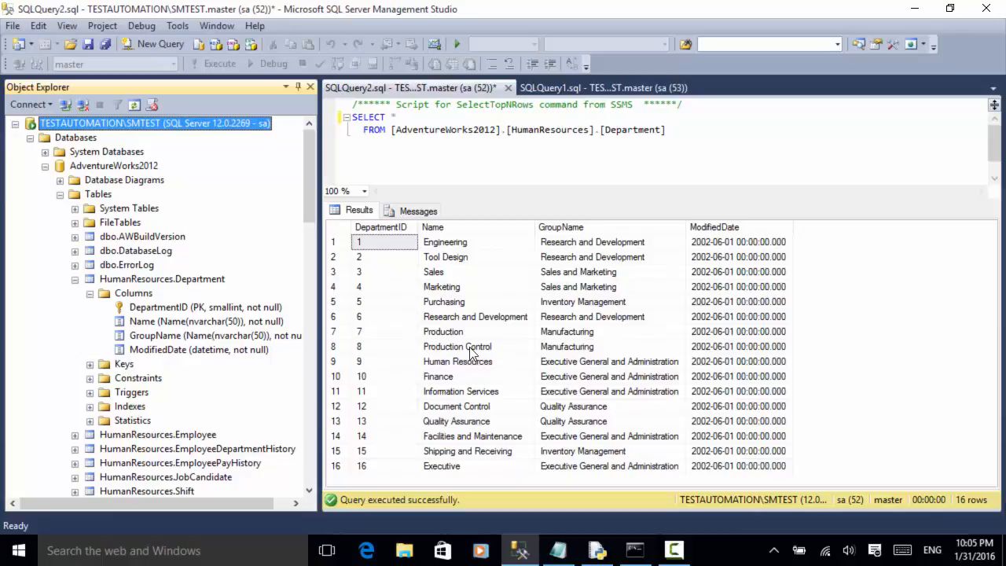
mouse_move(505, 296)
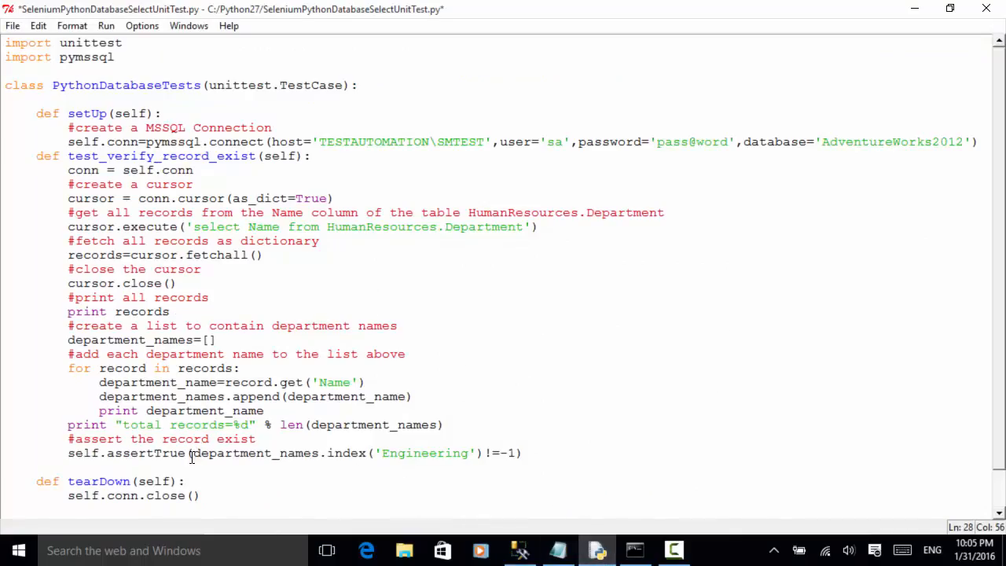
mouse_move(369, 453)
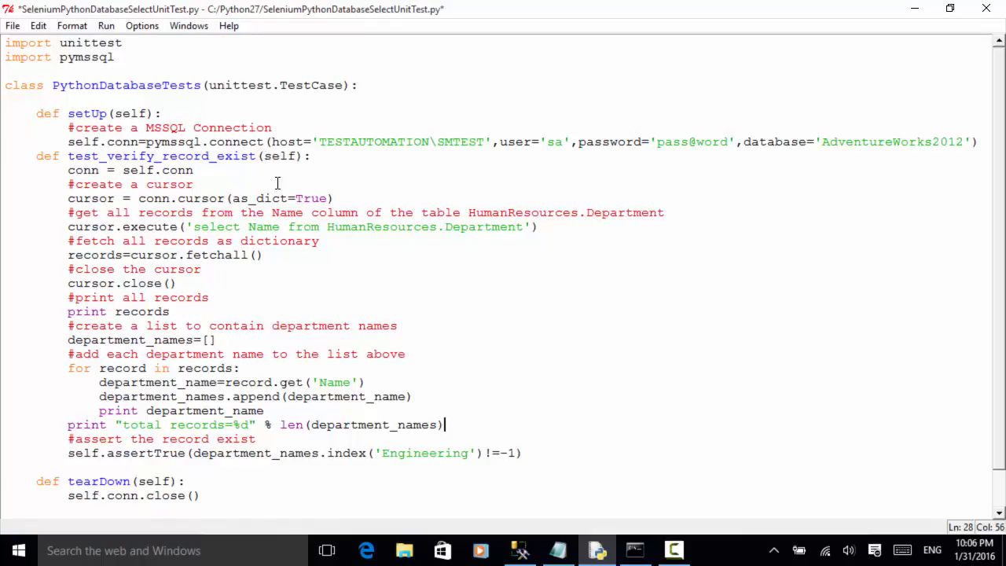
mouse_move(318, 230)
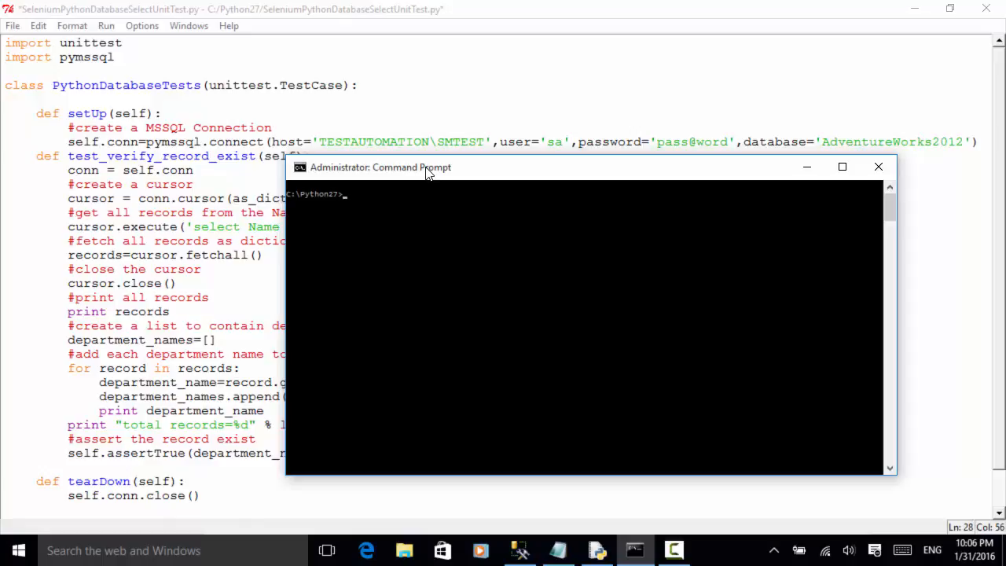
Step: Enter the command Python SeleniumPythonDatabaseSelectUnitTest.py at C:\Python27
text(Python SeleniumPythonDatabaseSelectUnitTest.py)
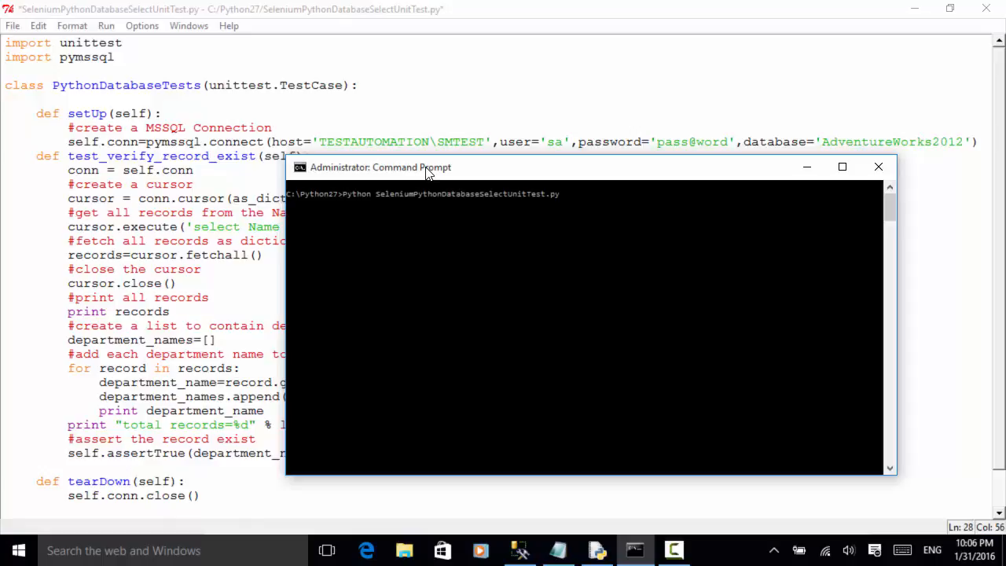
mouse_move(290, 22)
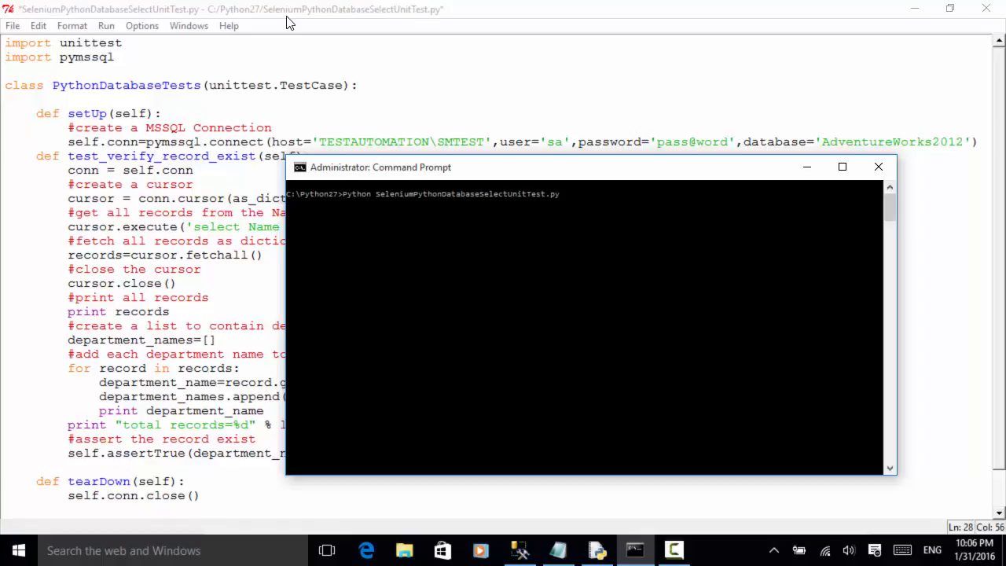
mouse_move(381, 19)
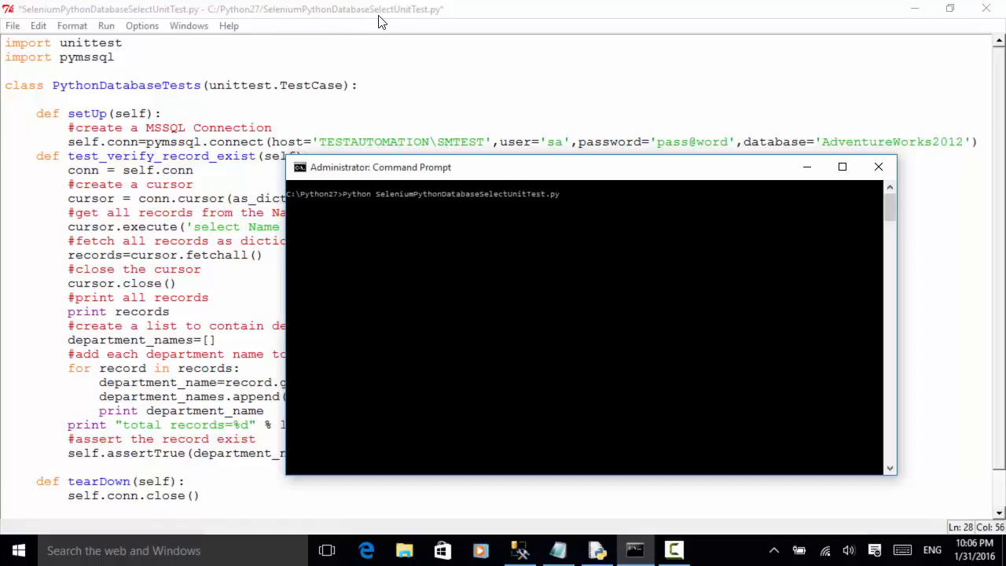
mouse_move(669, 305)
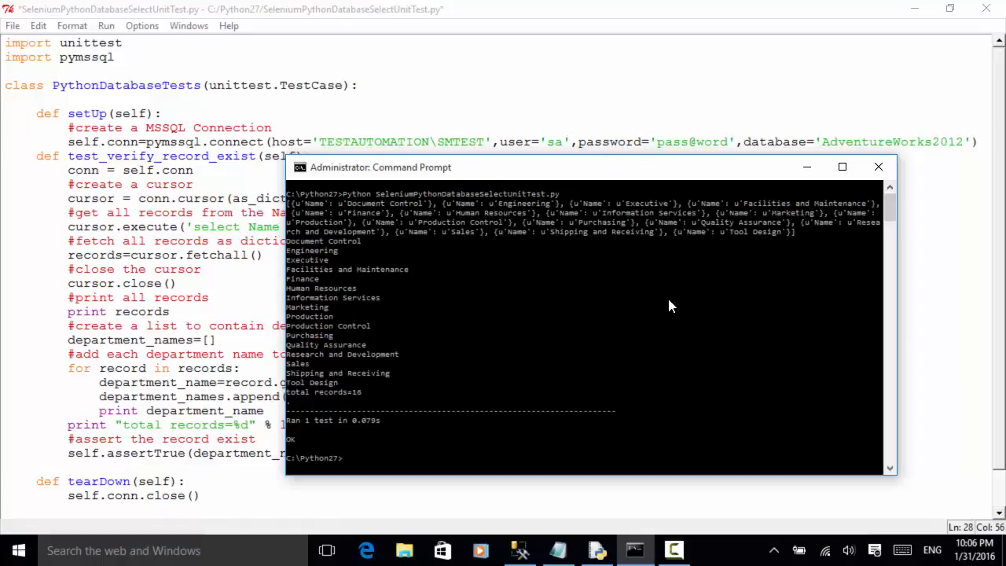
mouse_move(308, 211)
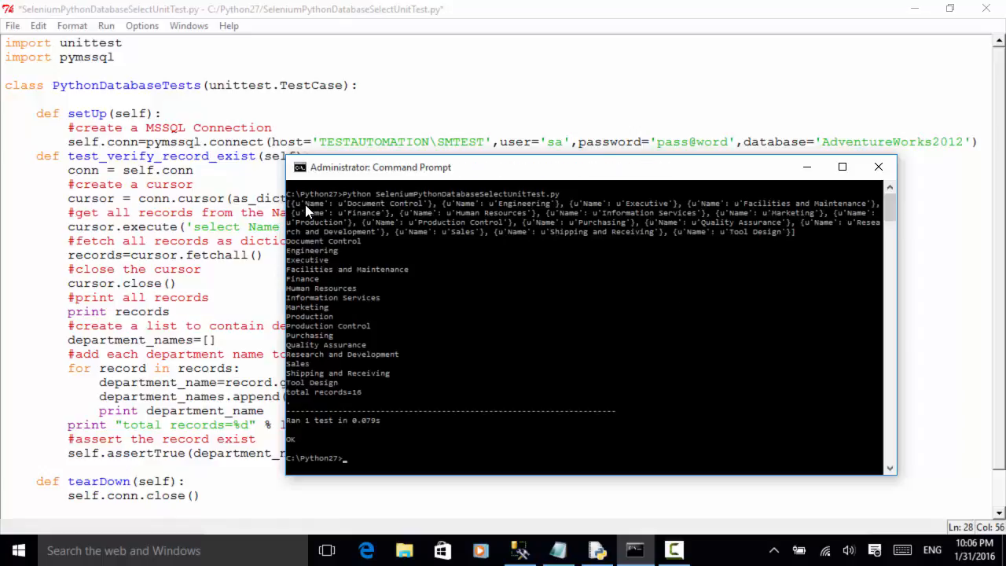
mouse_move(789, 227)
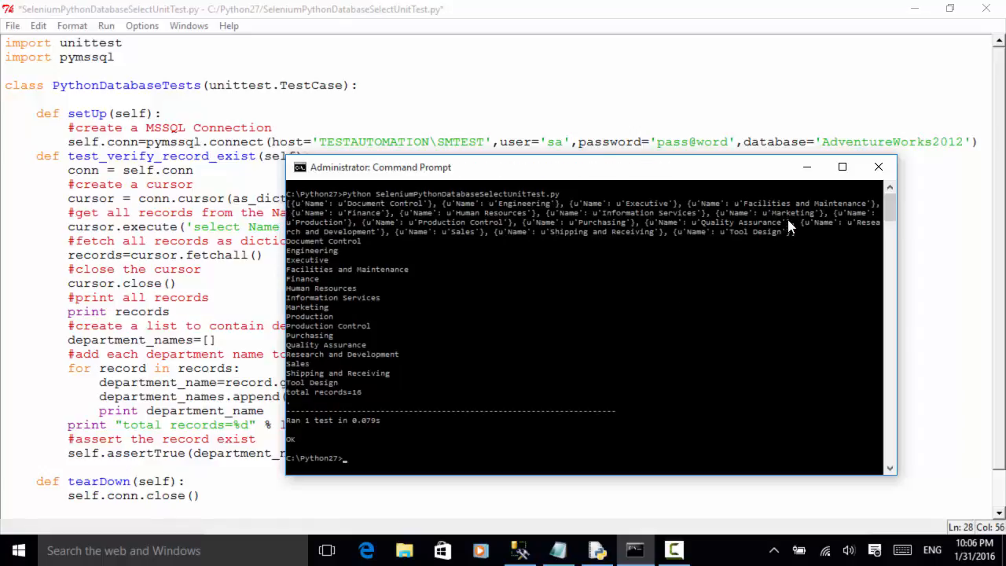
mouse_move(796, 242)
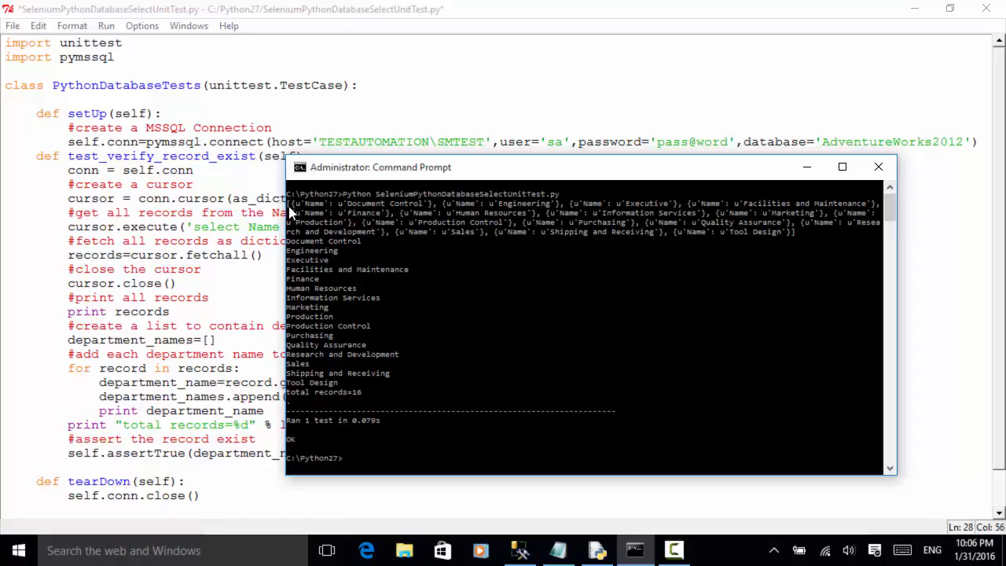
mouse_move(440, 212)
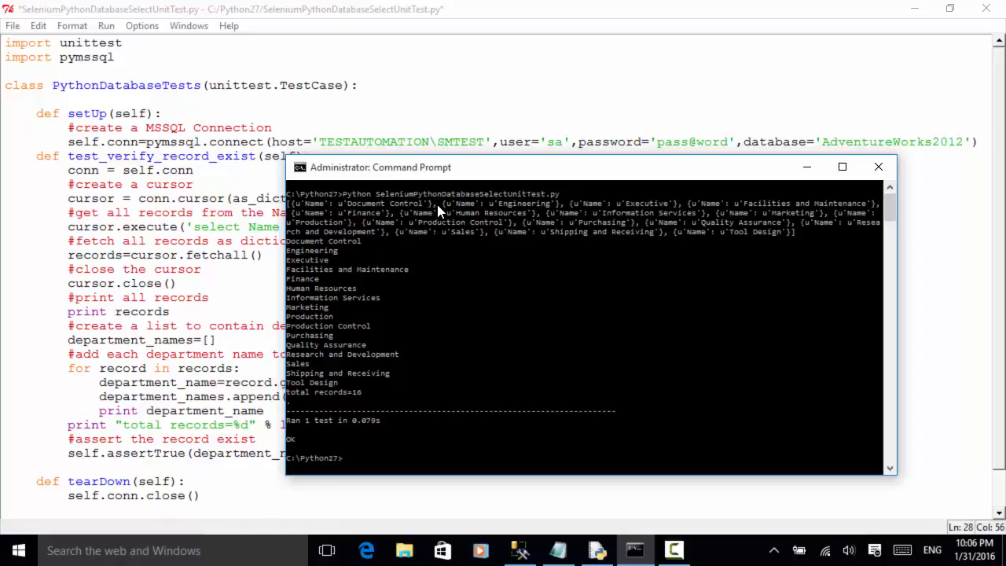
mouse_move(330, 211)
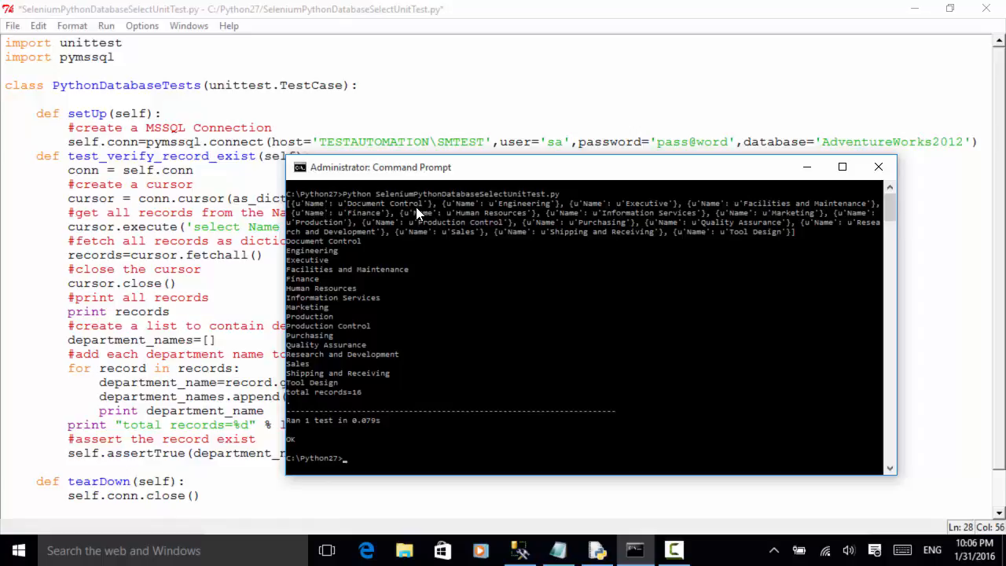
mouse_move(594, 212)
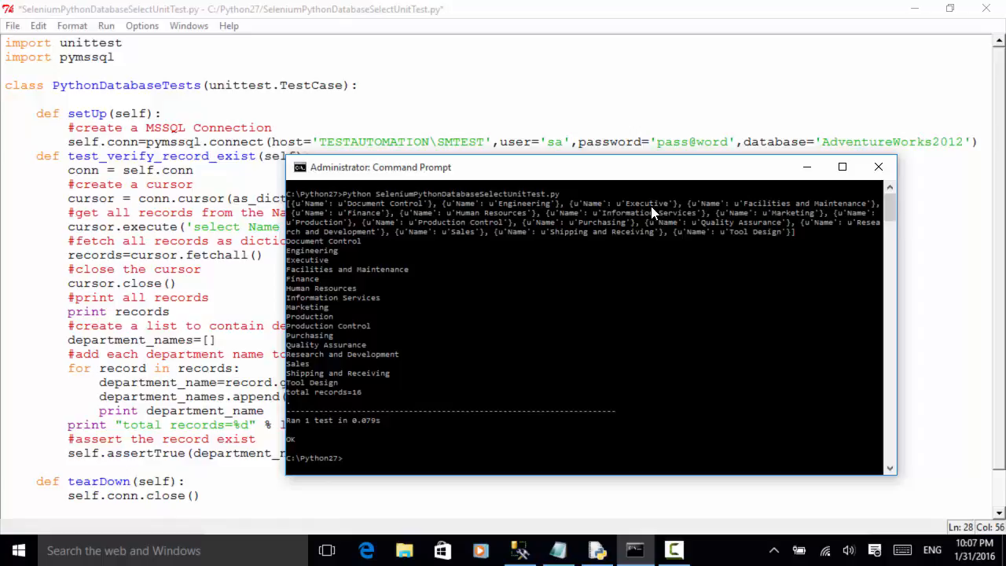
mouse_move(550, 220)
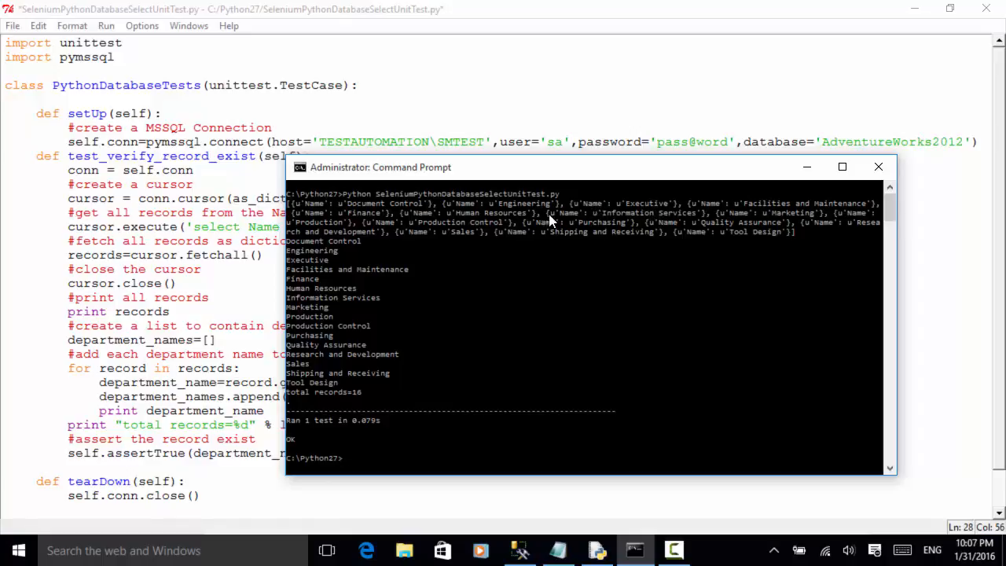
mouse_move(107, 377)
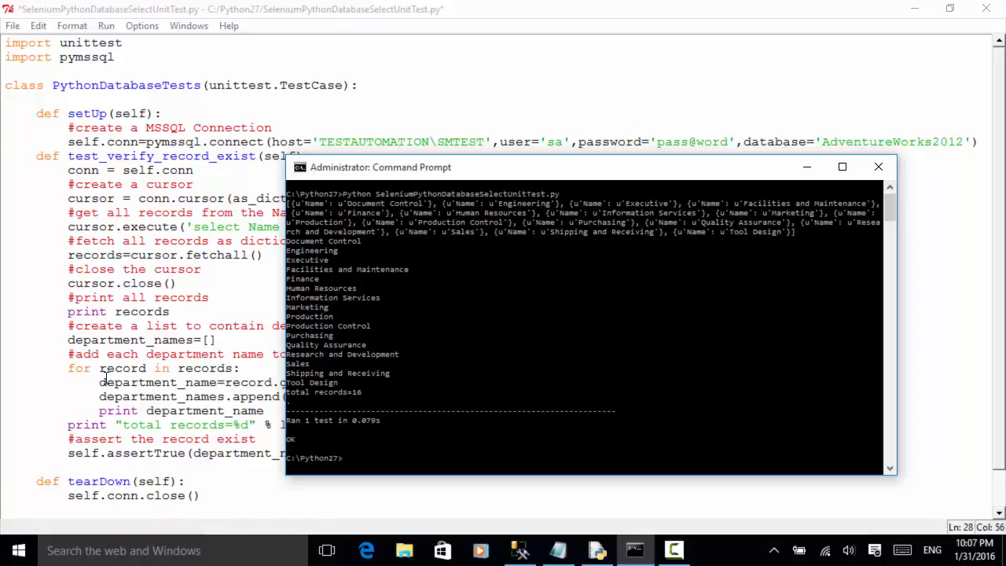
mouse_move(365, 223)
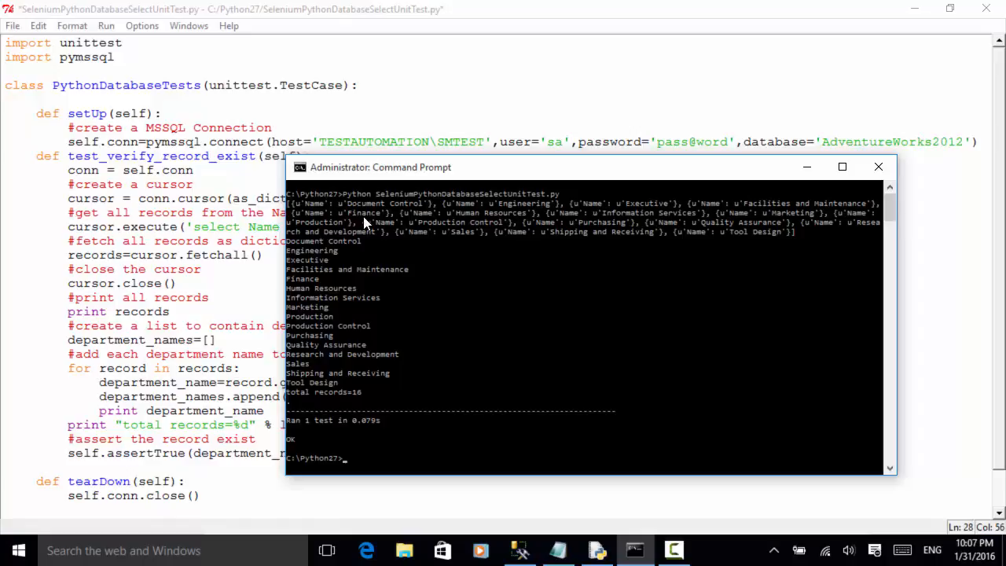
mouse_move(453, 234)
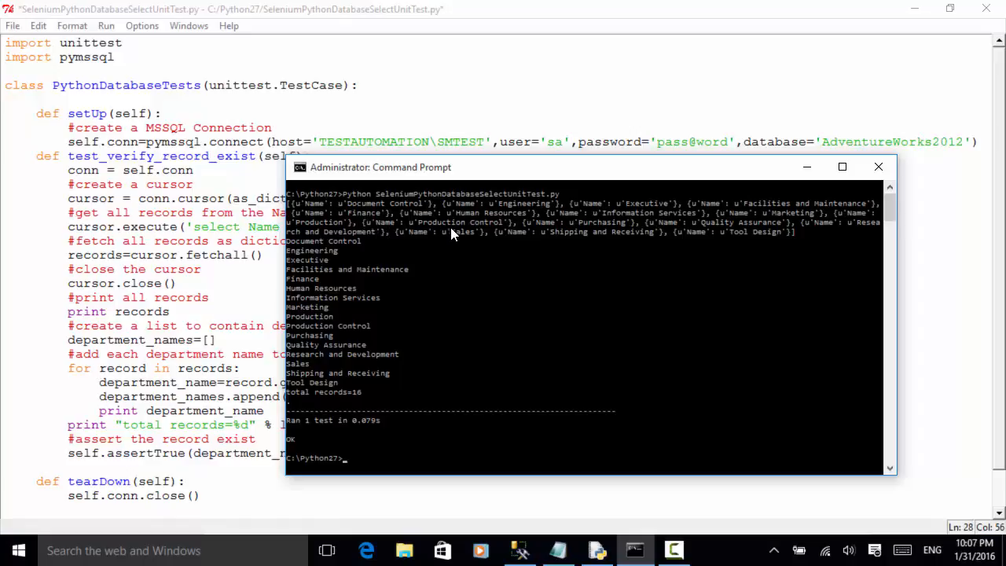
mouse_move(305, 251)
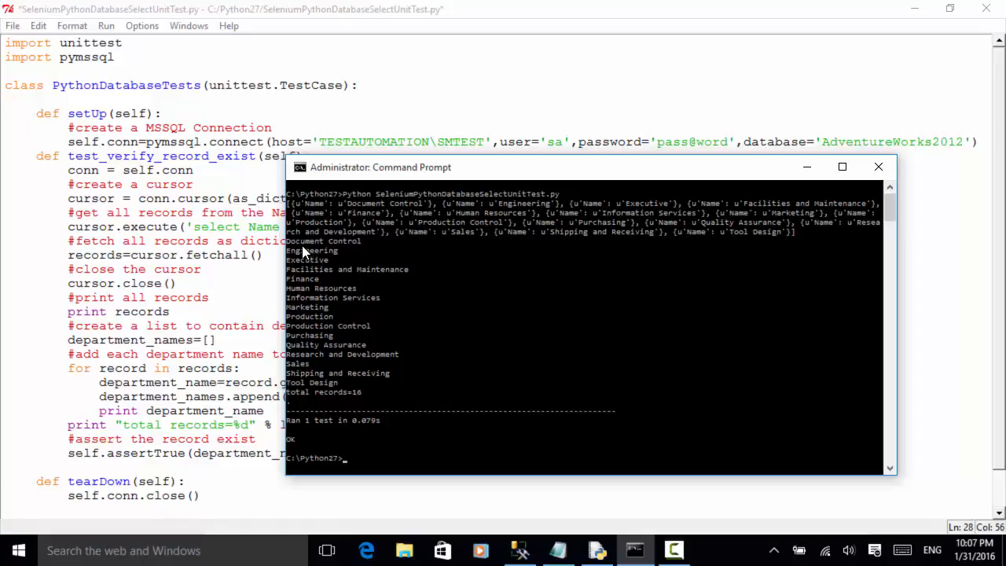
mouse_move(336, 255)
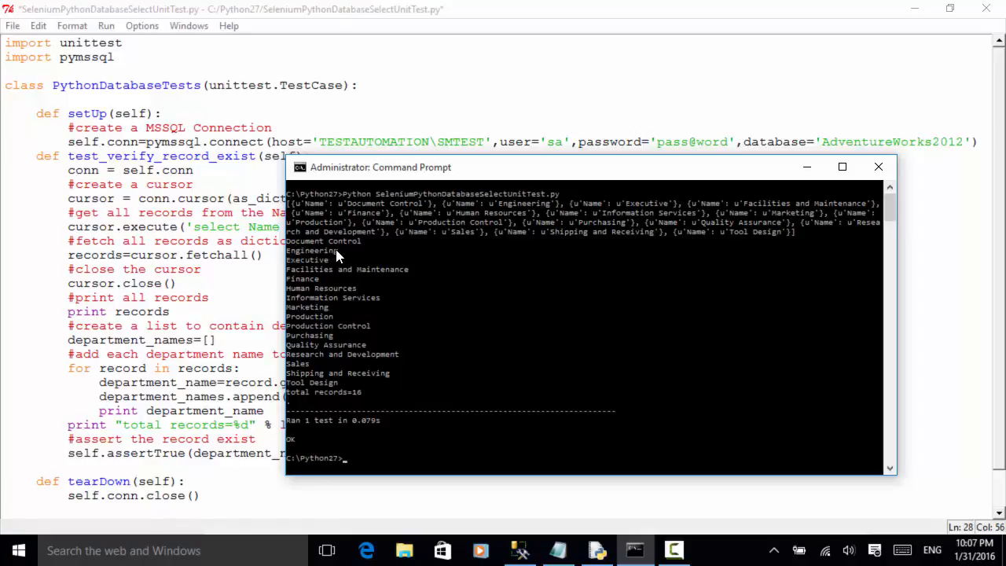
mouse_move(335, 363)
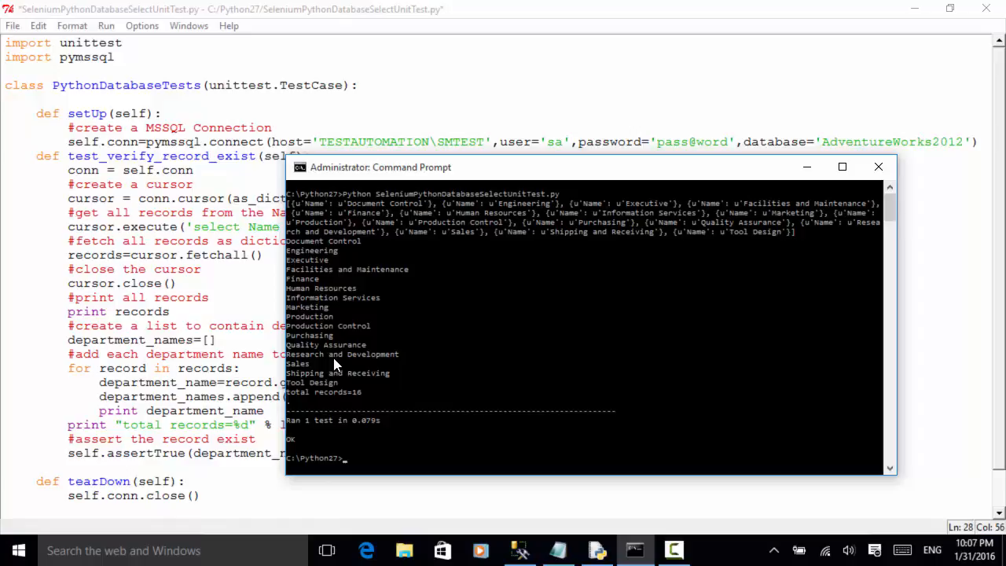
mouse_move(349, 402)
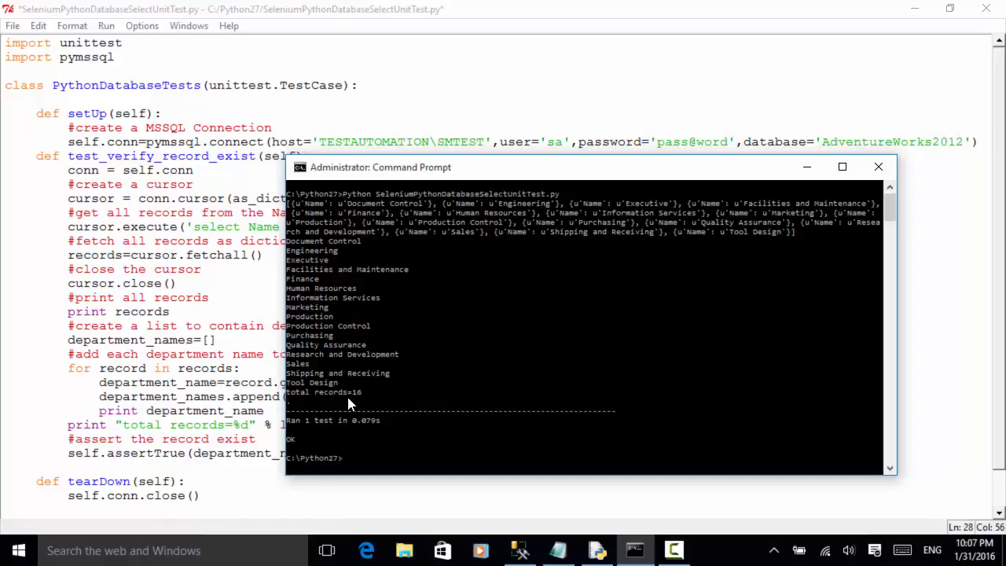
mouse_move(362, 400)
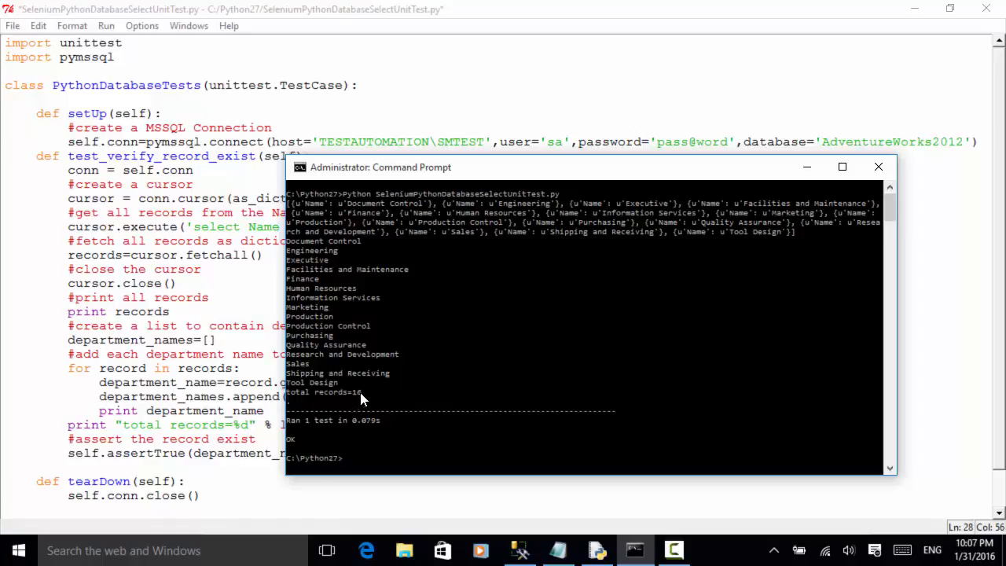
mouse_move(316, 427)
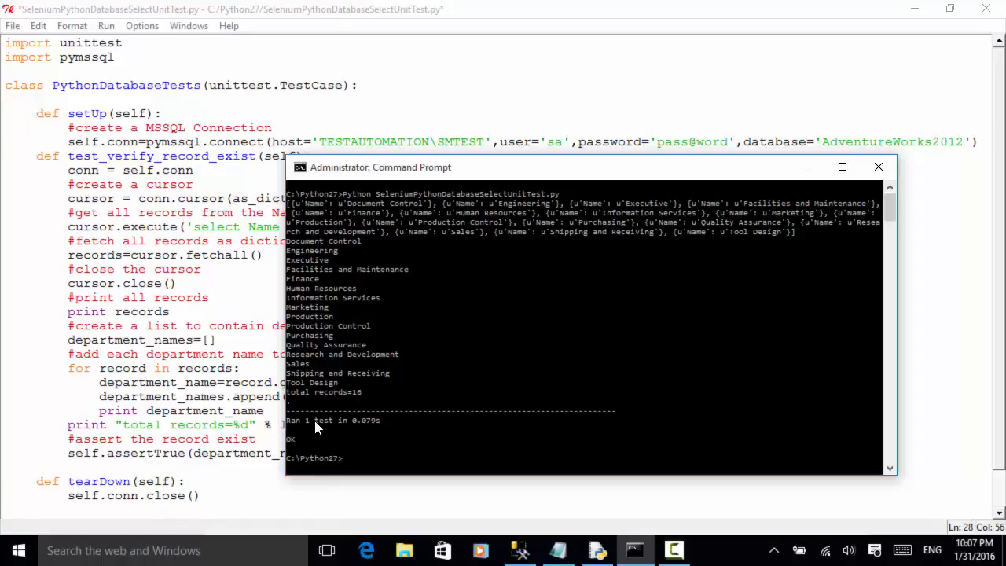
mouse_move(364, 434)
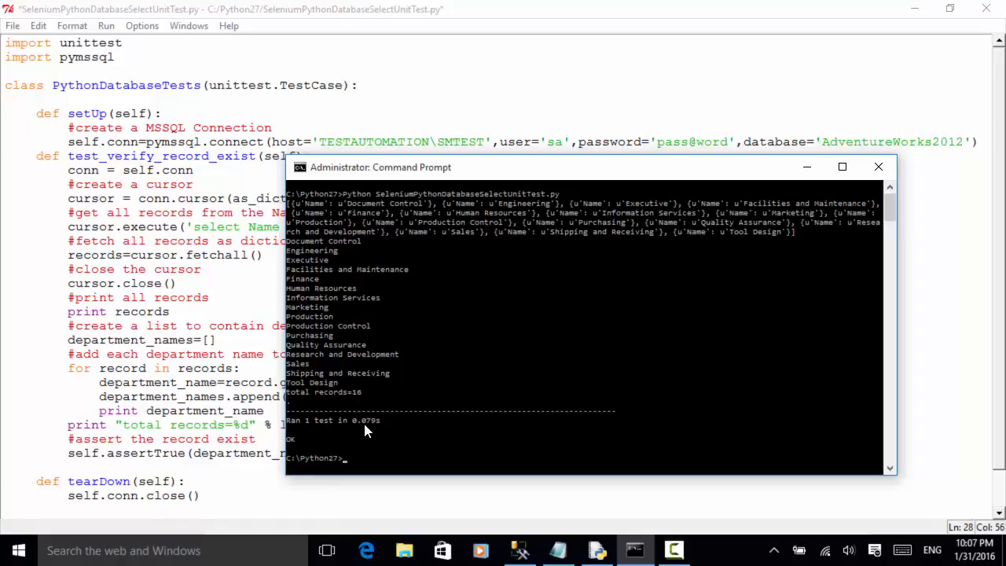
mouse_move(380, 431)
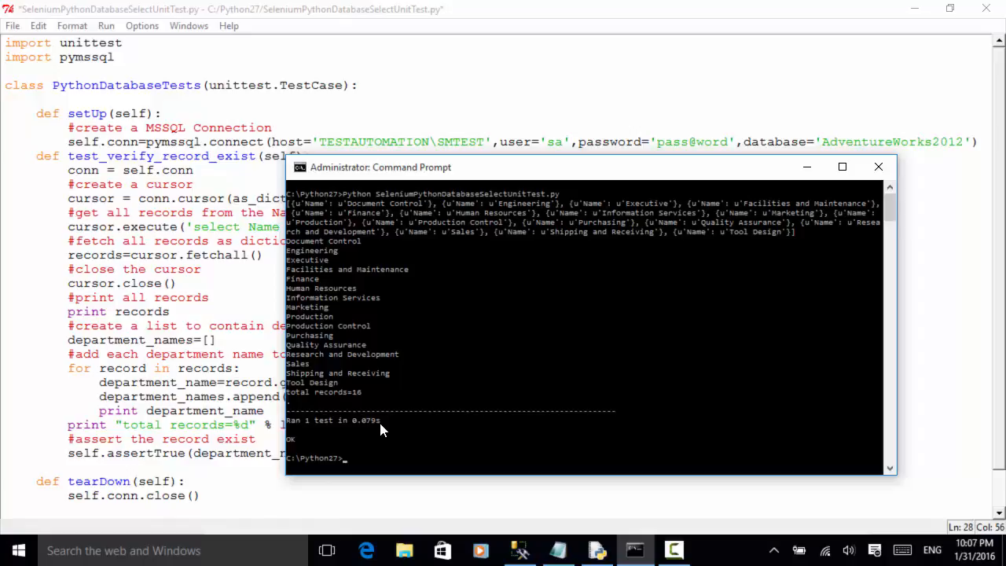
mouse_move(358, 174)
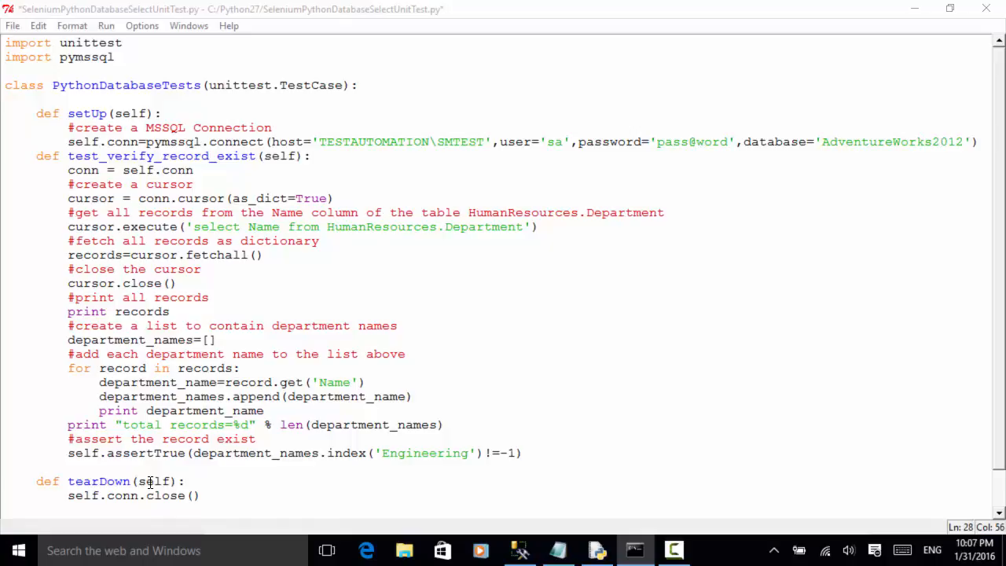
mouse_move(956, 385)
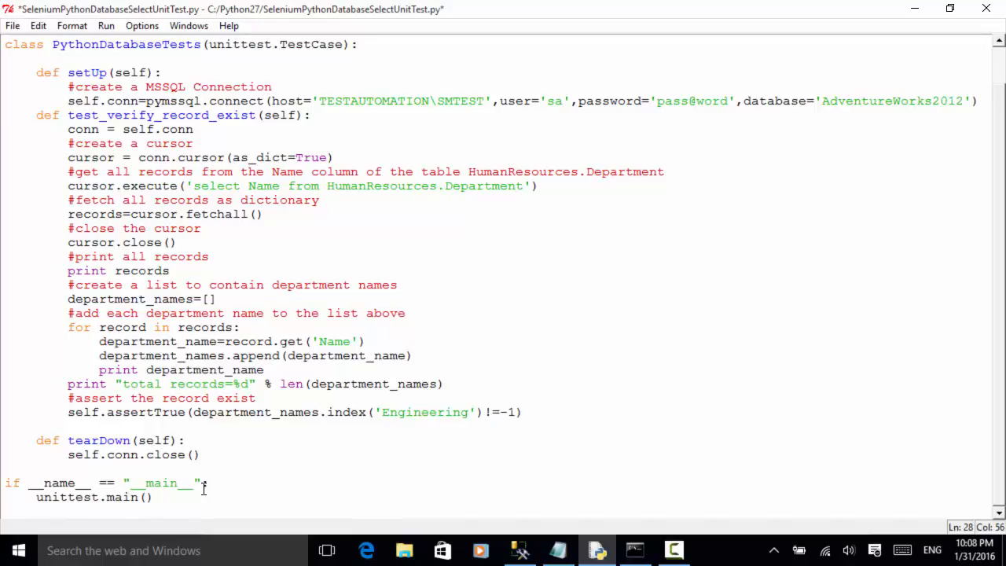
Step: Scroll the script back to the assertTrue line checking for Engineering
scroll(up, 3)
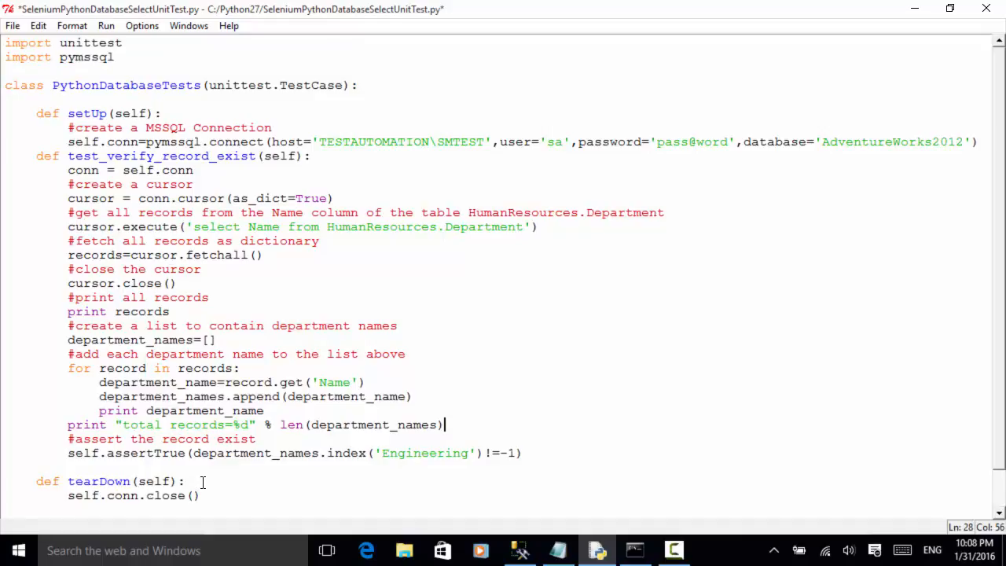
click(520, 550)
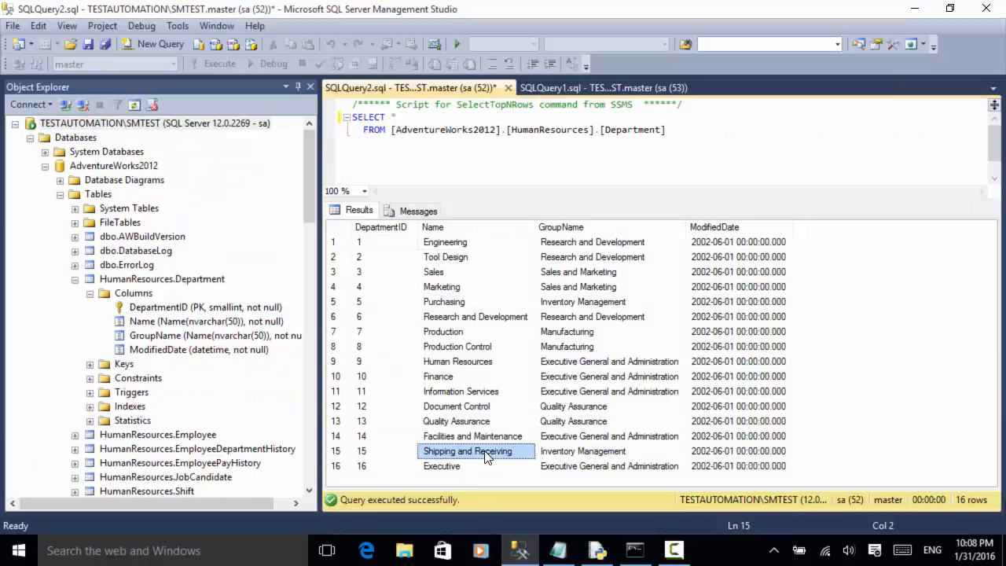
mouse_move(518, 352)
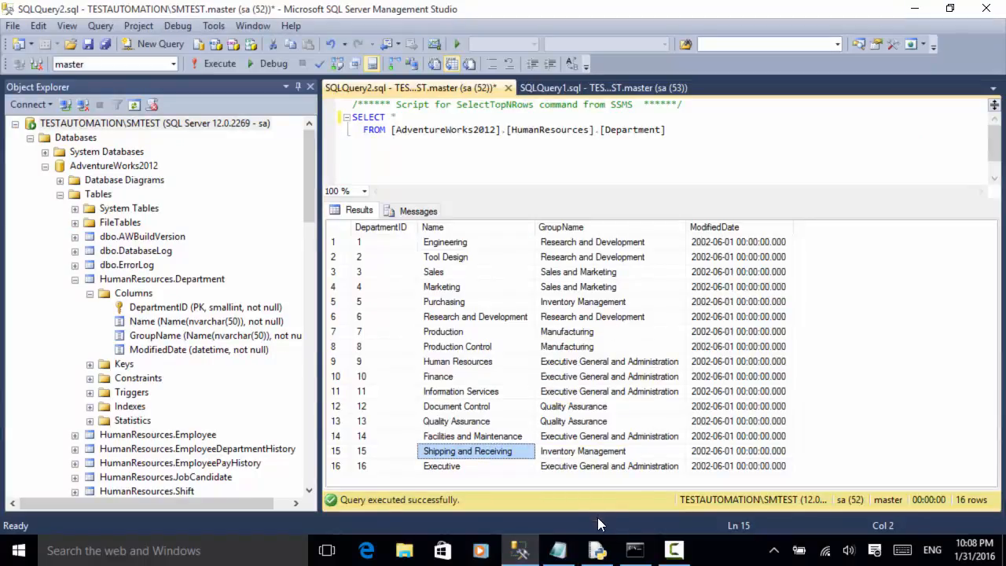
Step: Switch back to the unit test script's Engineering assertion in IDLE
click(598, 550)
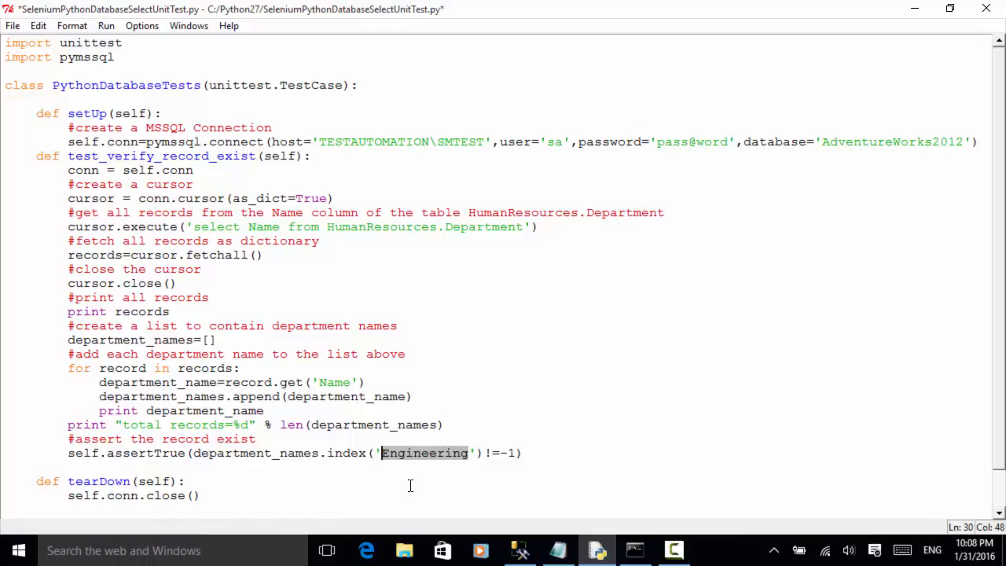
Step: Change the assertion to 'Shipping and Receiving' and save the test script
text(Shipping and Receiving)
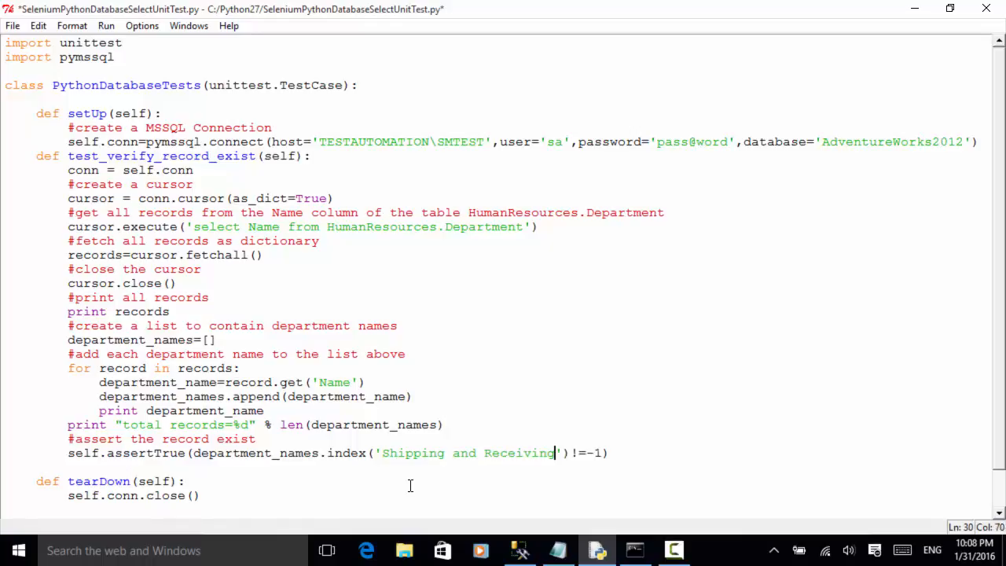
mouse_move(19, 7)
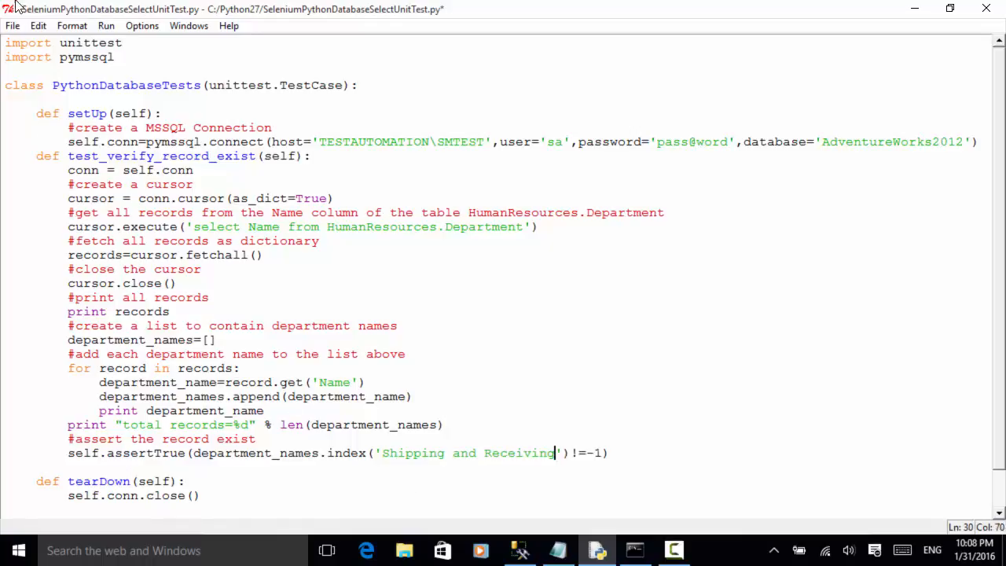
click(13, 26)
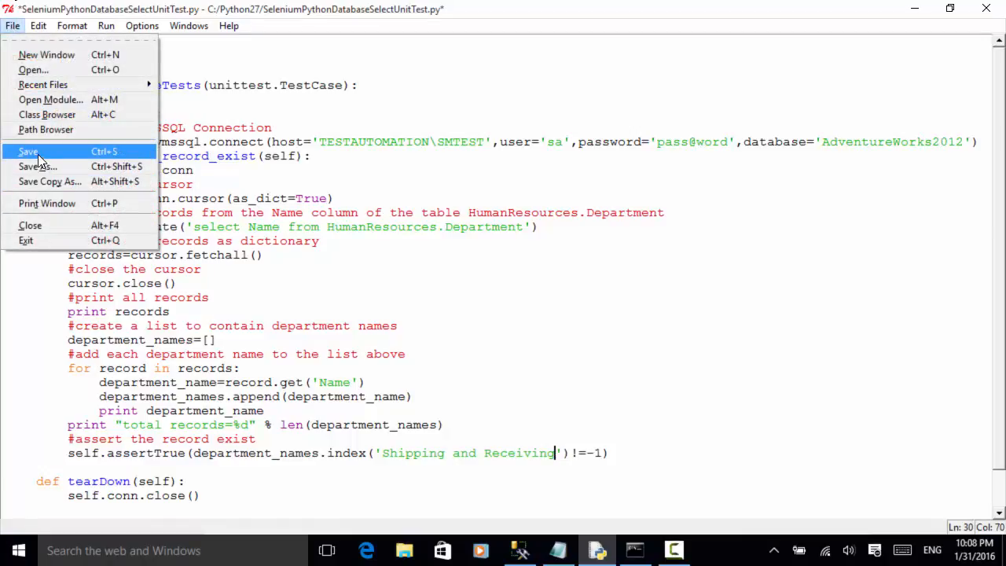
click(28, 151)
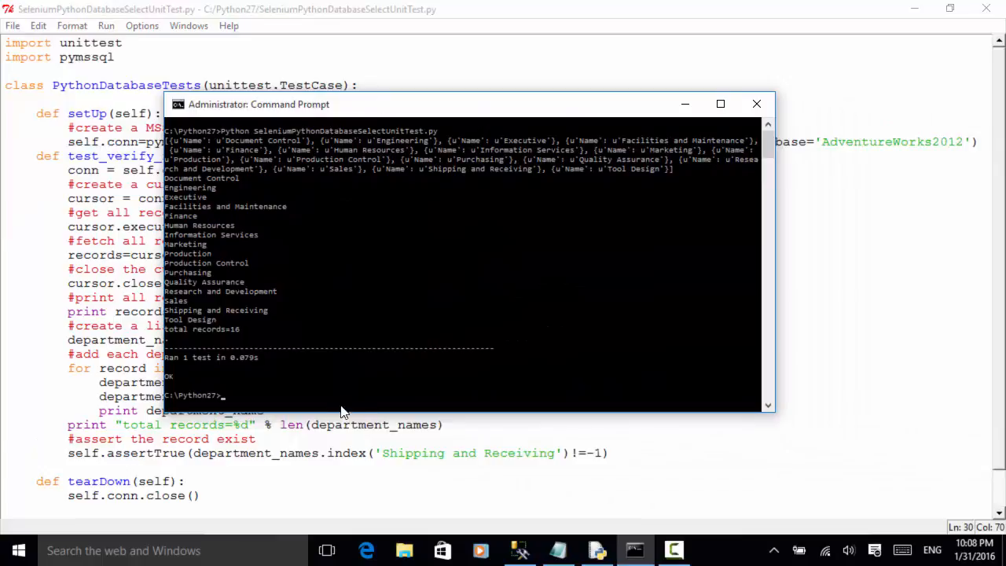
mouse_move(307, 383)
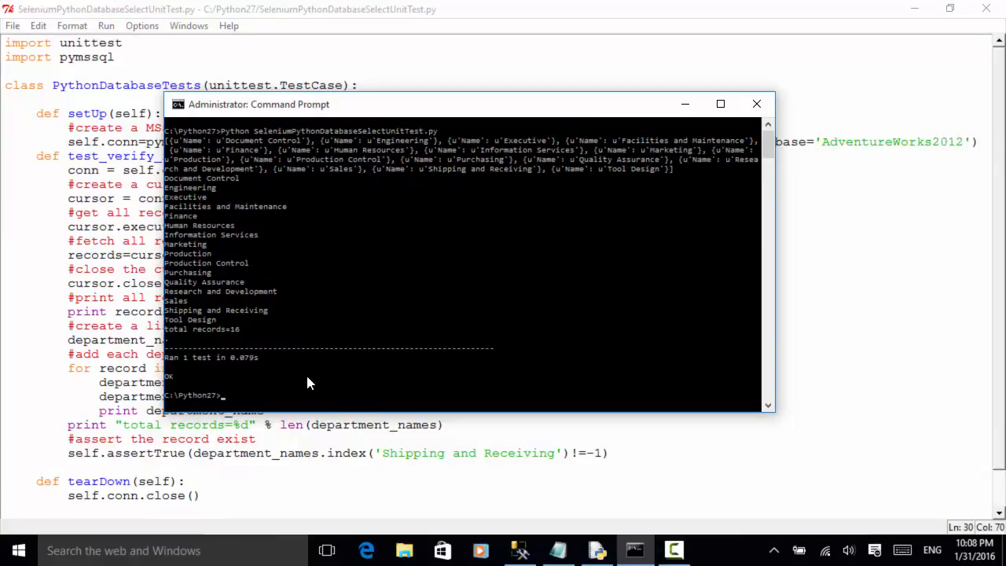
Step: Clear the console with cls and rerun python SeleniumPythonDatabaseSelectUnitTest.py
text(cls)
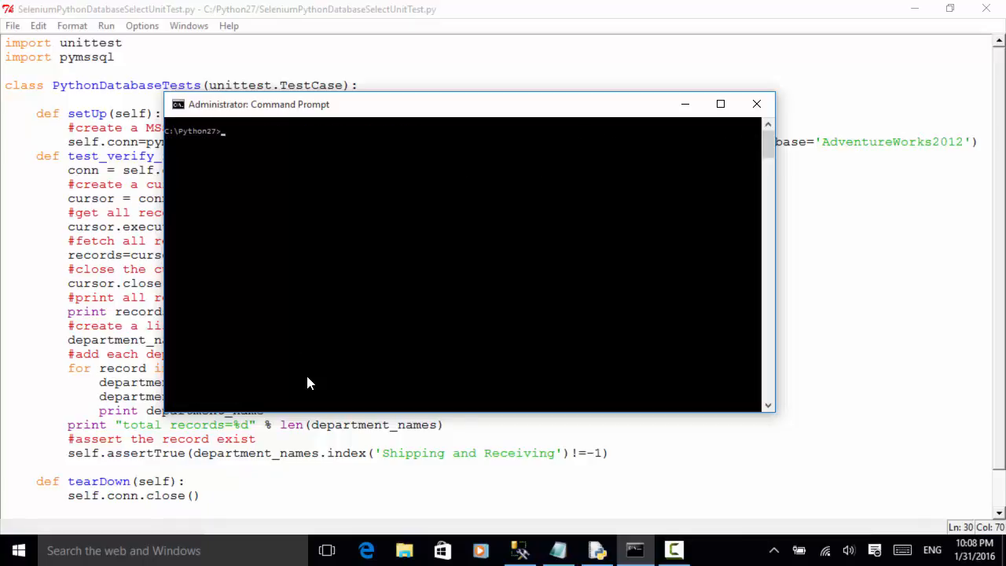
text(cls)
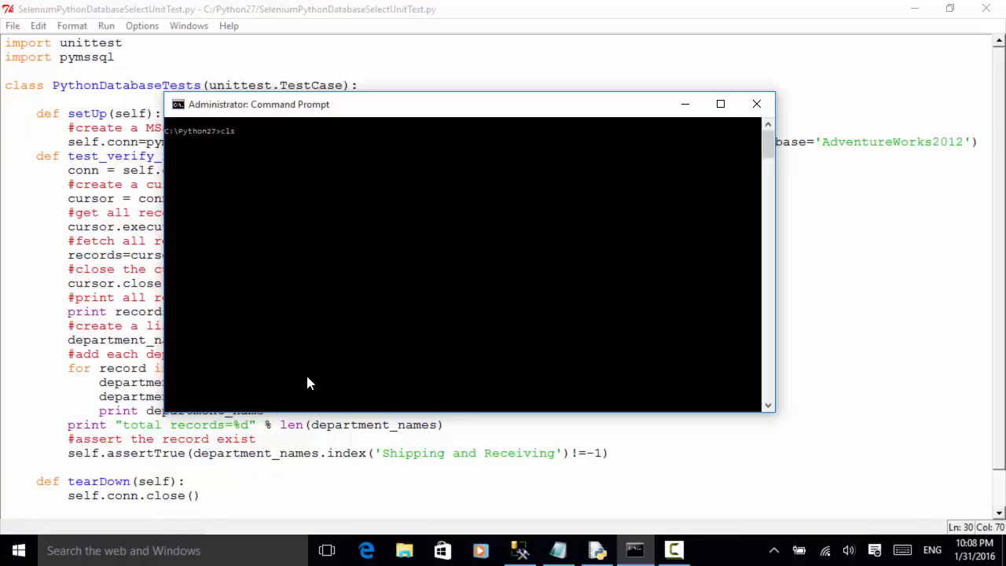
text(Python SeleniumPythonDatabaseSelectUnitTest.py)
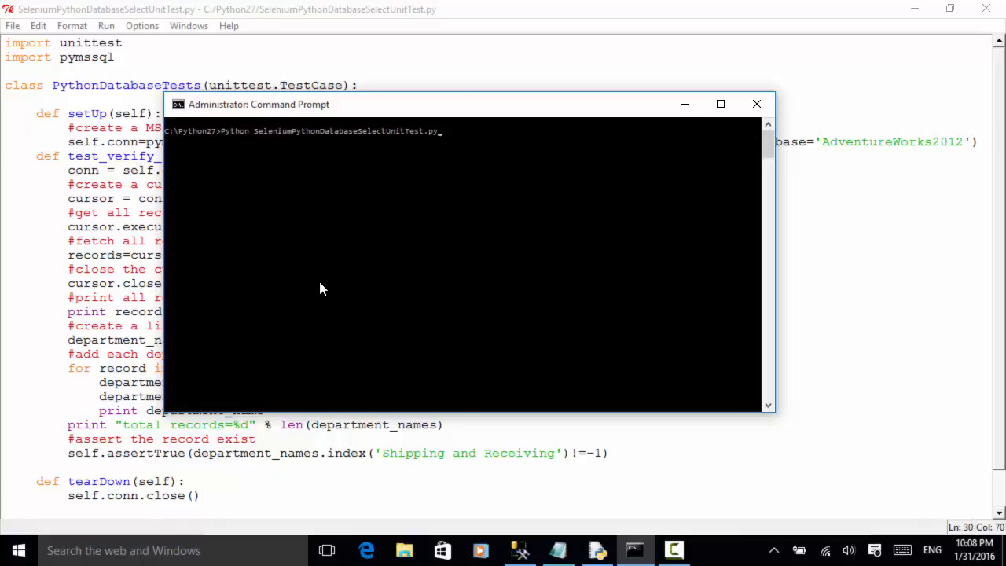
mouse_move(352, 142)
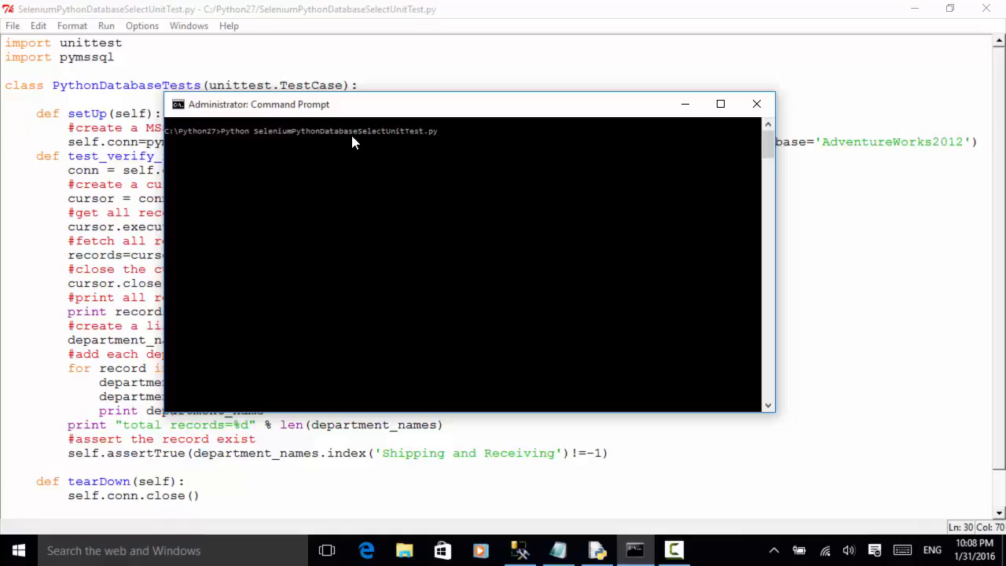
mouse_move(503, 261)
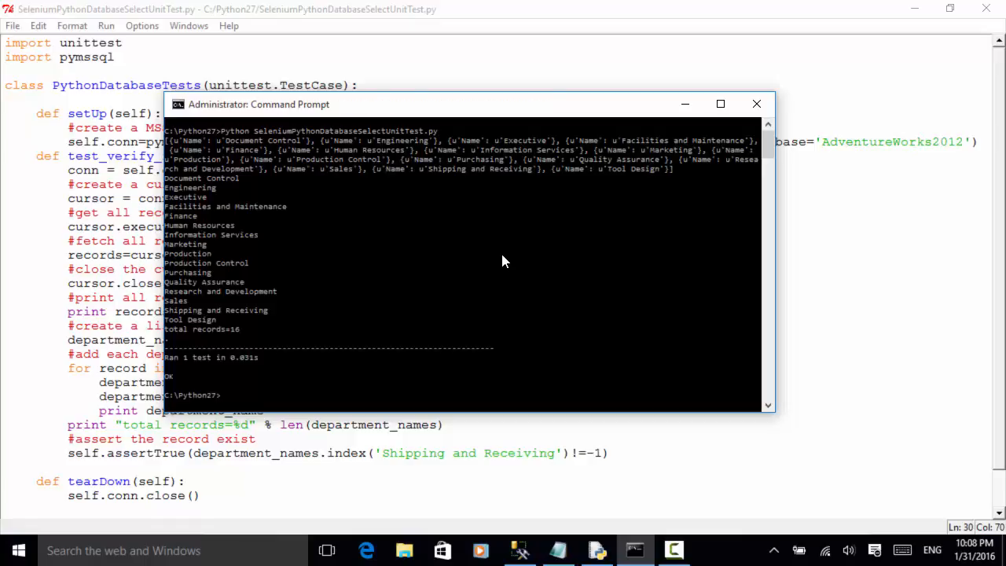
mouse_move(204, 379)
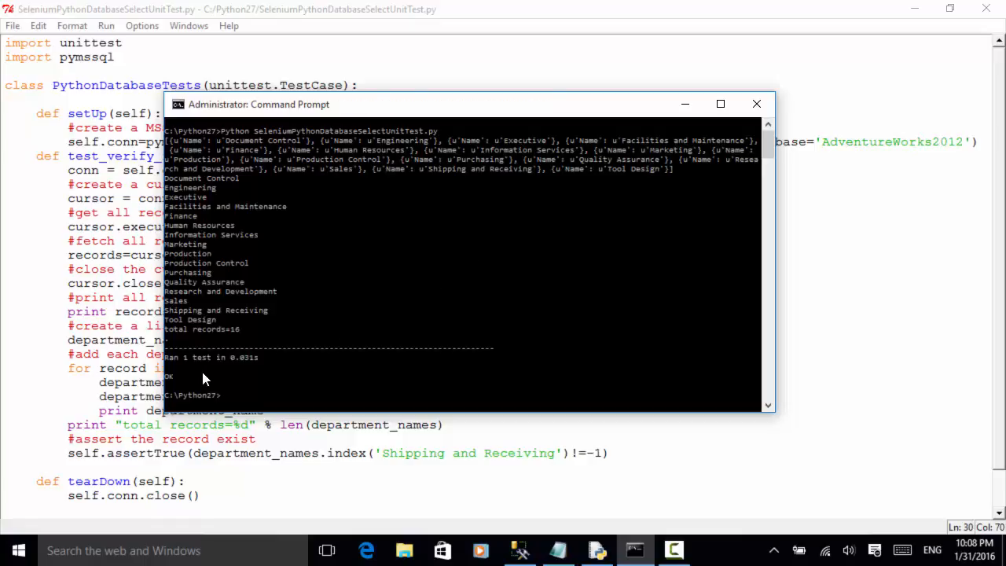
mouse_move(229, 371)
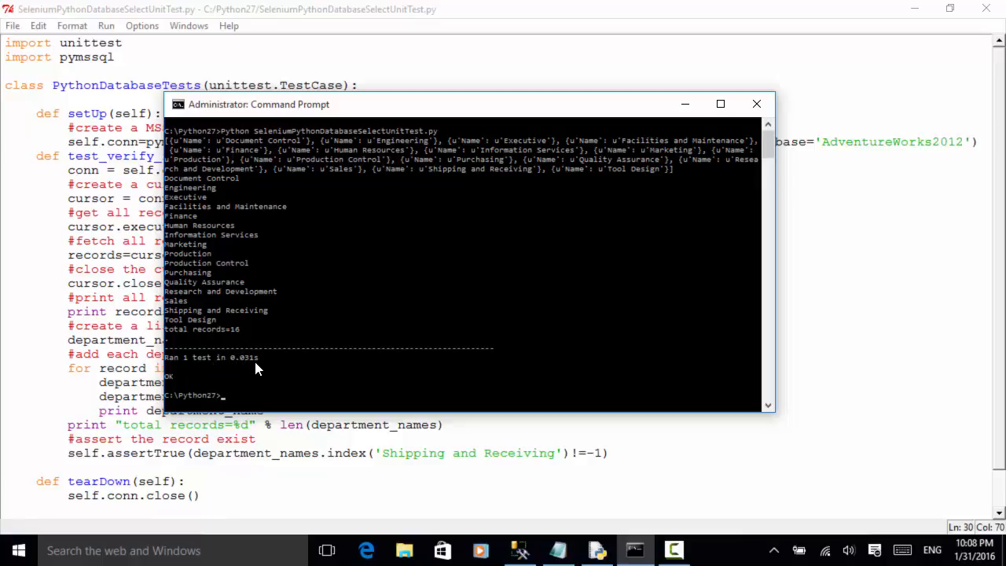
mouse_move(175, 385)
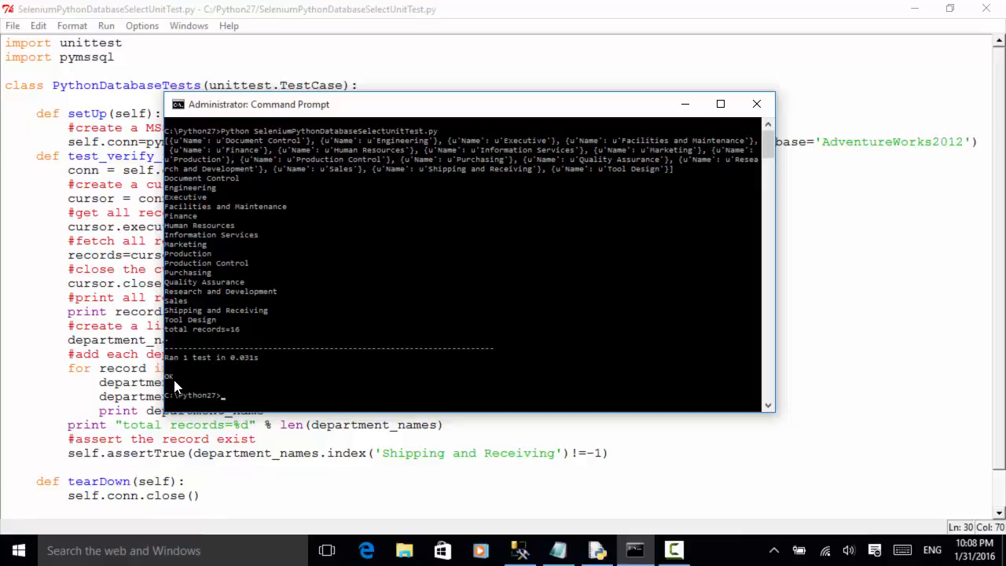
mouse_move(268, 110)
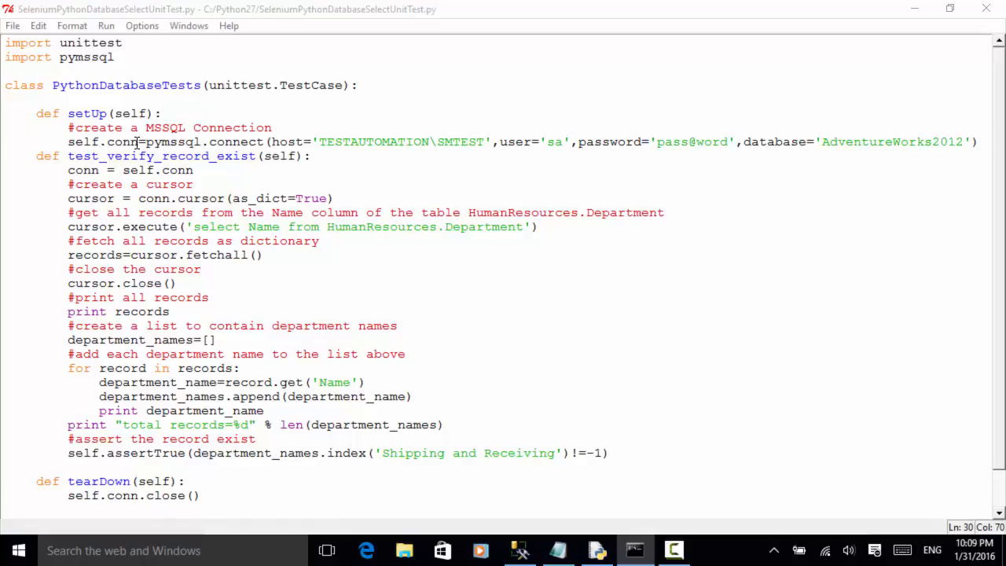
mouse_move(223, 201)
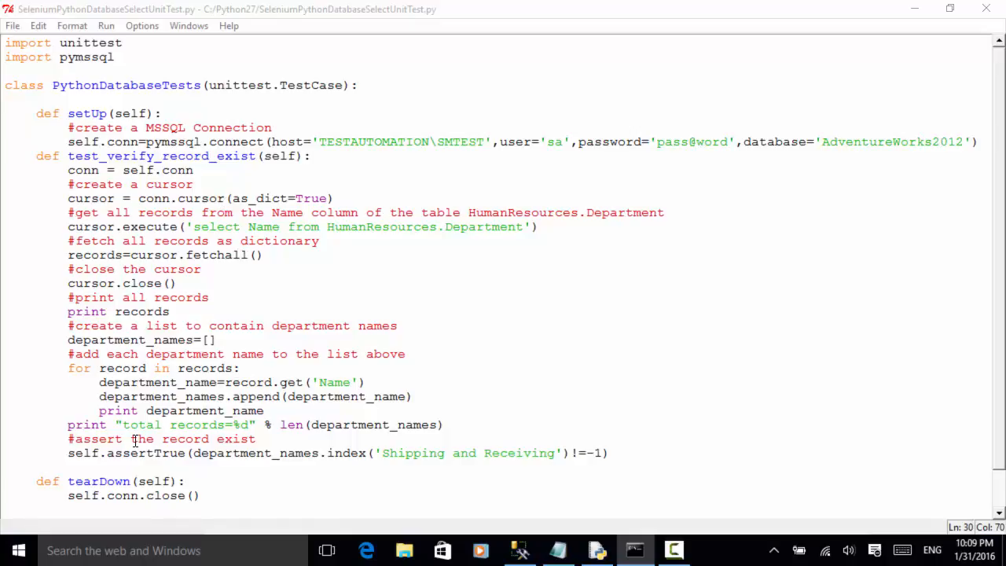
mouse_move(355, 453)
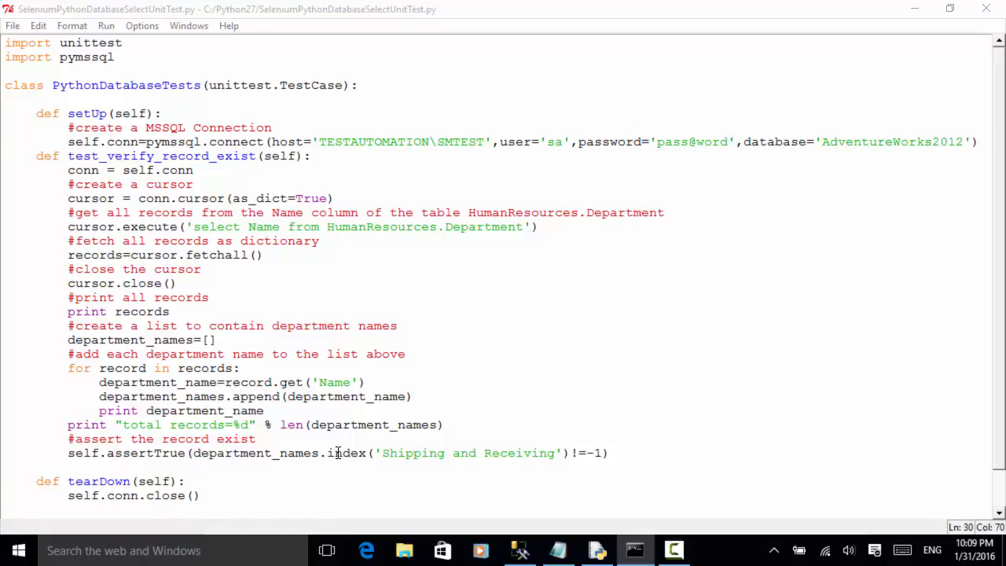
mouse_move(343, 453)
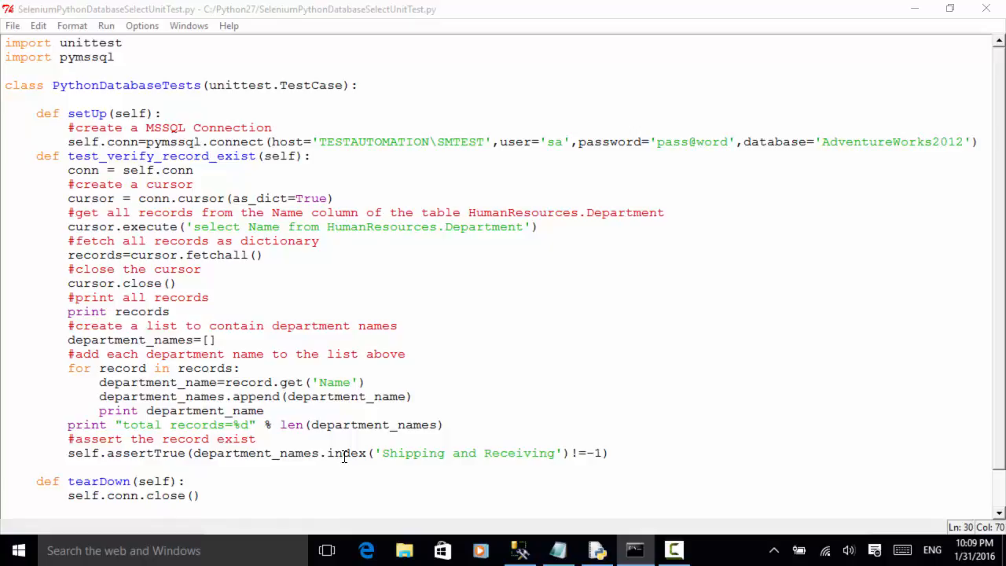
mouse_move(330, 424)
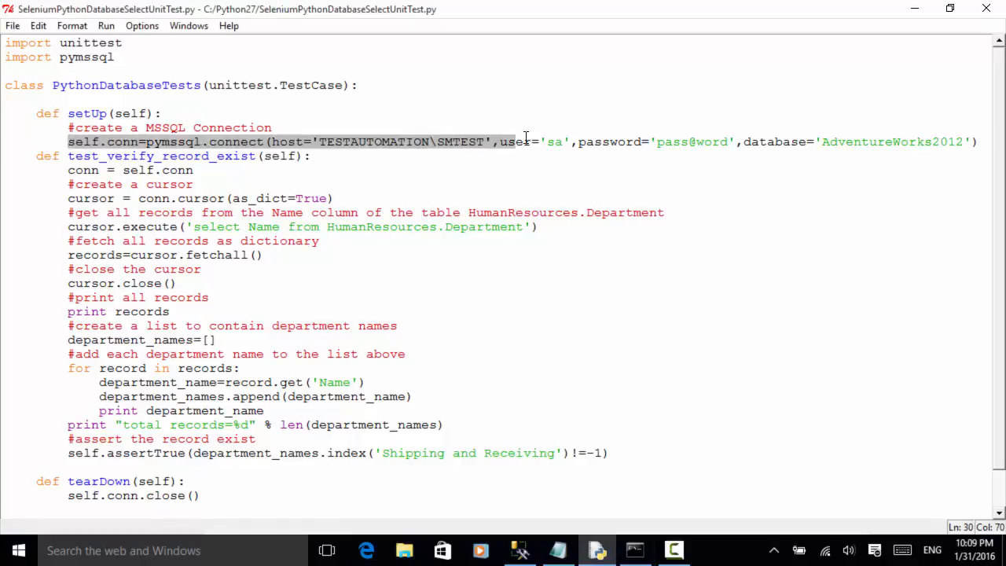
click(977, 141)
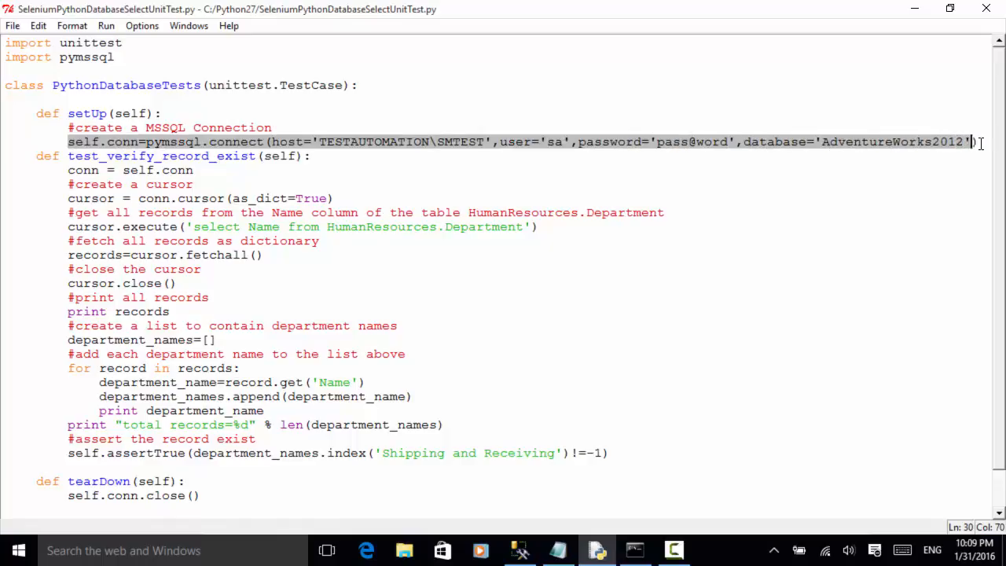
click(374, 141)
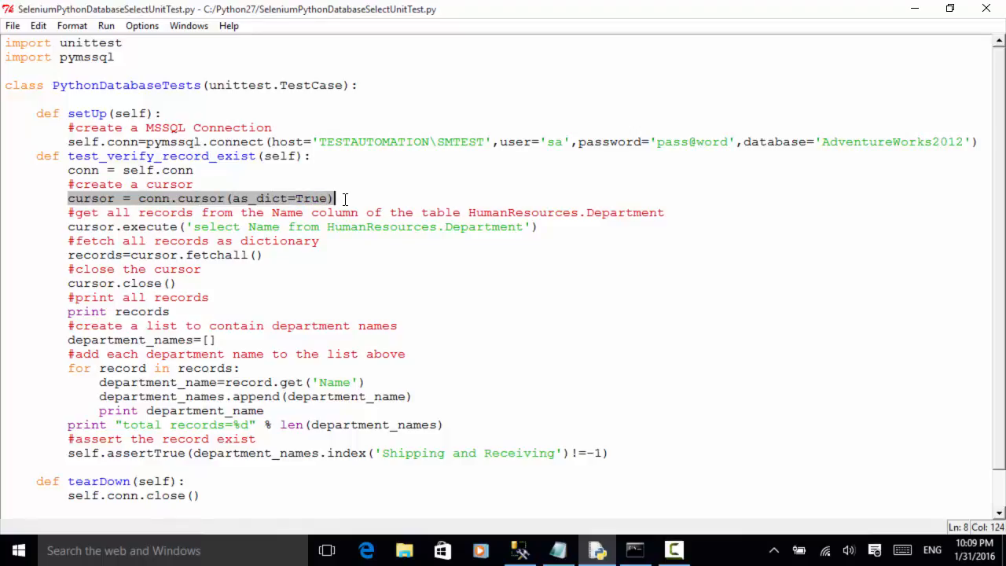
click(290, 198)
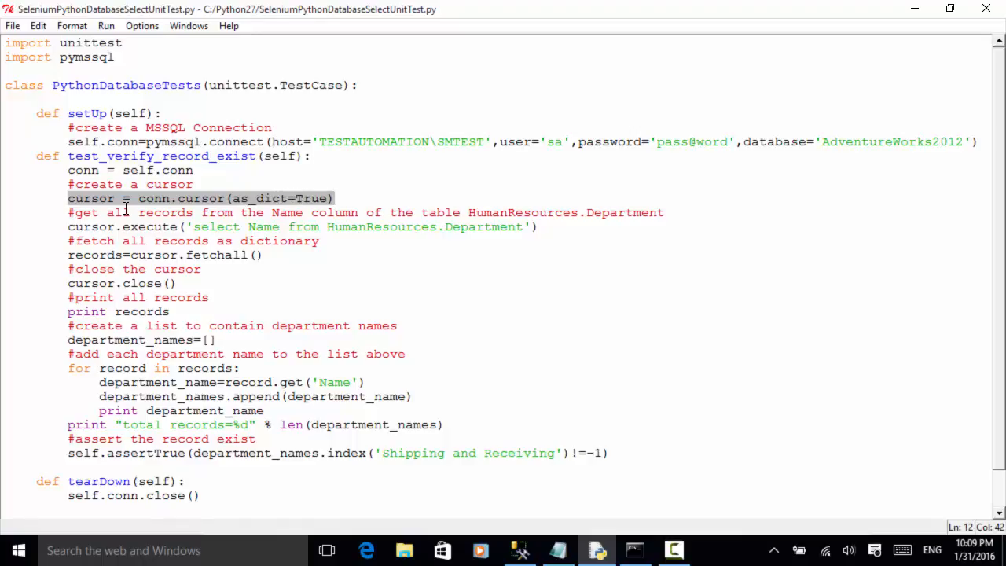
click(71, 226)
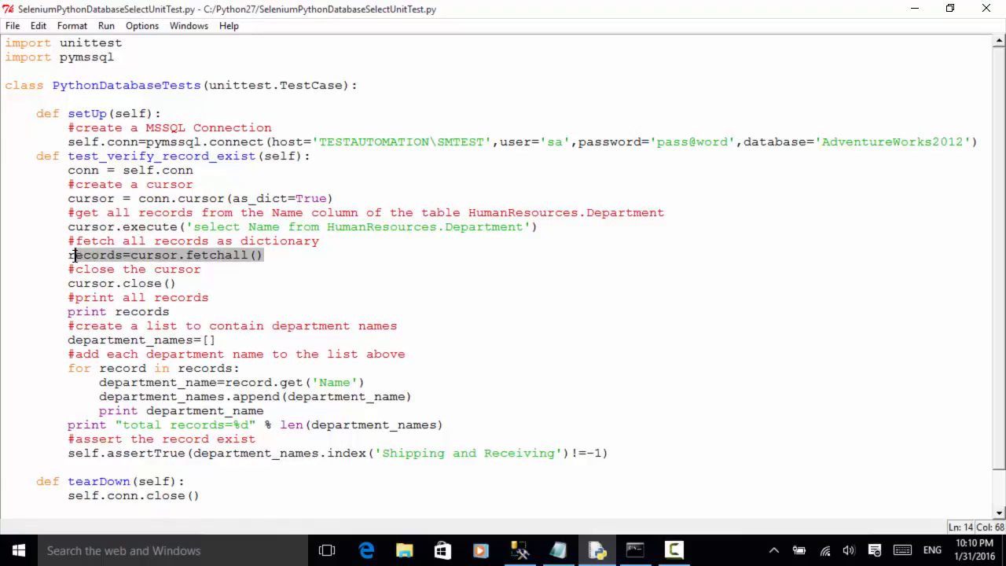
click(176, 283)
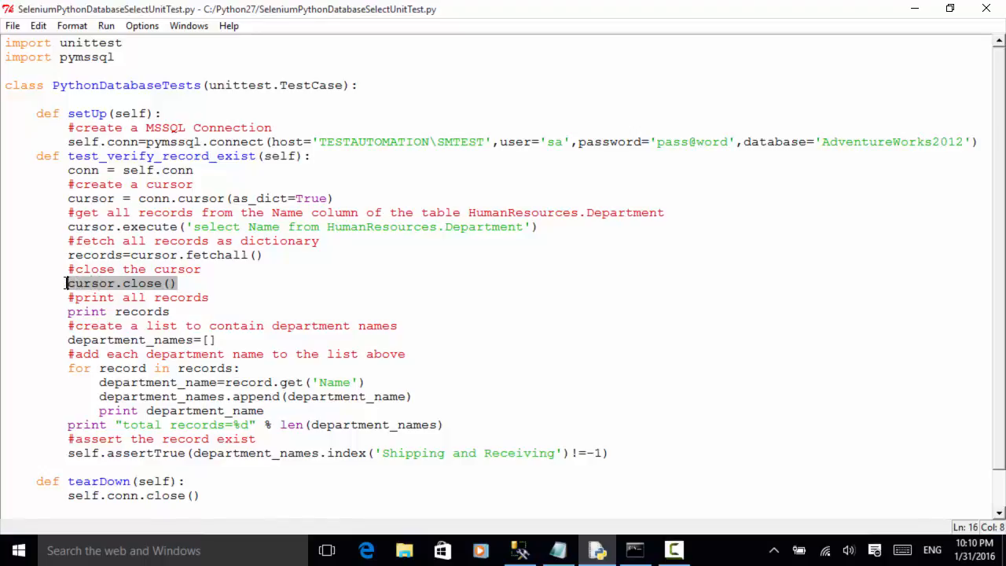
click(220, 339)
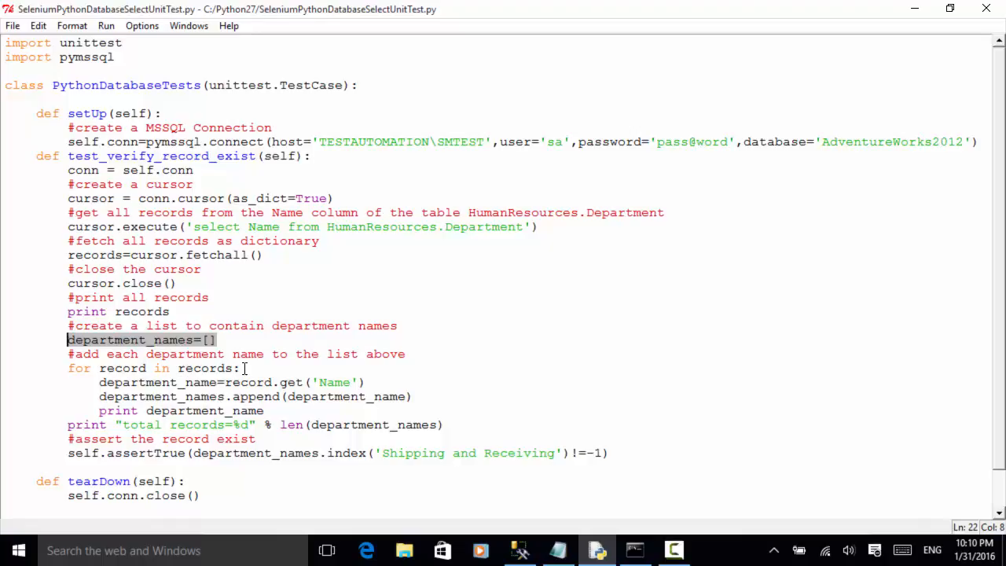
mouse_move(342, 385)
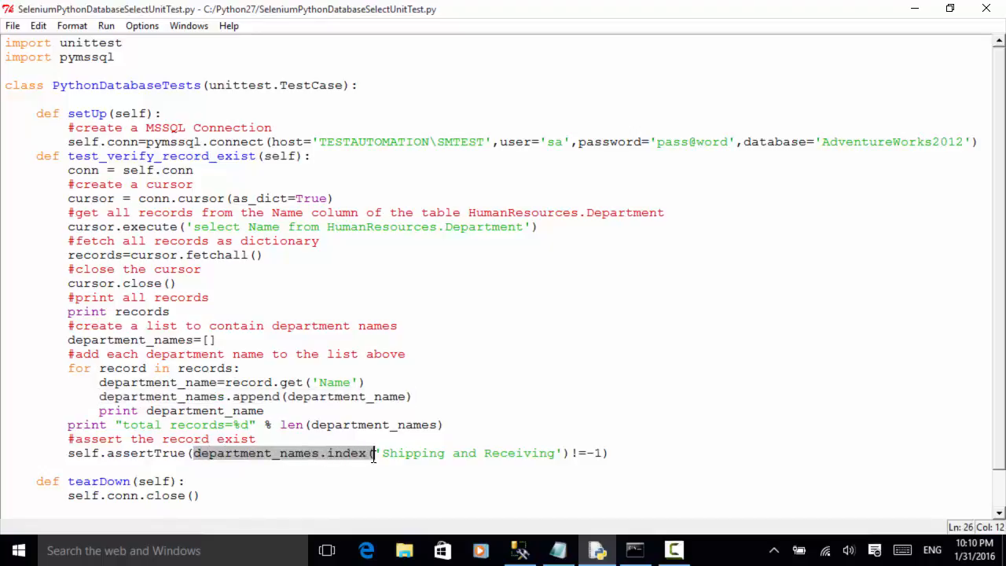
click(515, 371)
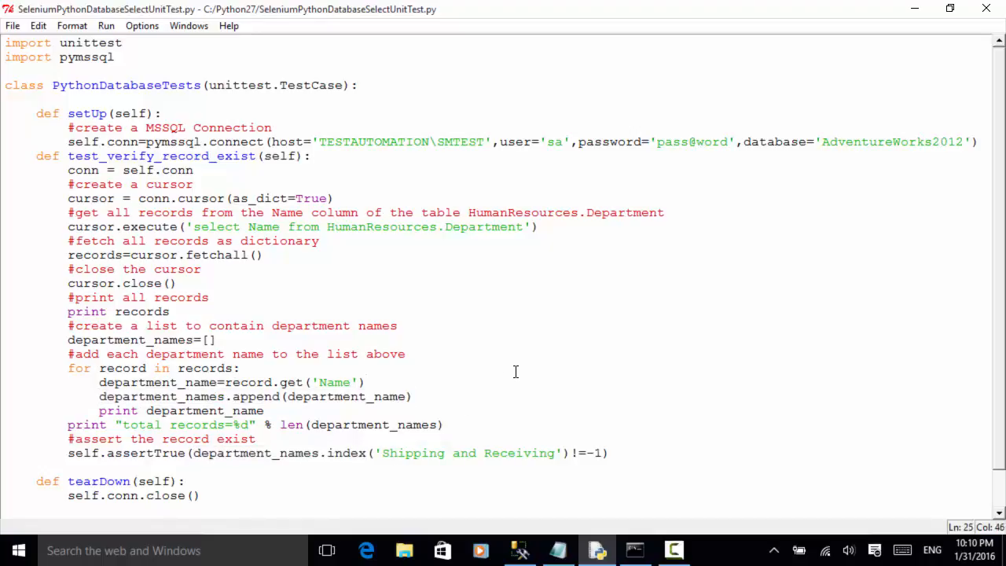
mouse_move(714, 406)
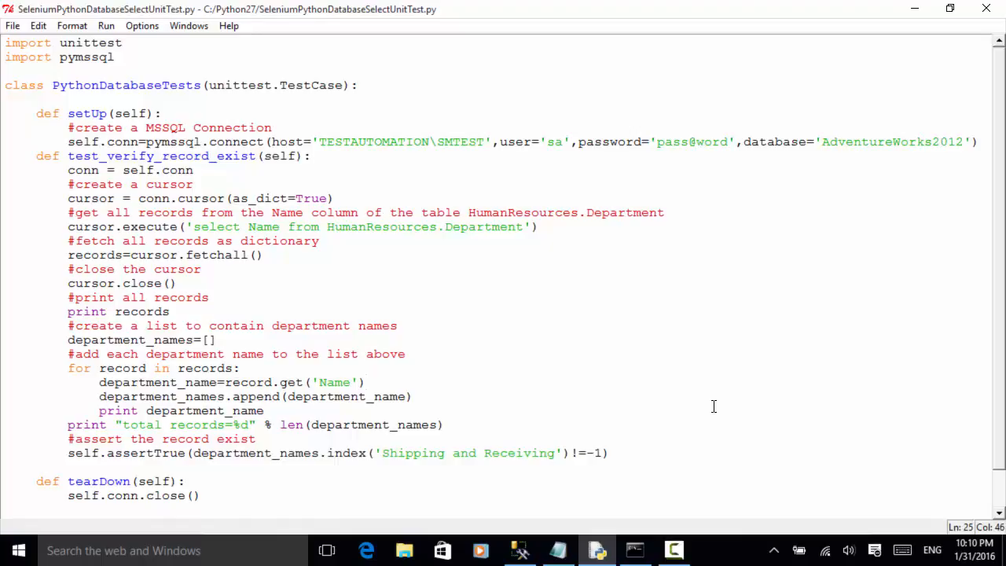